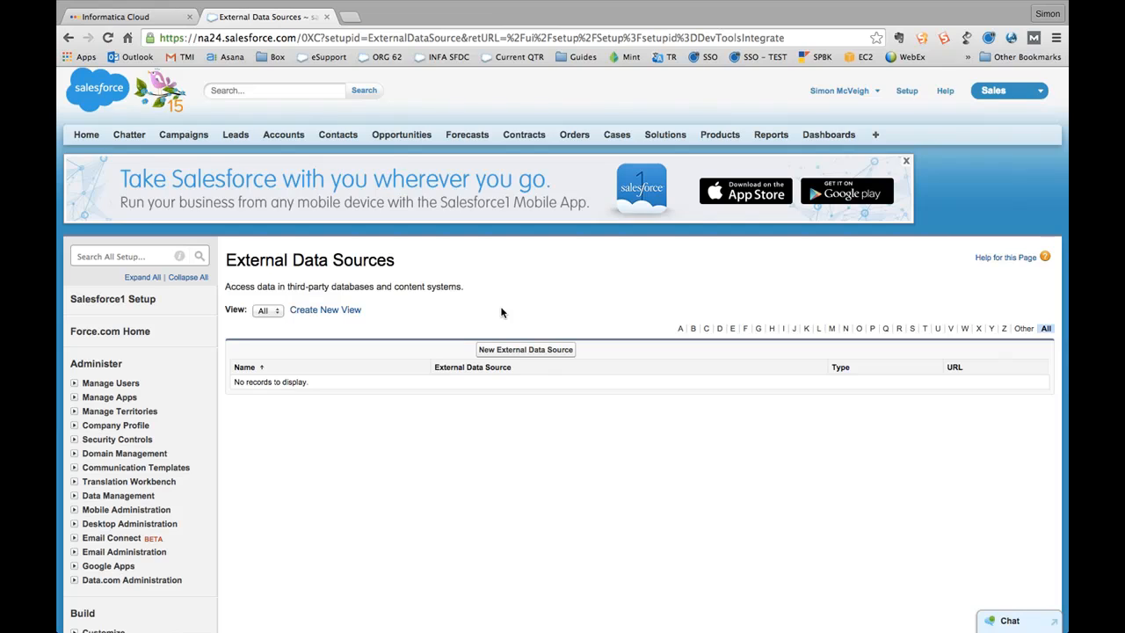
pyautogui.moveTo(483, 291)
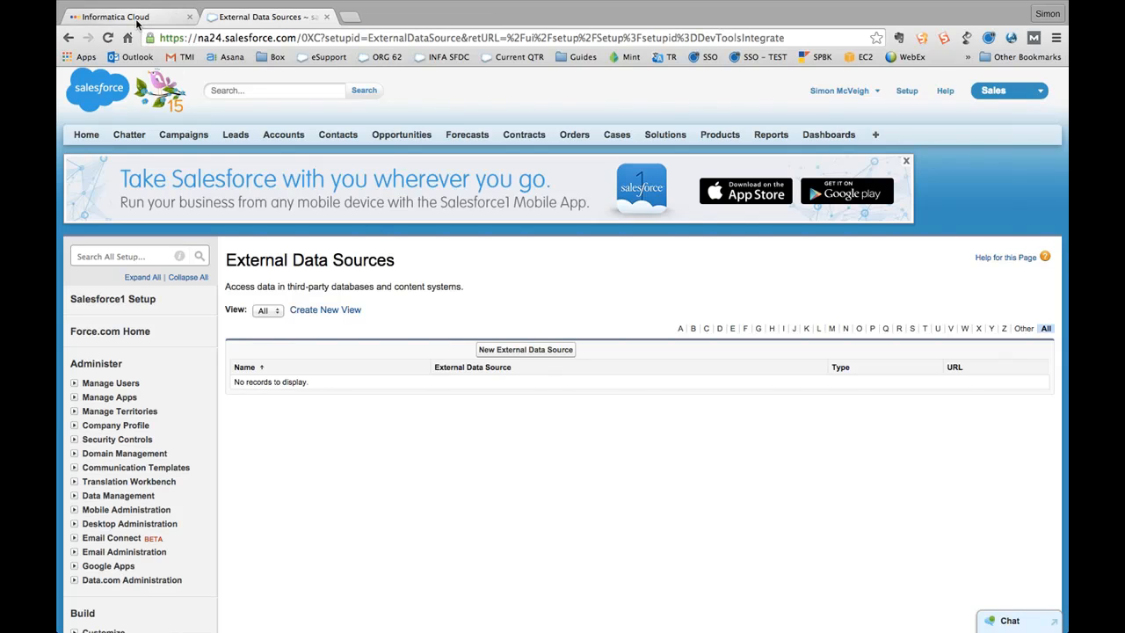
pyautogui.moveTo(132, 17)
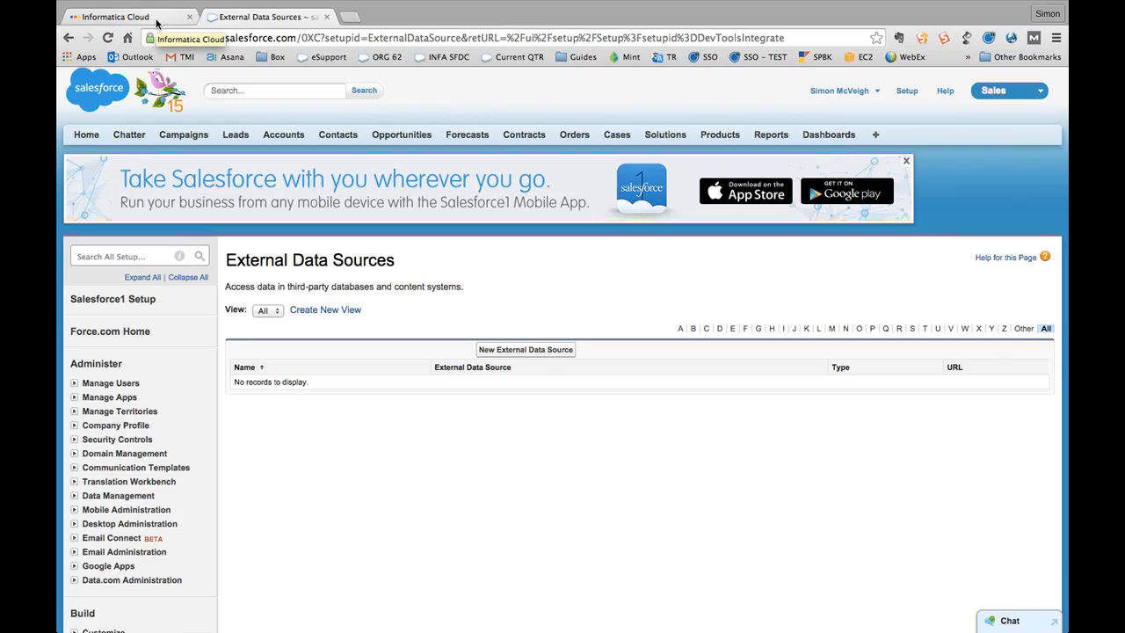
# Switch to the Informatica Cloud login tab with credentials already filled in.
pyautogui.click(114, 16)
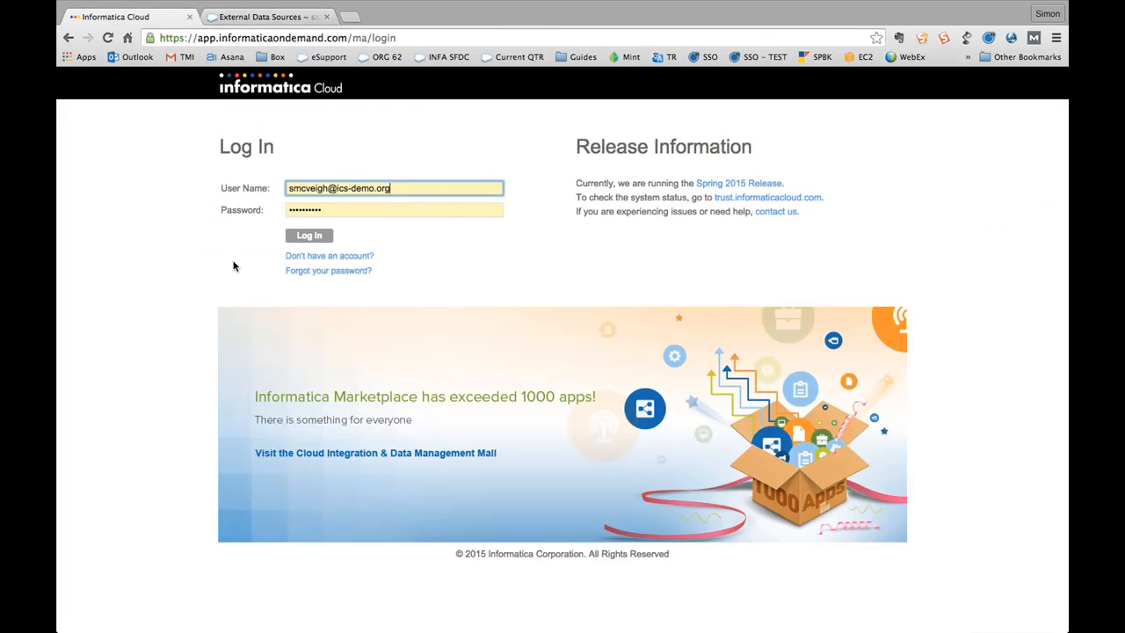
# Log into Informatica Cloud and show Process Designer's Connection designs list.
pyautogui.click(309, 235)
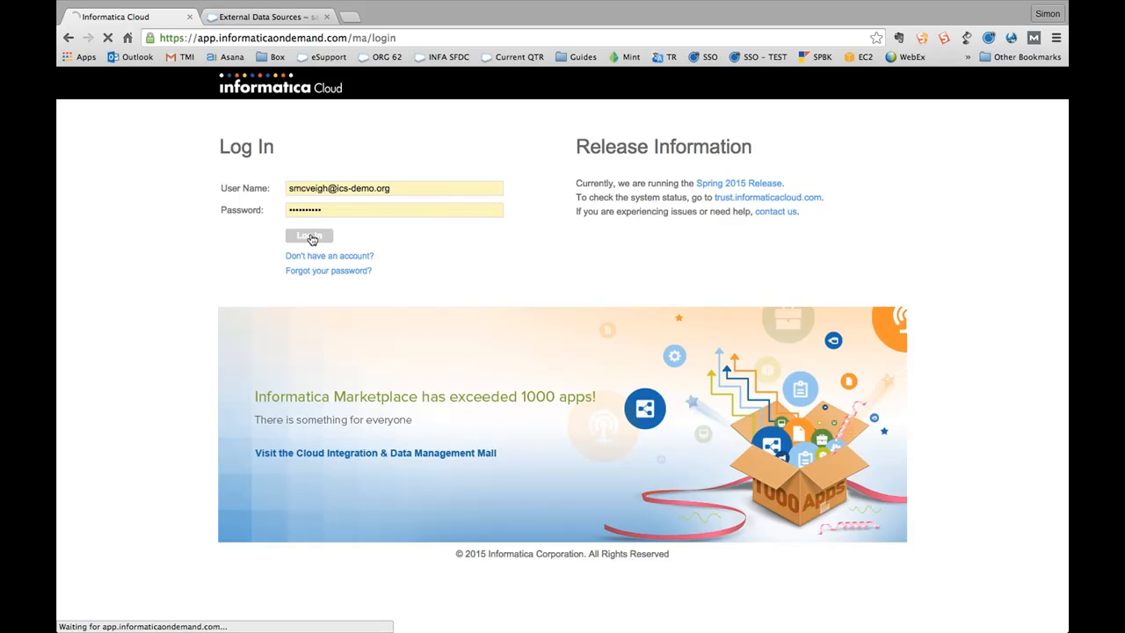
pyautogui.click(308, 235)
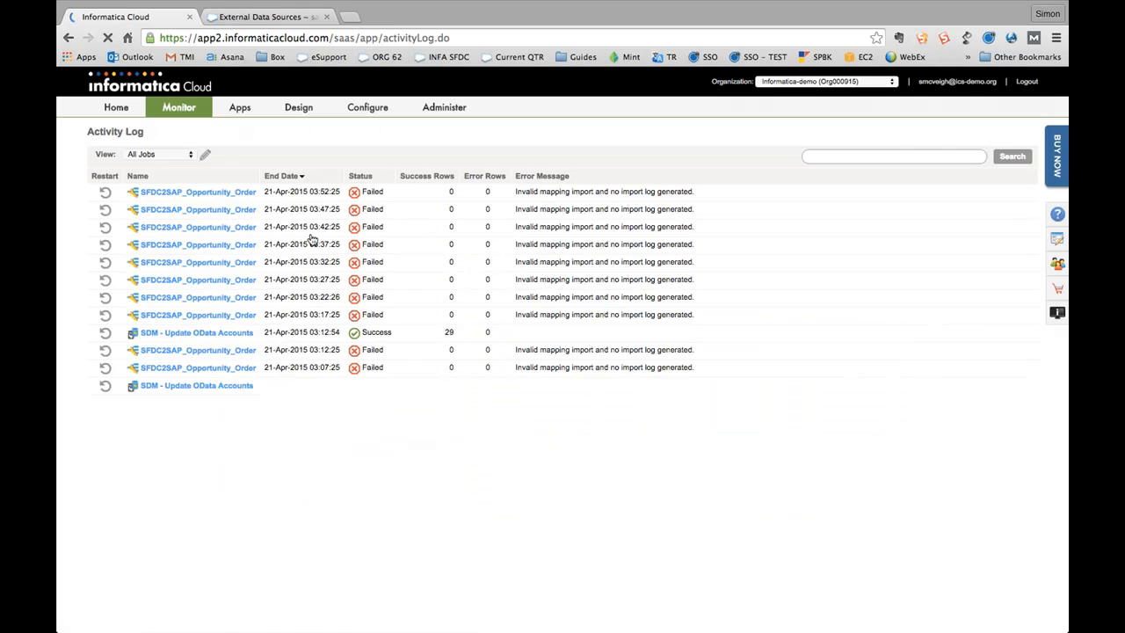
pyautogui.click(298, 107)
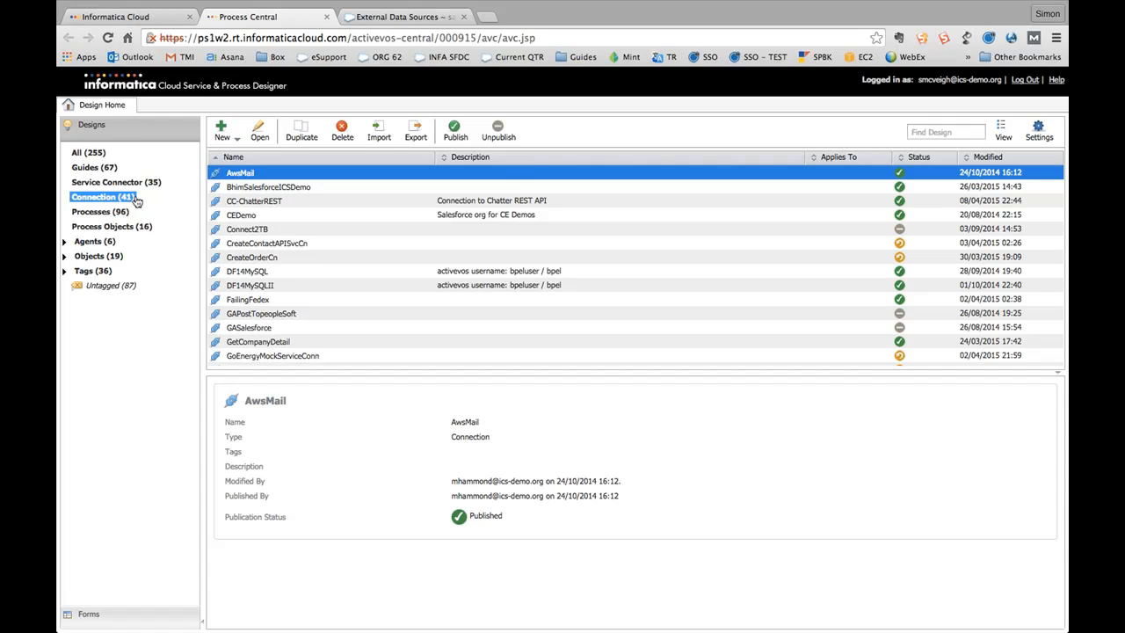
# Create a new connection of type JDBC Generic Cloud Adapter and name it JDBCDB.
pyautogui.click(221, 131)
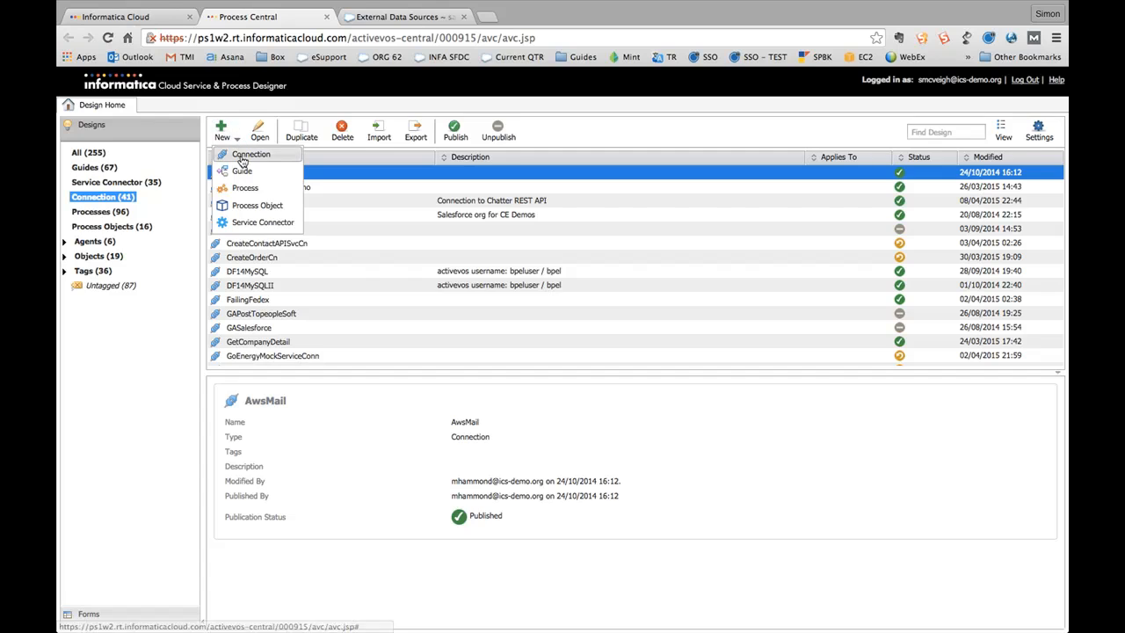
pyautogui.click(251, 155)
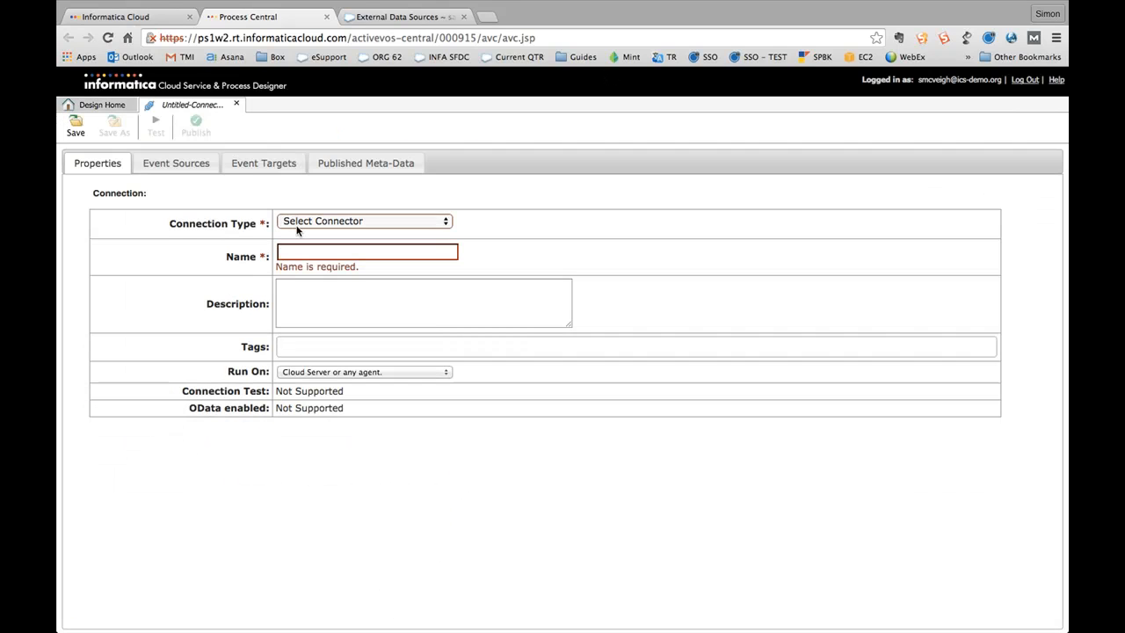
pyautogui.click(364, 221)
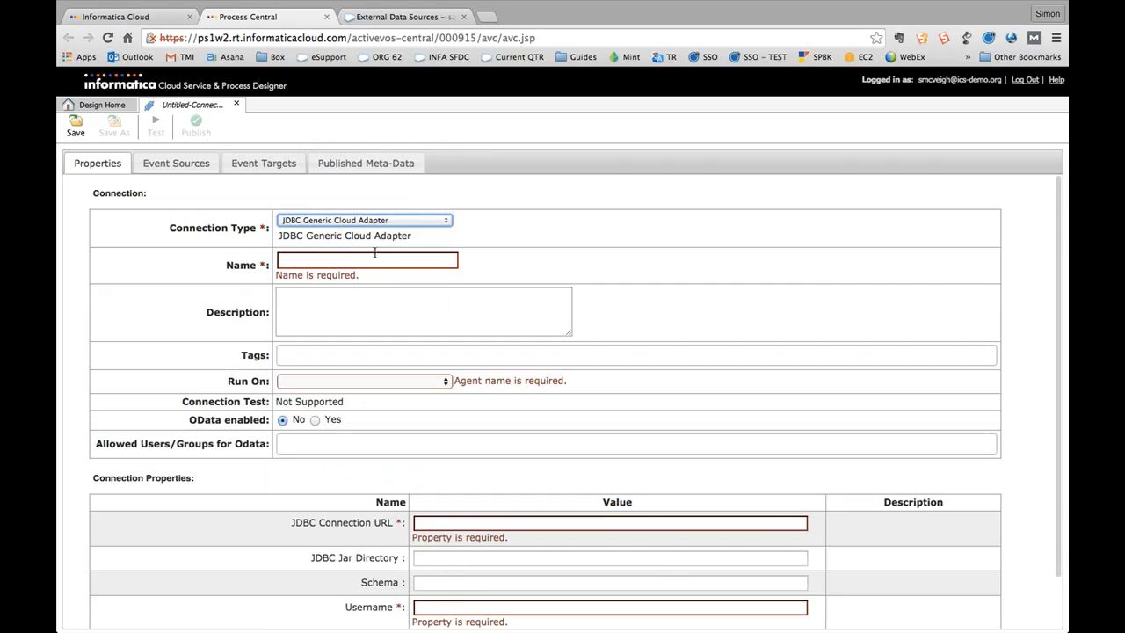
pyautogui.click(366, 260)
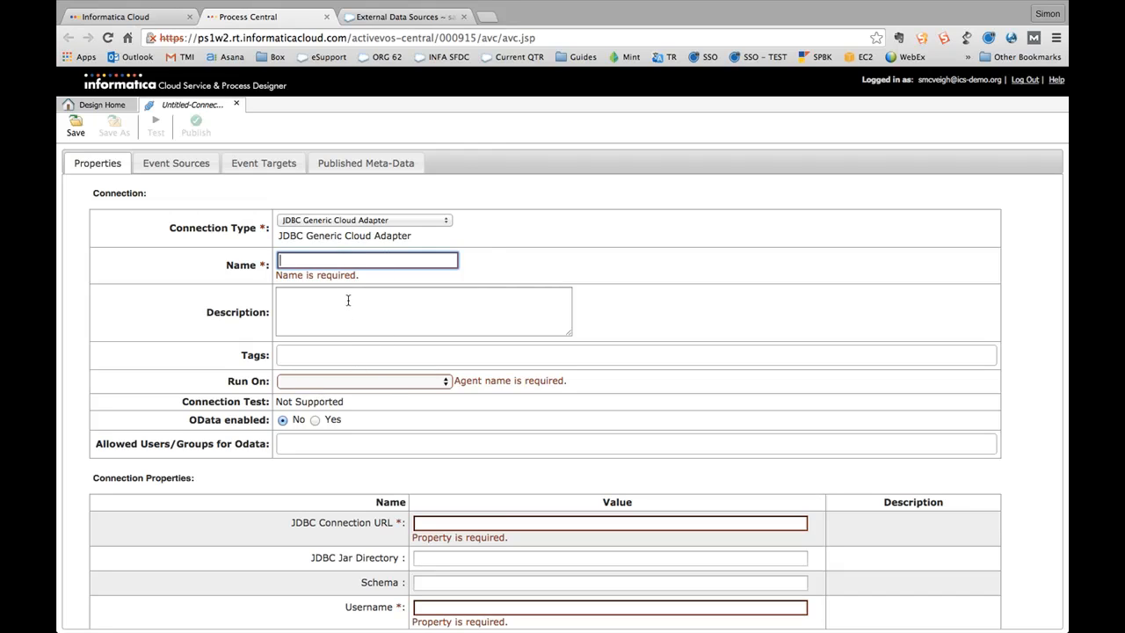
pyautogui.click(423, 311)
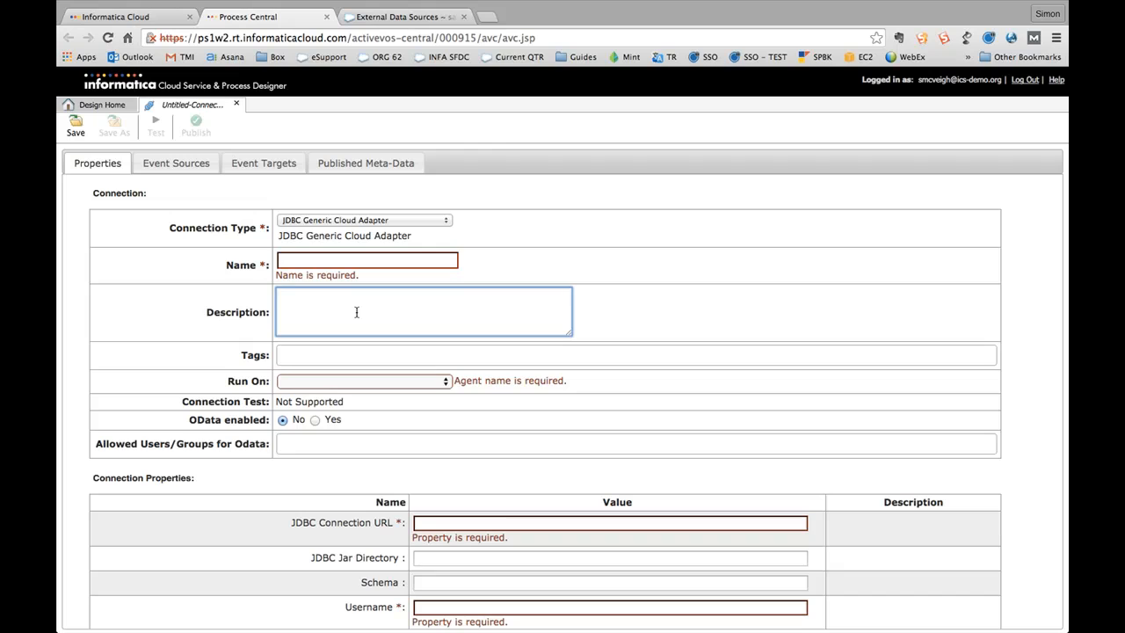
pyautogui.click(366, 259)
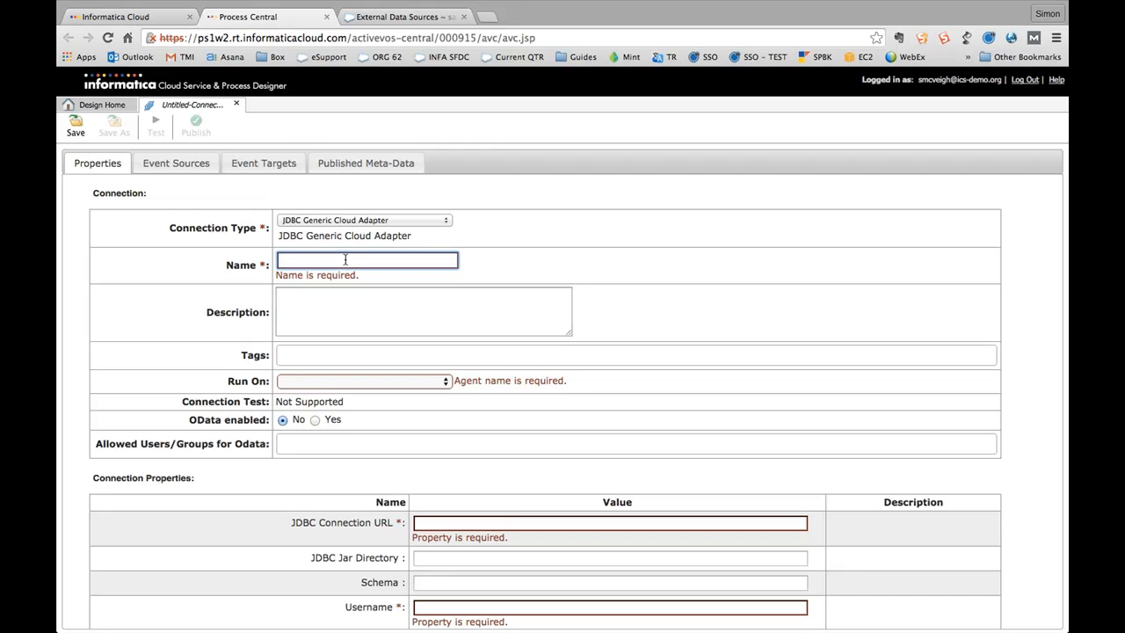
pyautogui.write('j')
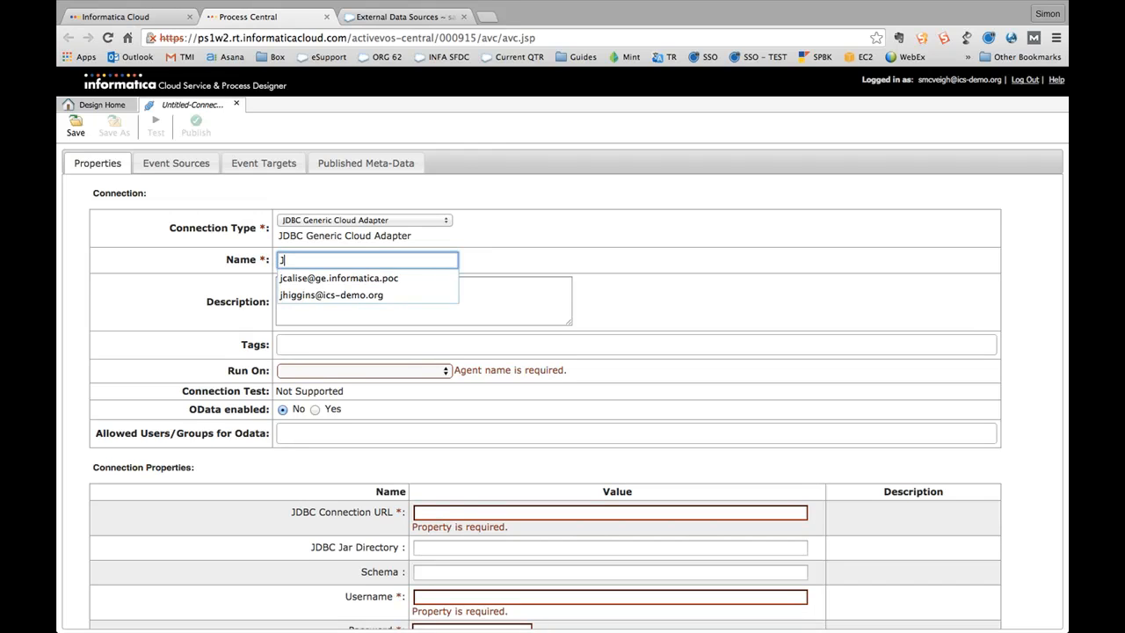
pyautogui.write('DBCDB')
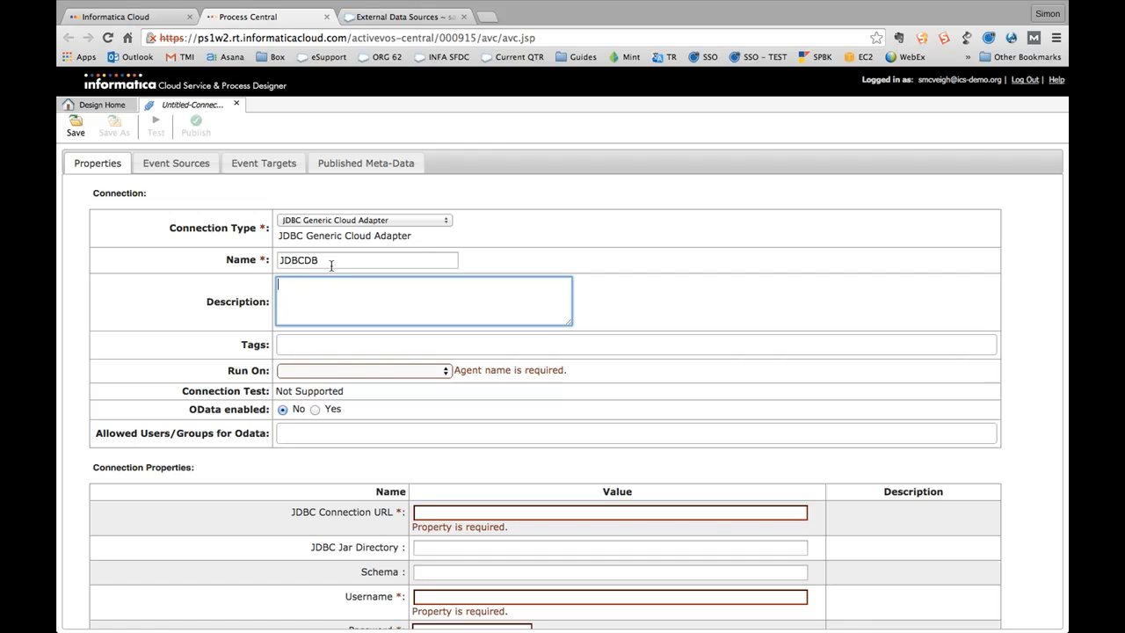
pyautogui.moveTo(332, 377)
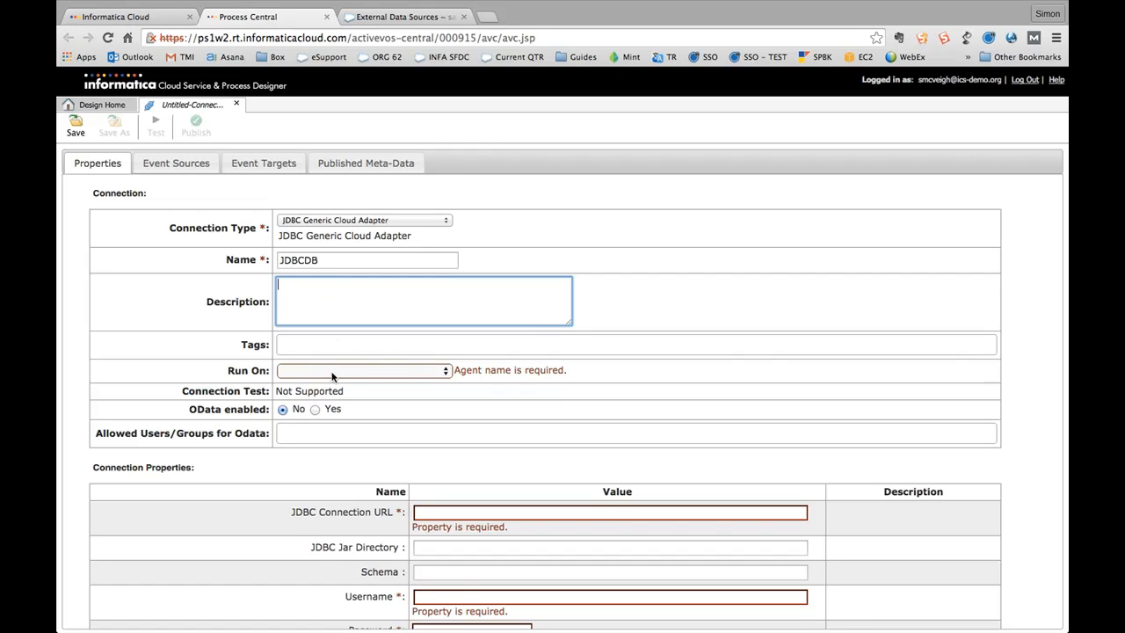
# Set the JDBCDB Run On agent to ip-0ACABA81 and confirm the choice.
pyautogui.click(362, 370)
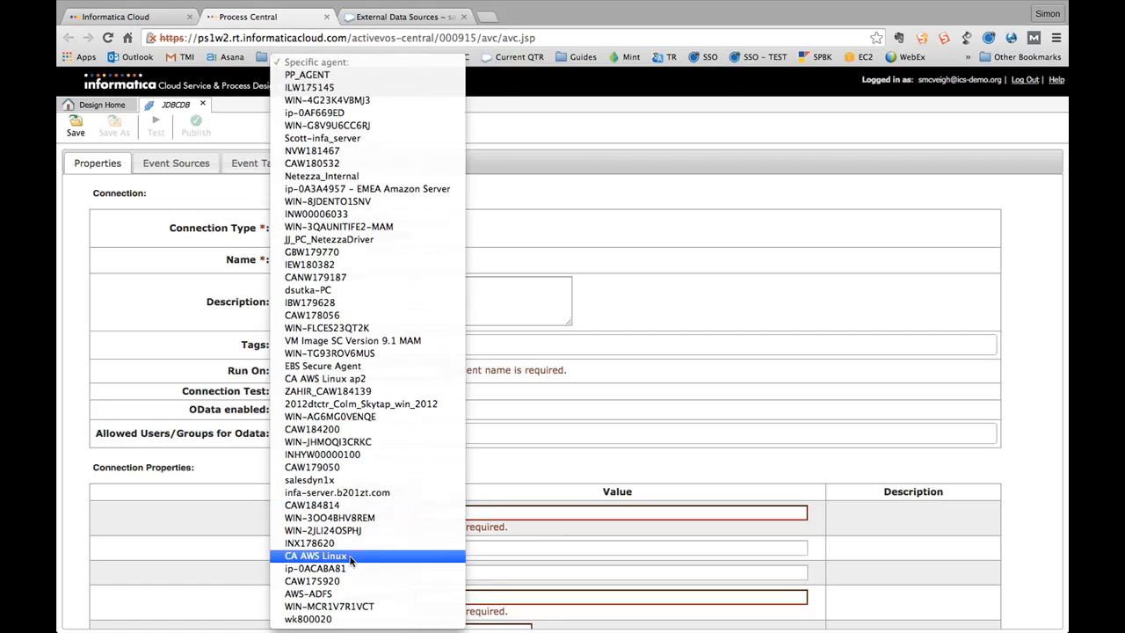
pyautogui.click(314, 568)
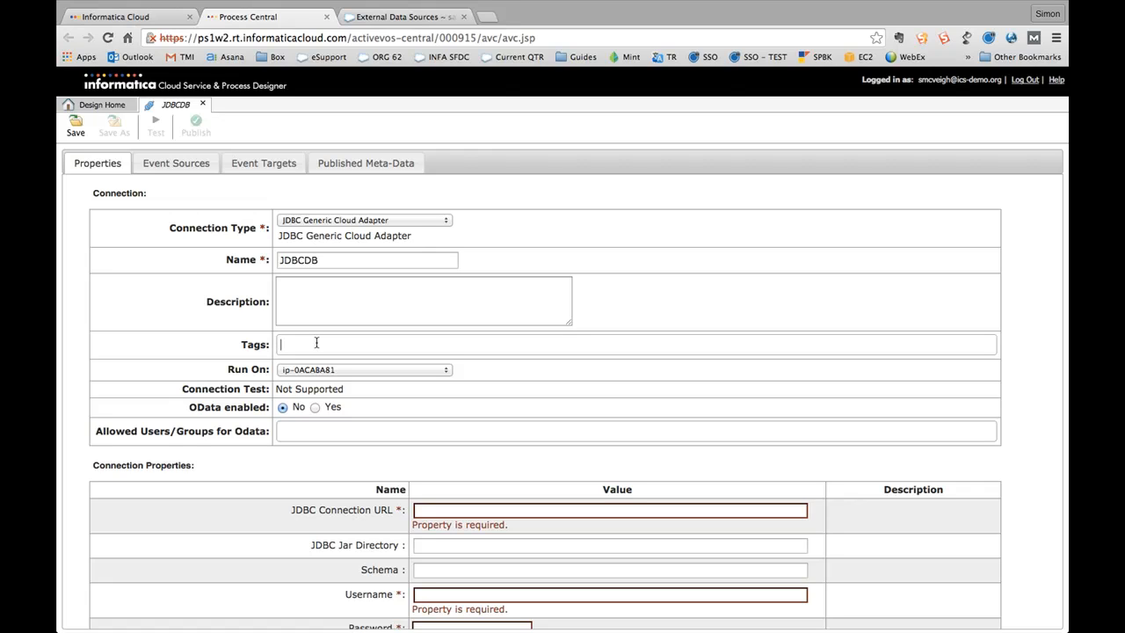
pyautogui.moveTo(324, 362)
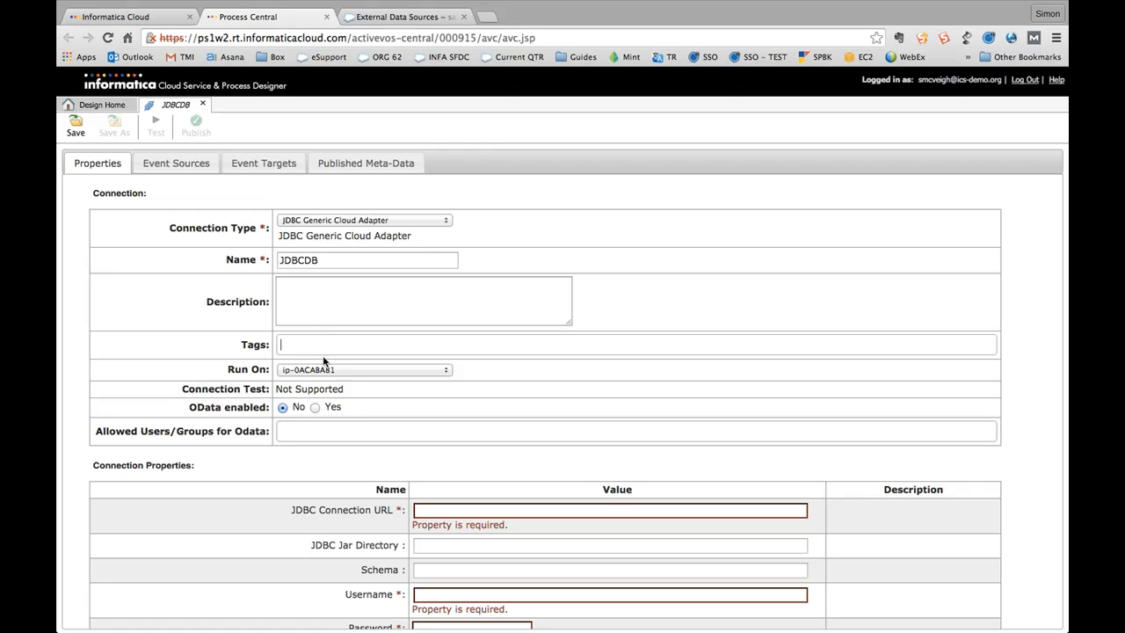
pyautogui.click(364, 369)
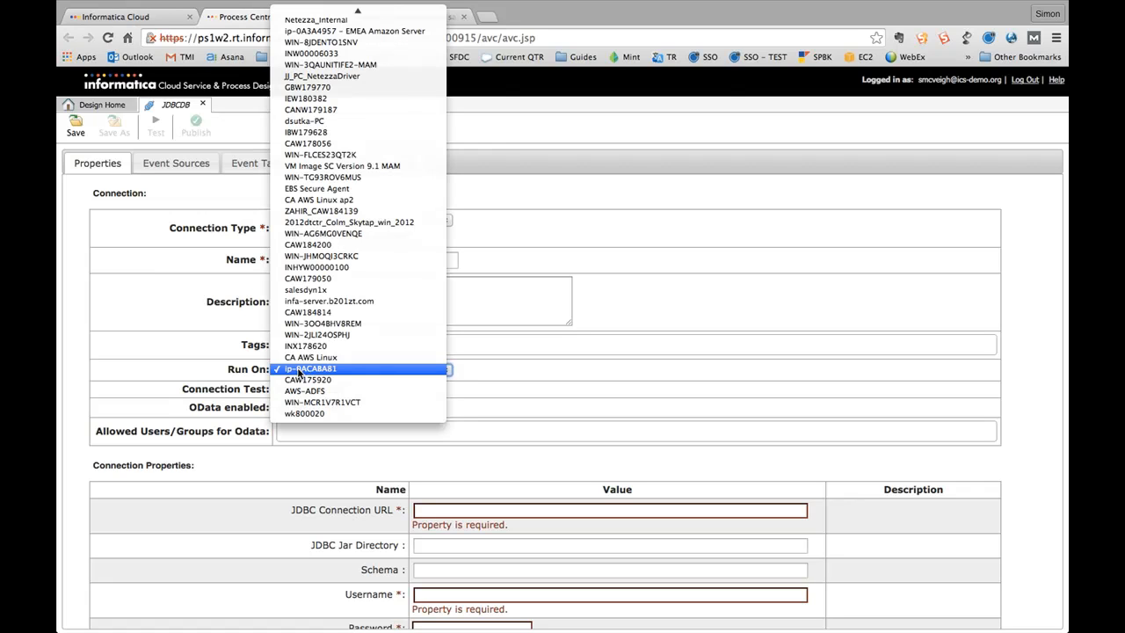
pyautogui.click(310, 368)
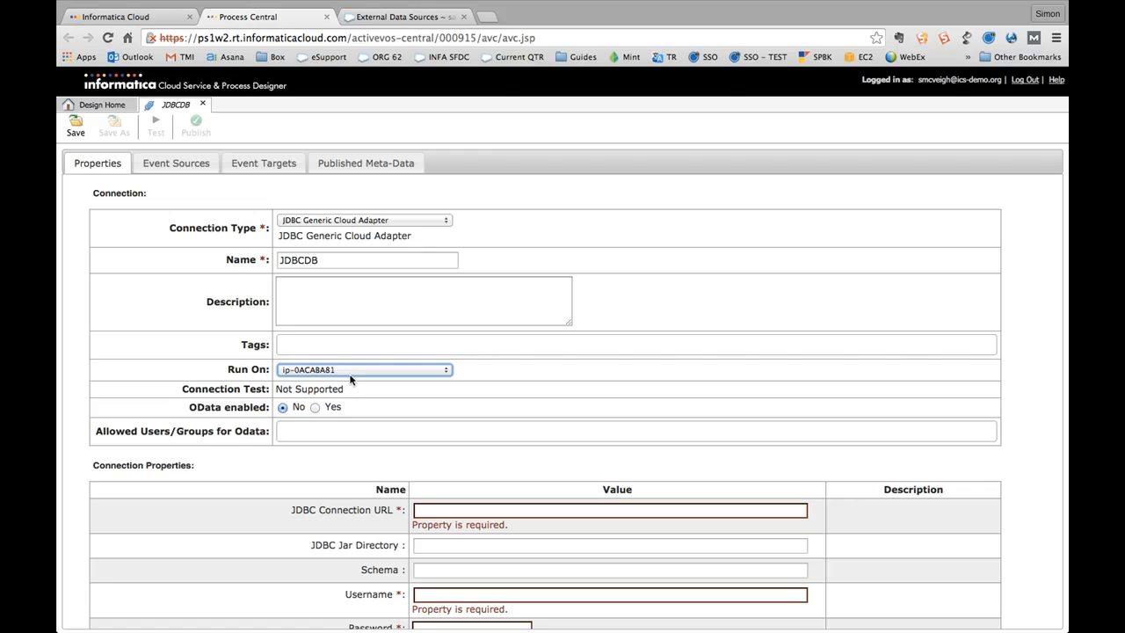
pyautogui.moveTo(350, 404)
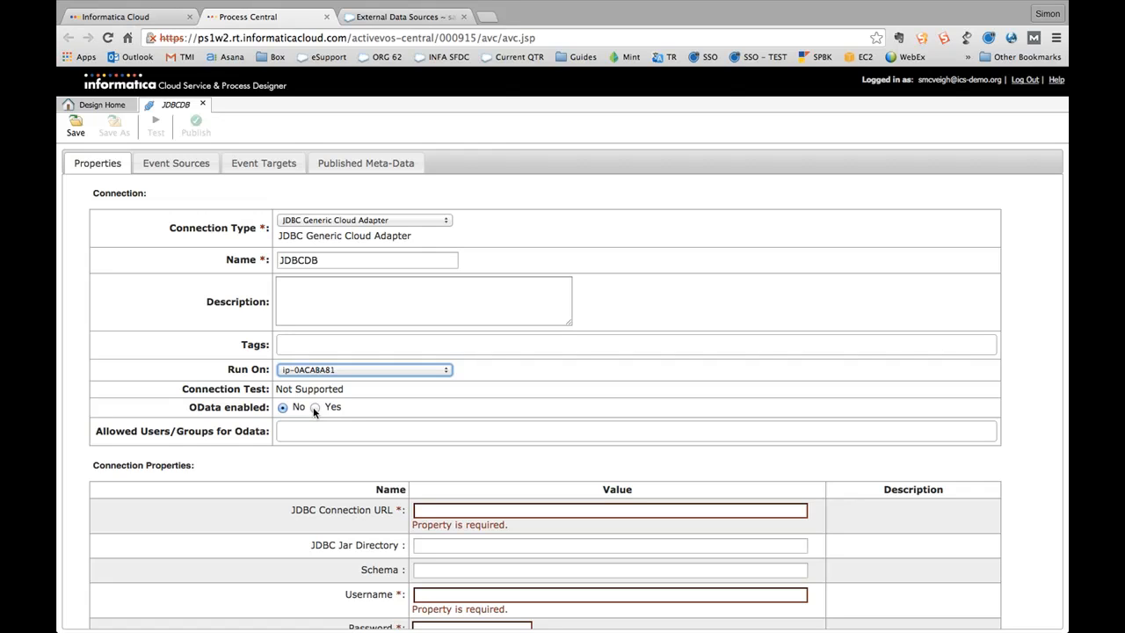
pyautogui.moveTo(314, 413)
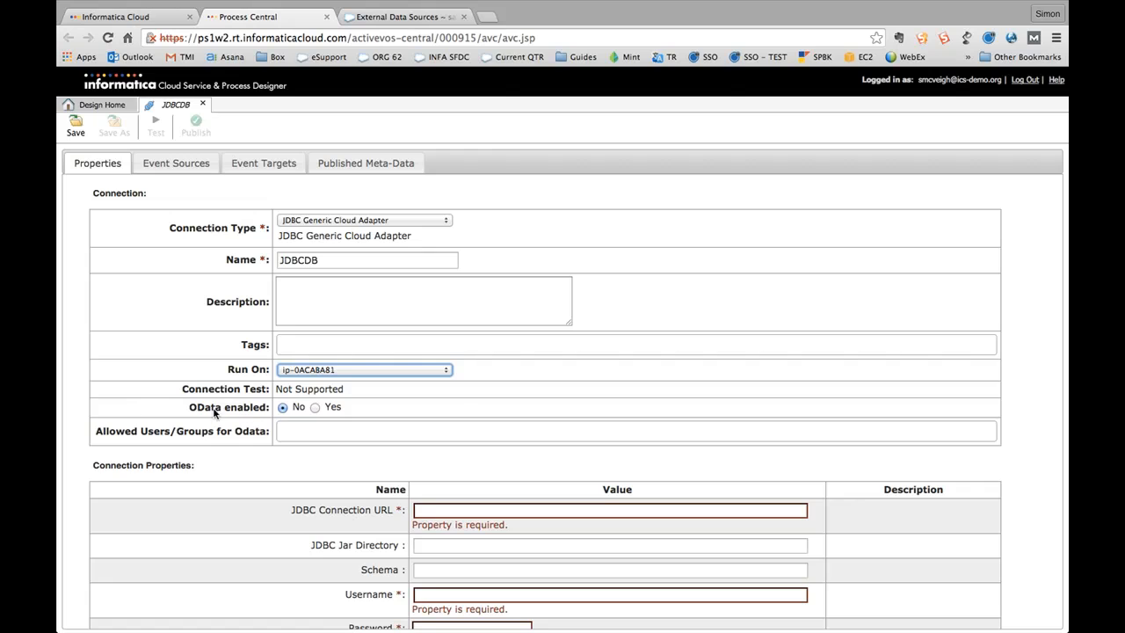
pyautogui.moveTo(330, 420)
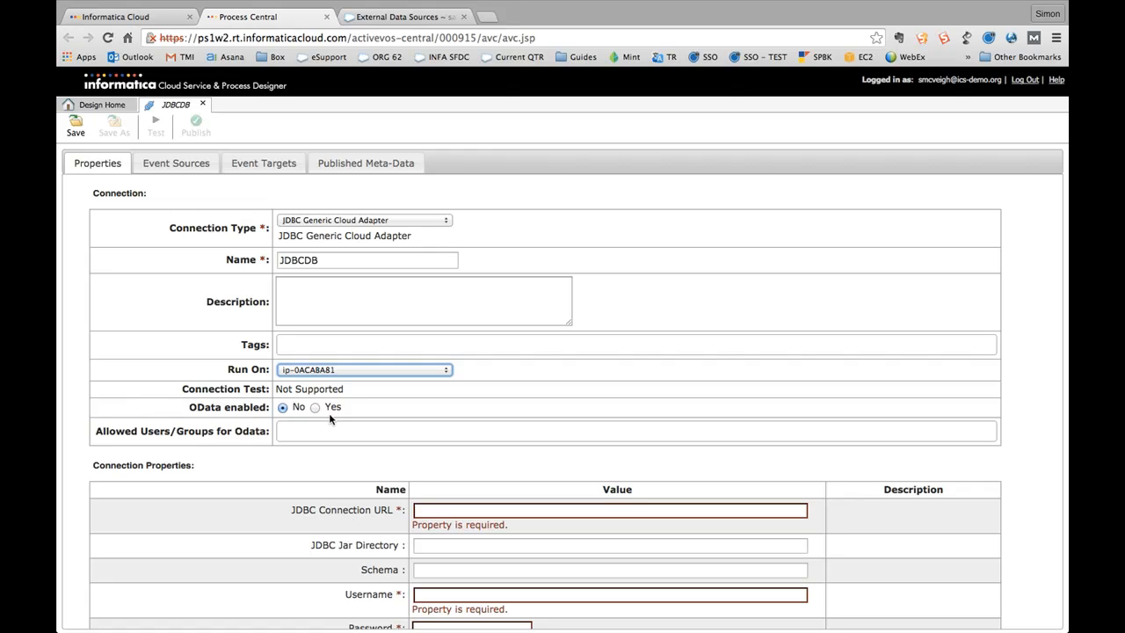
pyautogui.moveTo(315, 413)
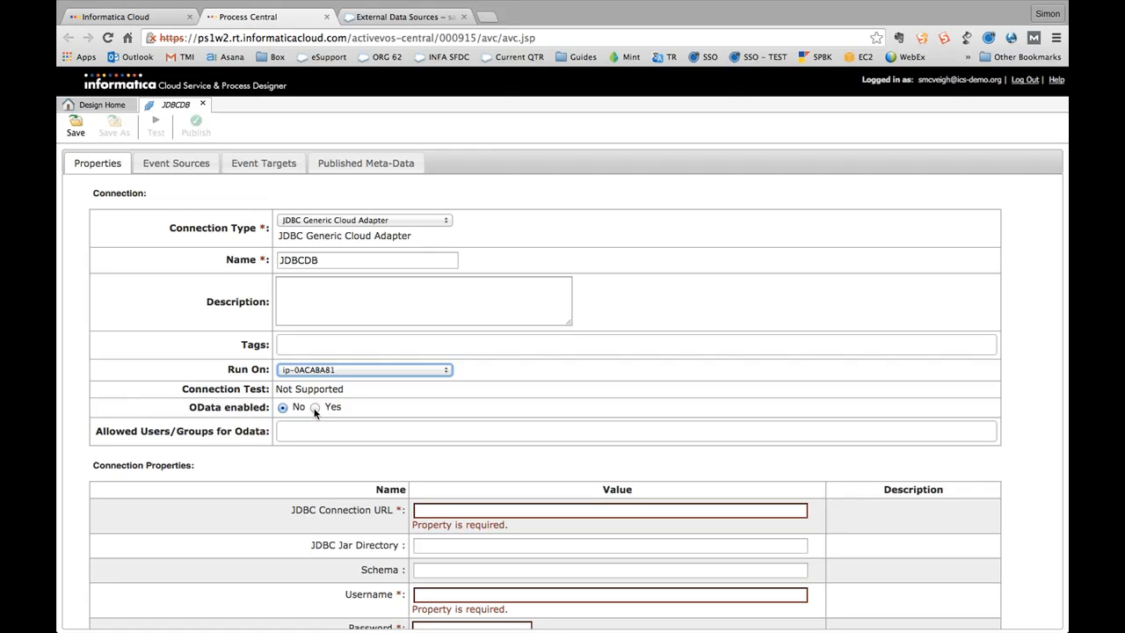
pyautogui.click(315, 407)
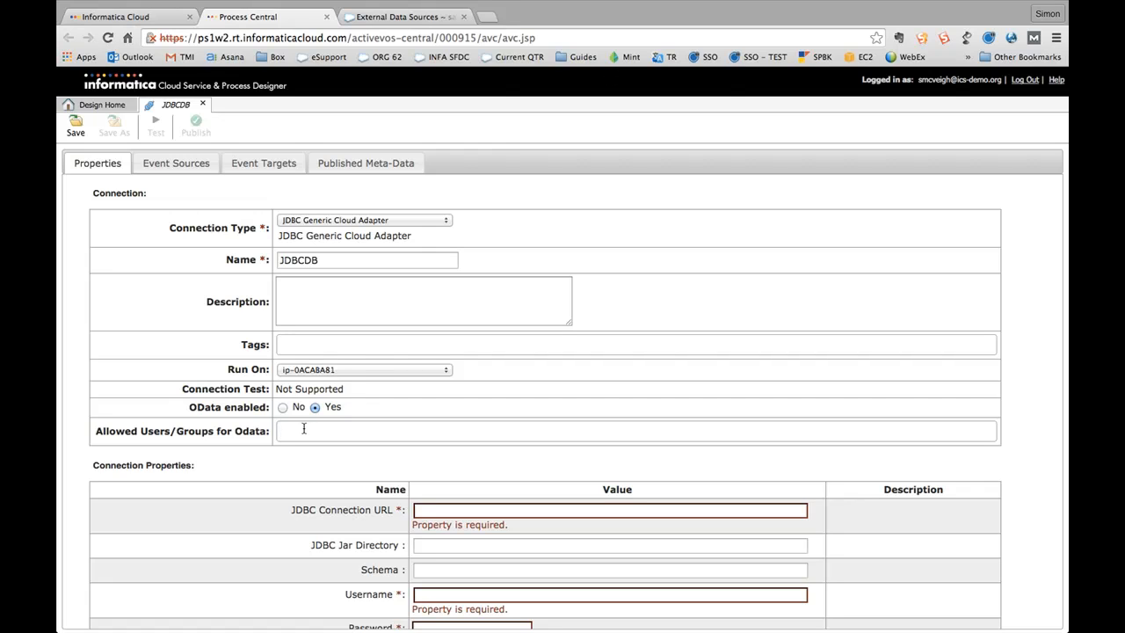
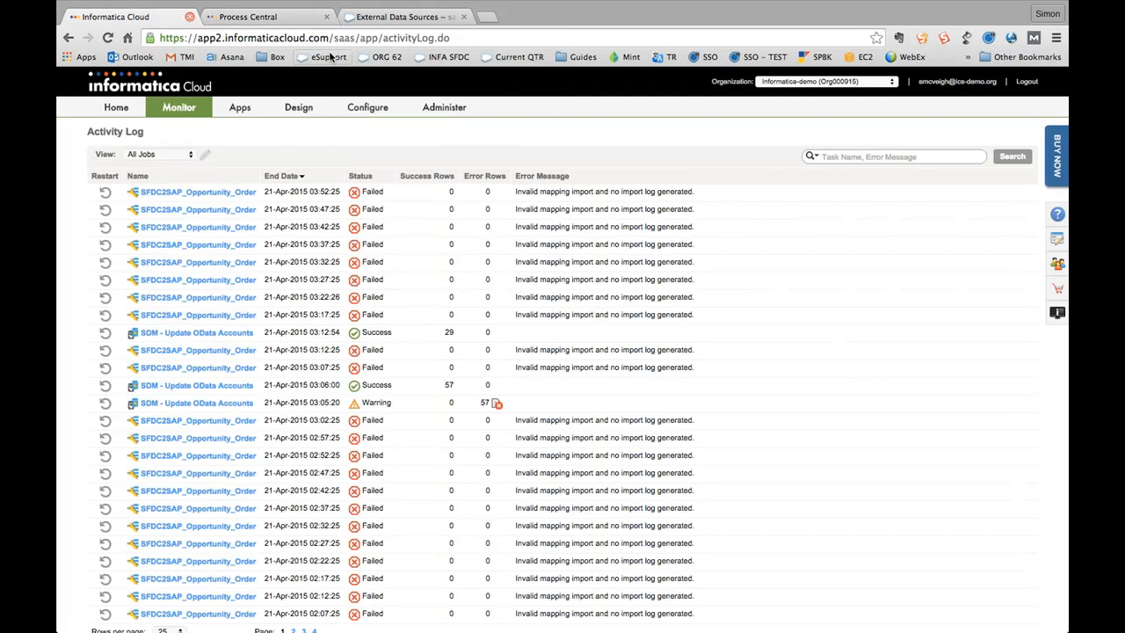
pyautogui.click(443, 106)
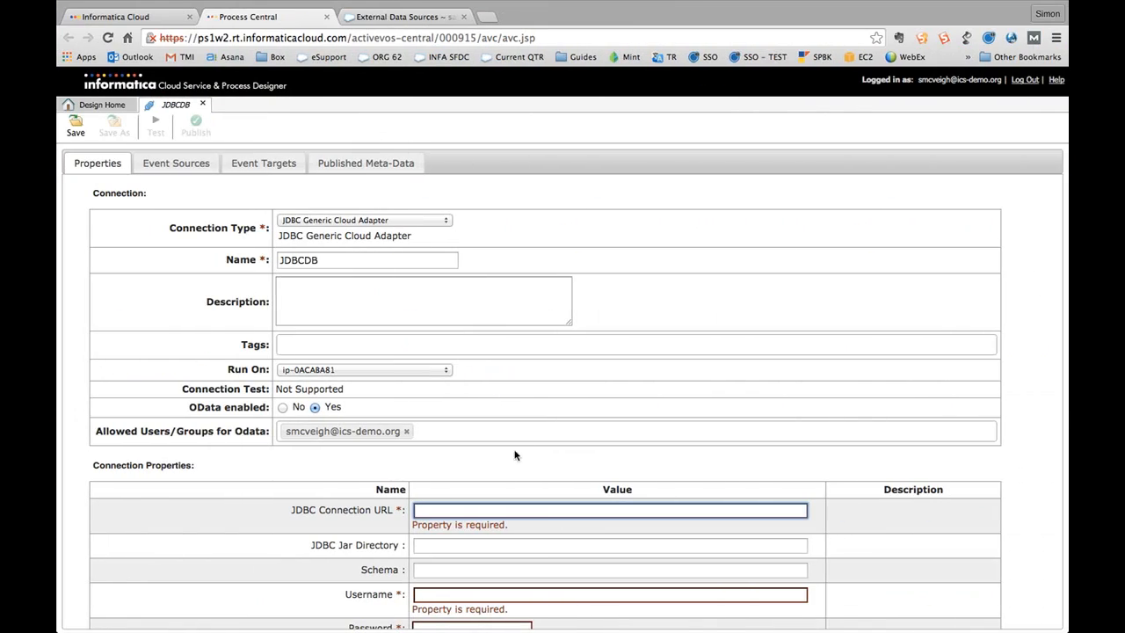
# Enter the connection URL jdbc:mysql://localhost:13306/demo and review it.
pyautogui.write('jdbc:mysql://localhost:13306/demo')
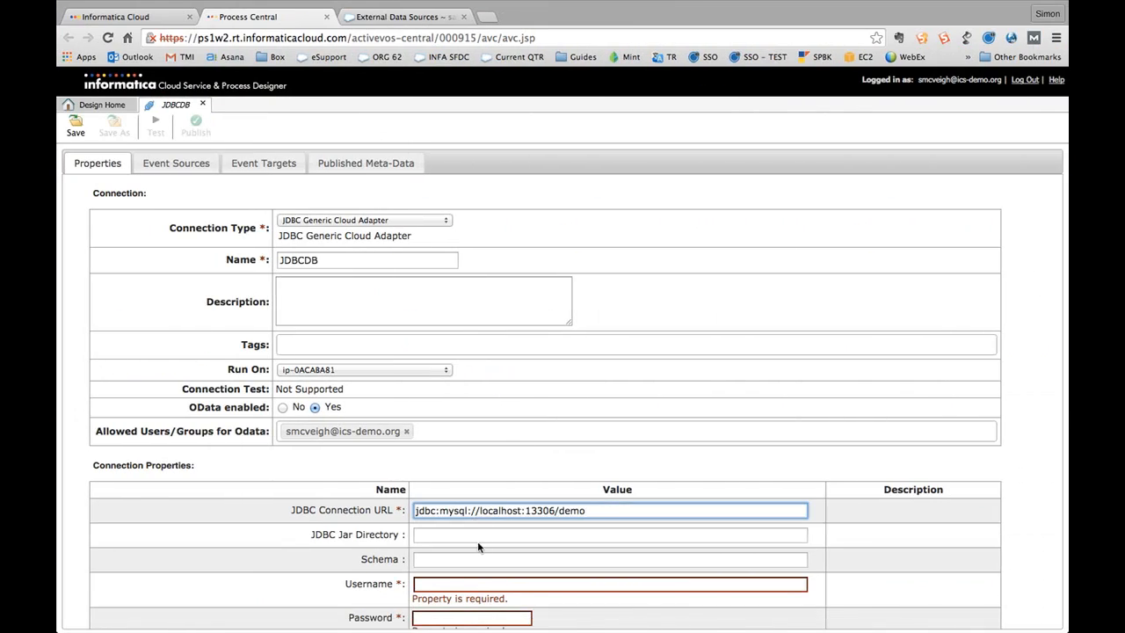
pyautogui.scroll(-3)
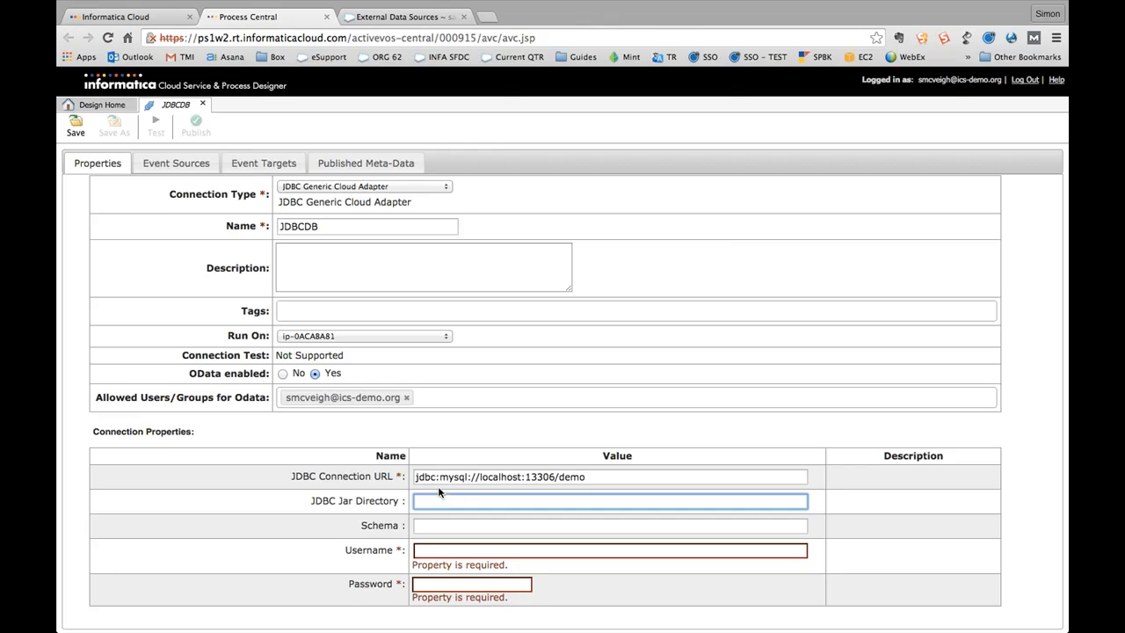
pyautogui.moveTo(477, 513)
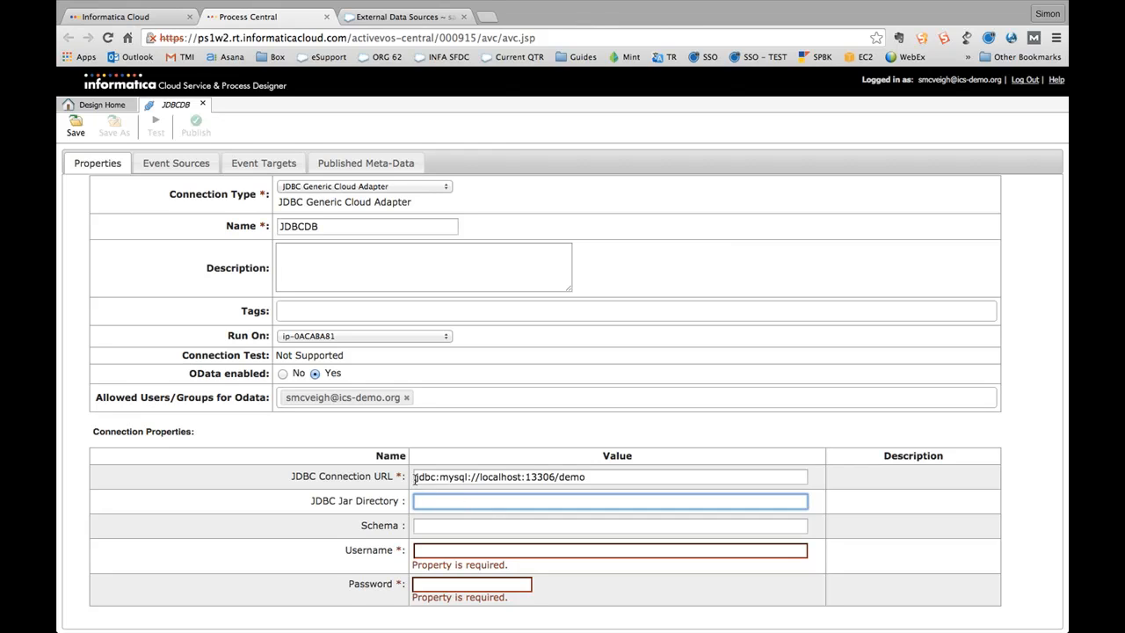
pyautogui.click(609, 477)
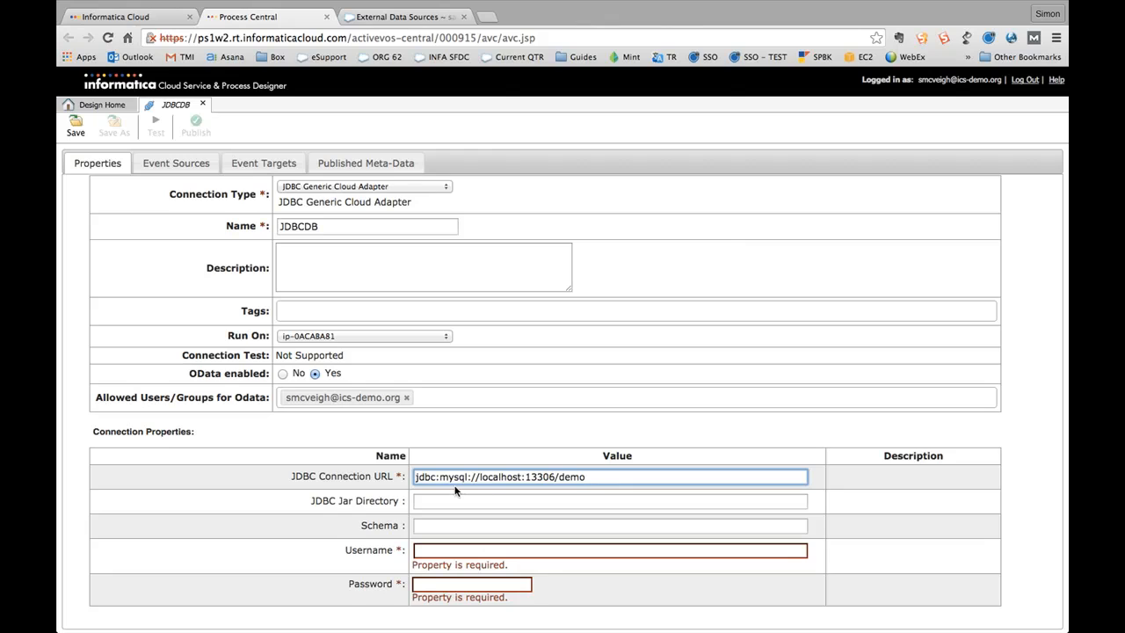
pyautogui.click(541, 476)
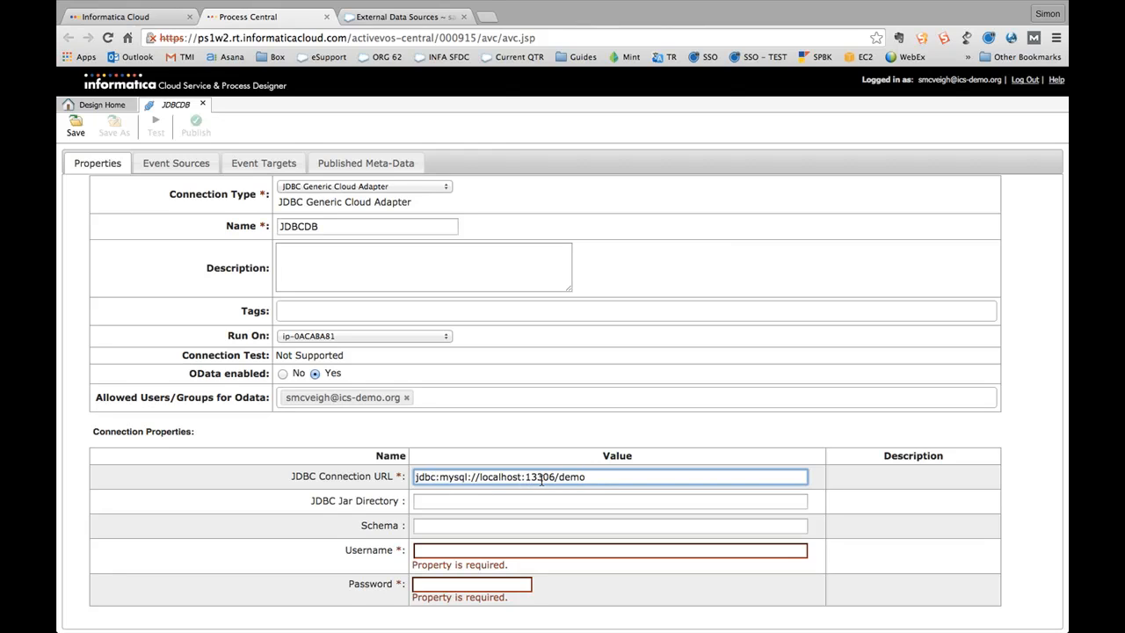
# Set the jar directory to C:\Program Files (x86)\MySQL\MySQL Connector J and username root.
pyautogui.click(609, 501)
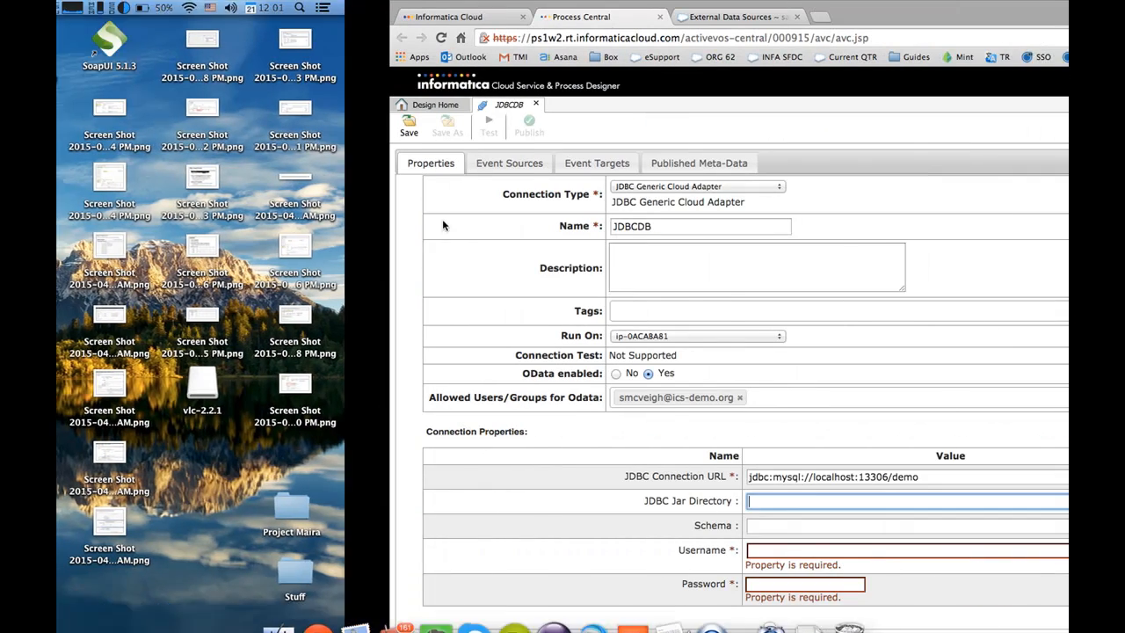
pyautogui.write('C:\\Program Files (x86)\\MySQL\\MySQL Connector J')
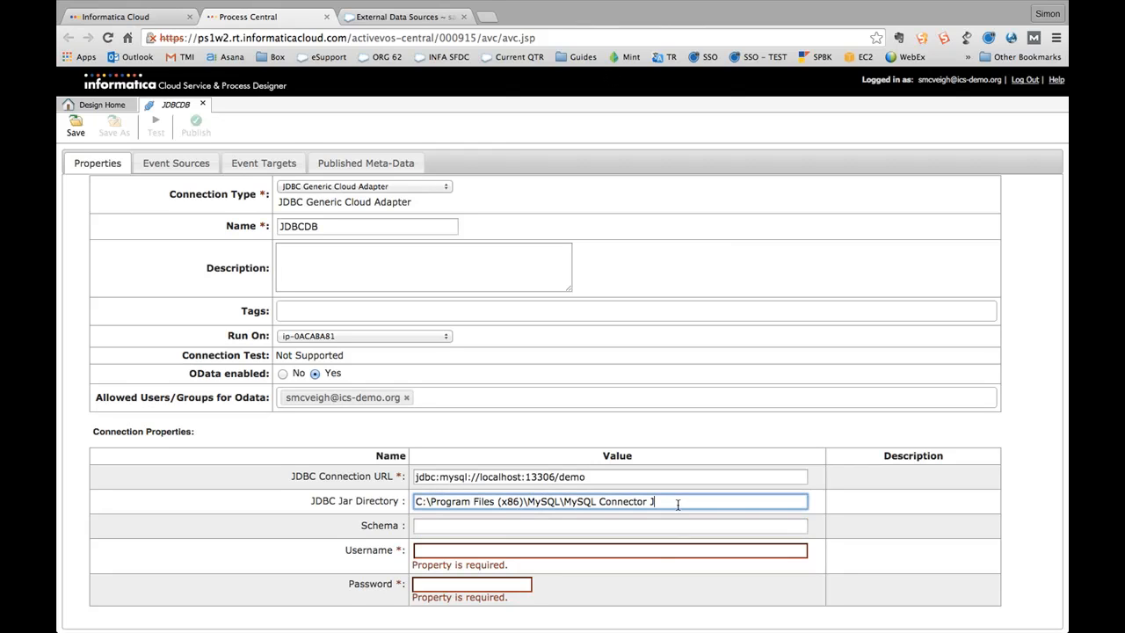
pyautogui.click(609, 550)
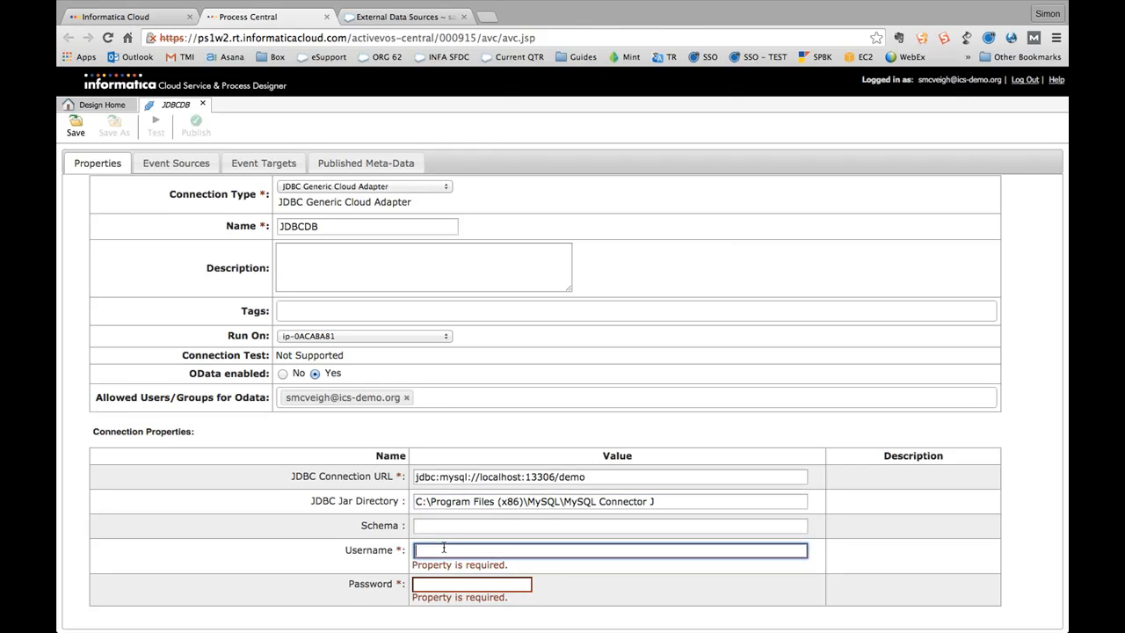
pyautogui.write('root')
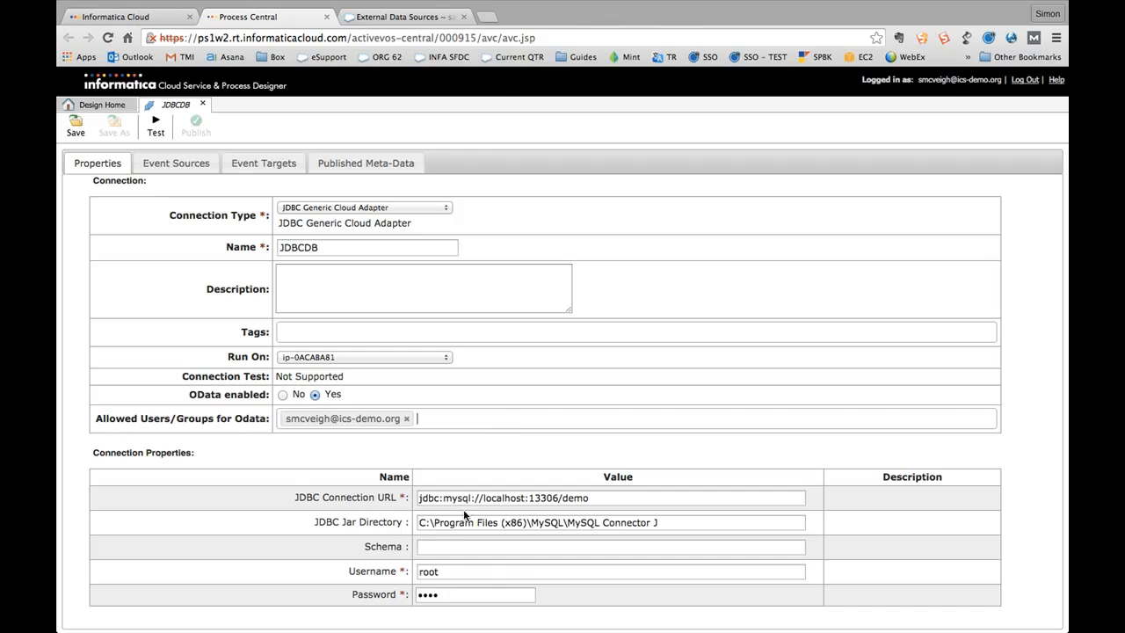
# Run the JDBCDB connection test until it reports Passed.
pyautogui.click(610, 546)
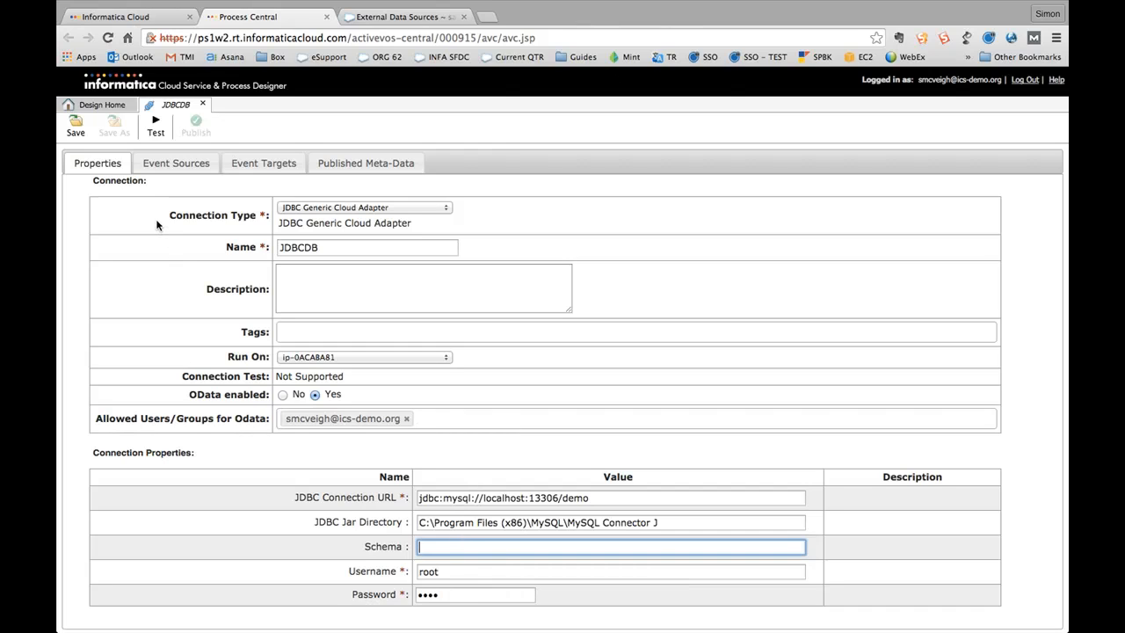
pyautogui.click(156, 125)
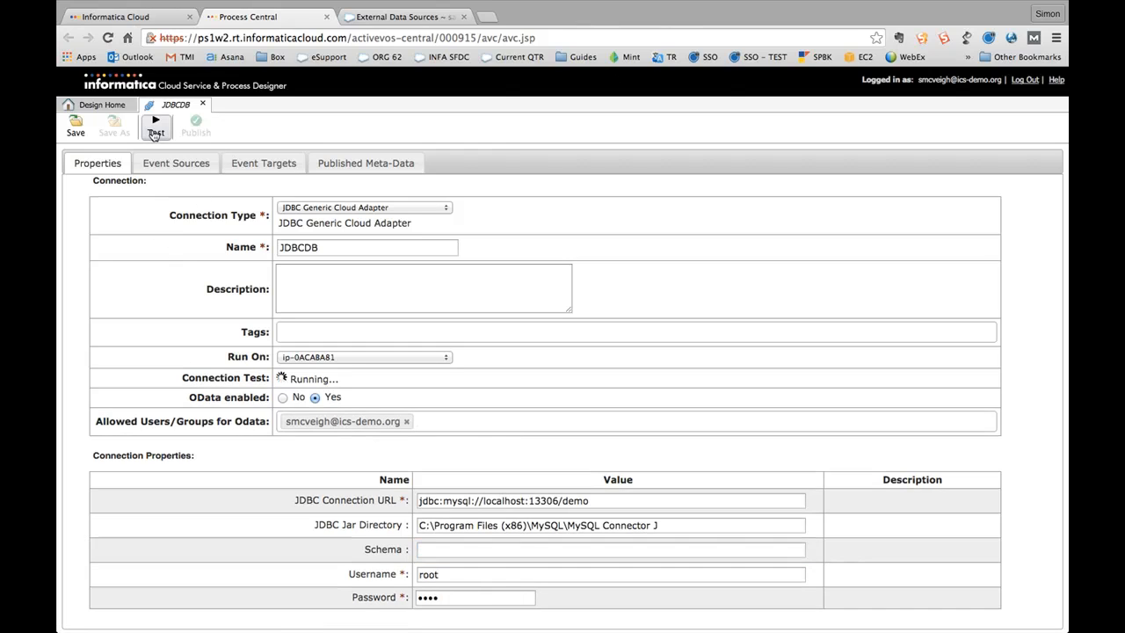
pyautogui.click(155, 125)
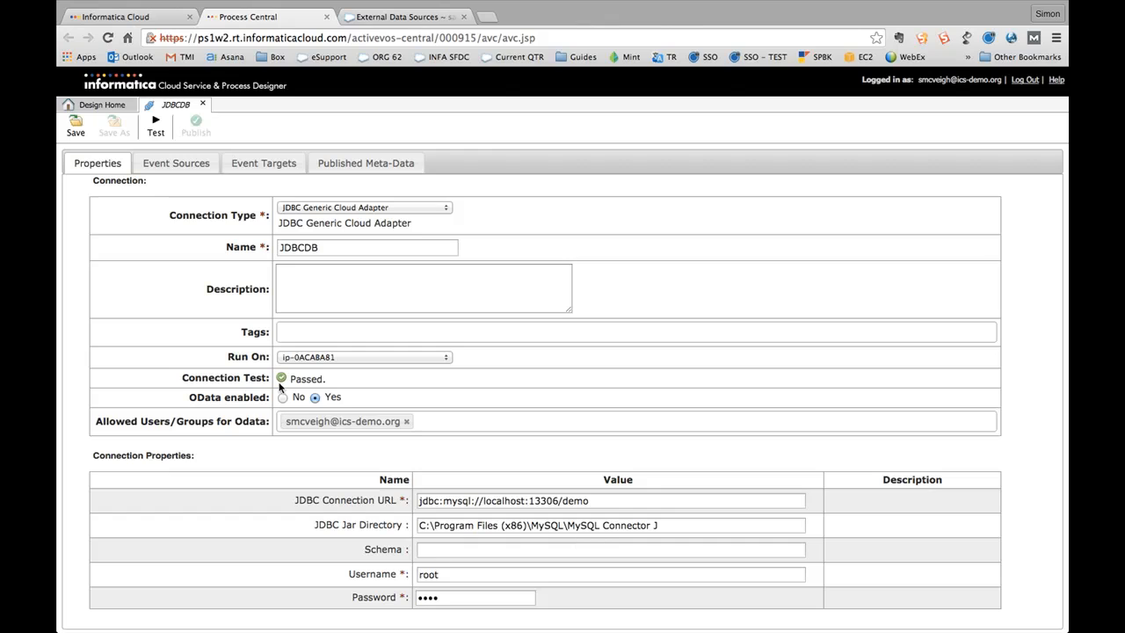
pyautogui.moveTo(210, 362)
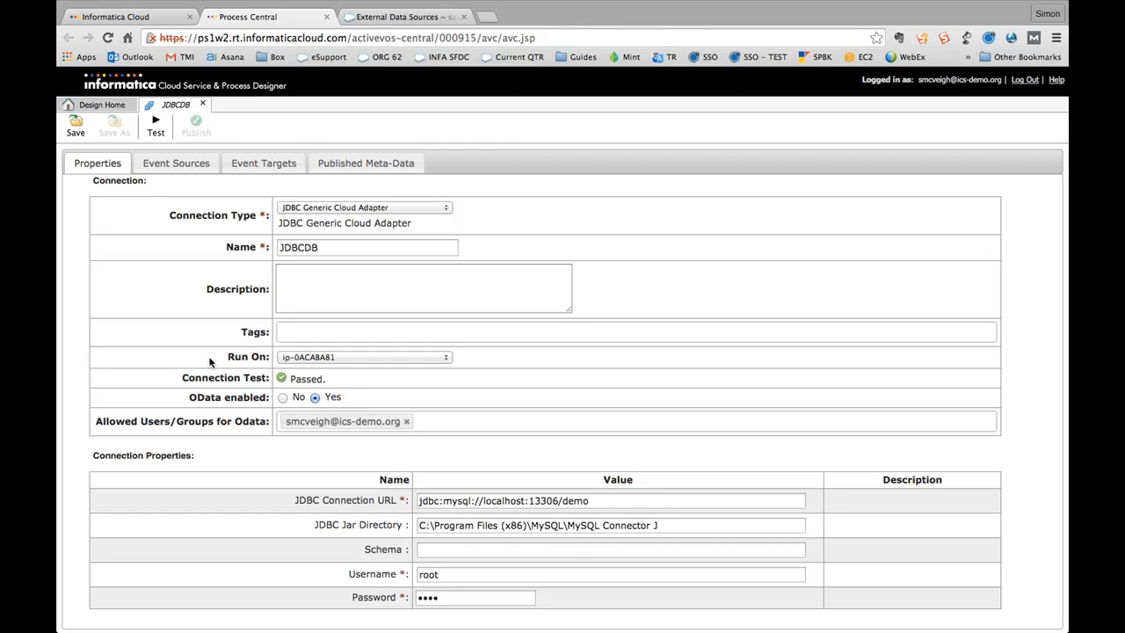
pyautogui.moveTo(159, 232)
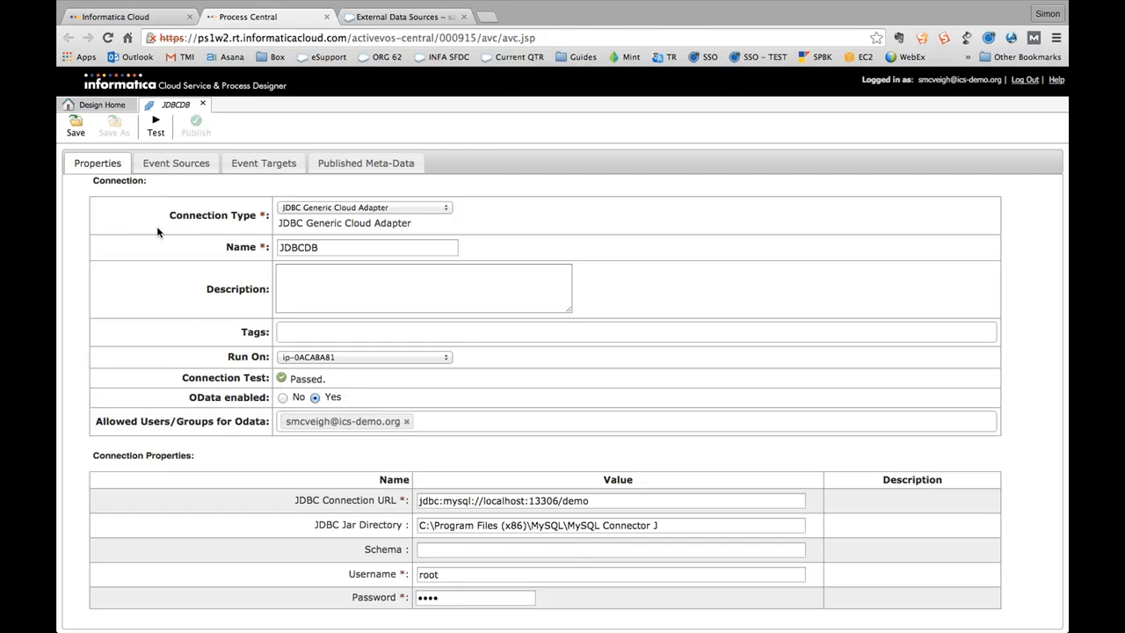
# Save the JDBCDB connection and publish it.
pyautogui.click(75, 125)
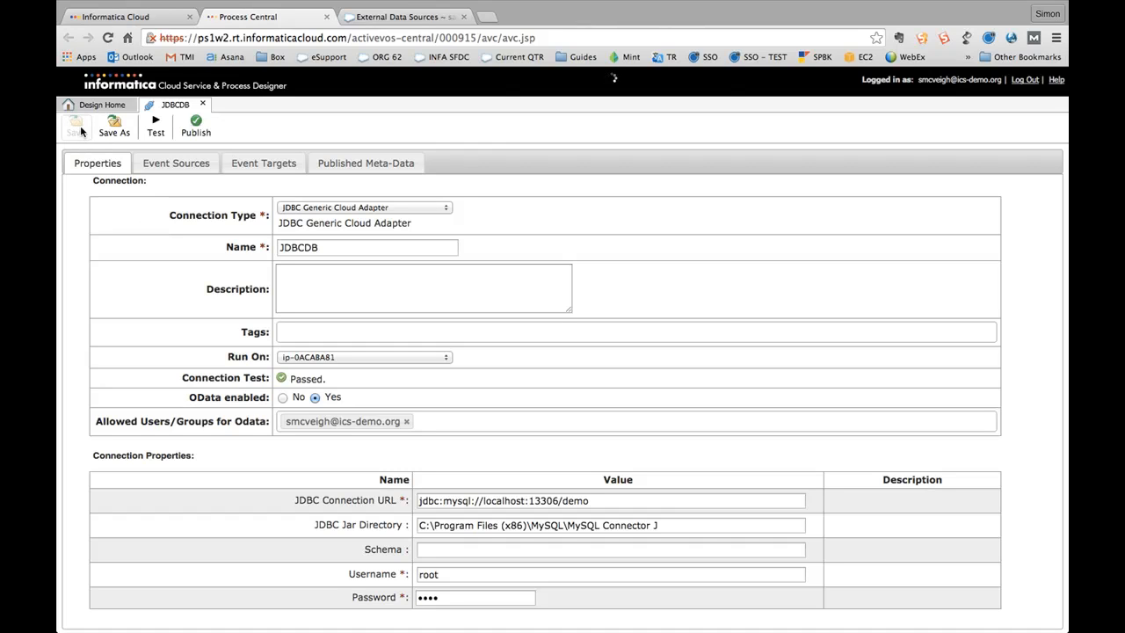
pyautogui.click(195, 126)
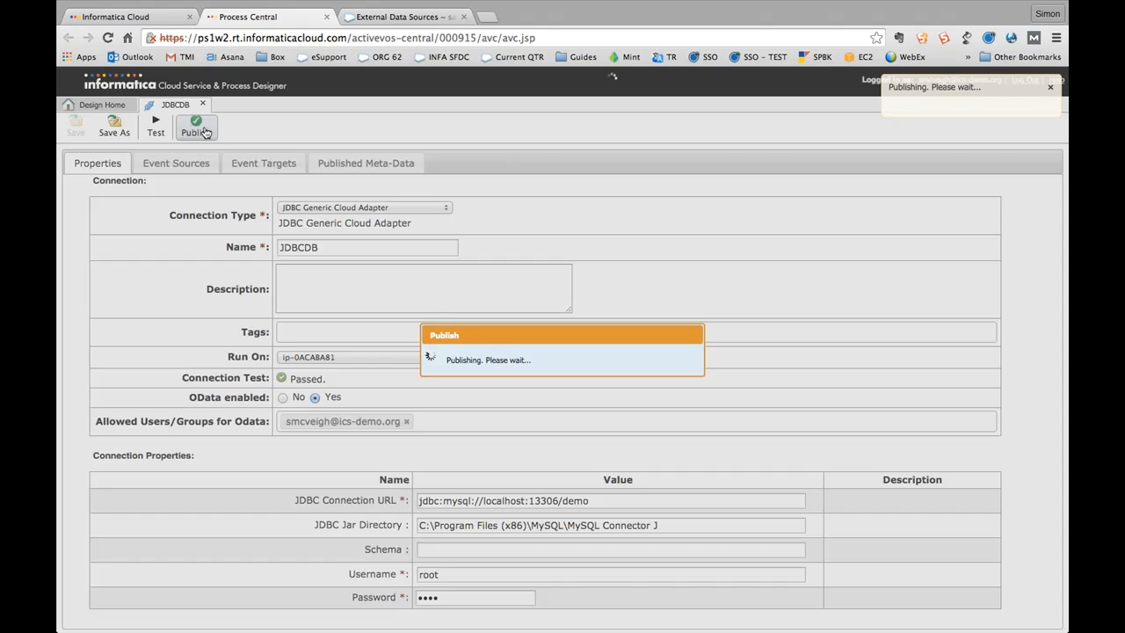
pyautogui.click(195, 126)
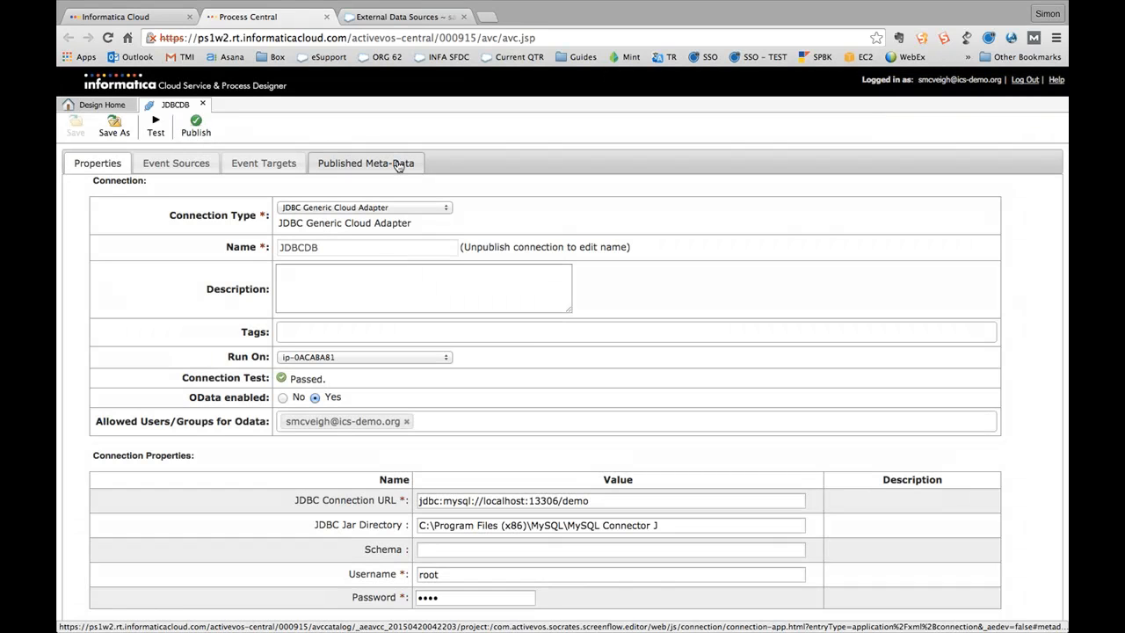
# Show the published metadata and expand accounts to see its fields and preview data.
pyautogui.click(366, 163)
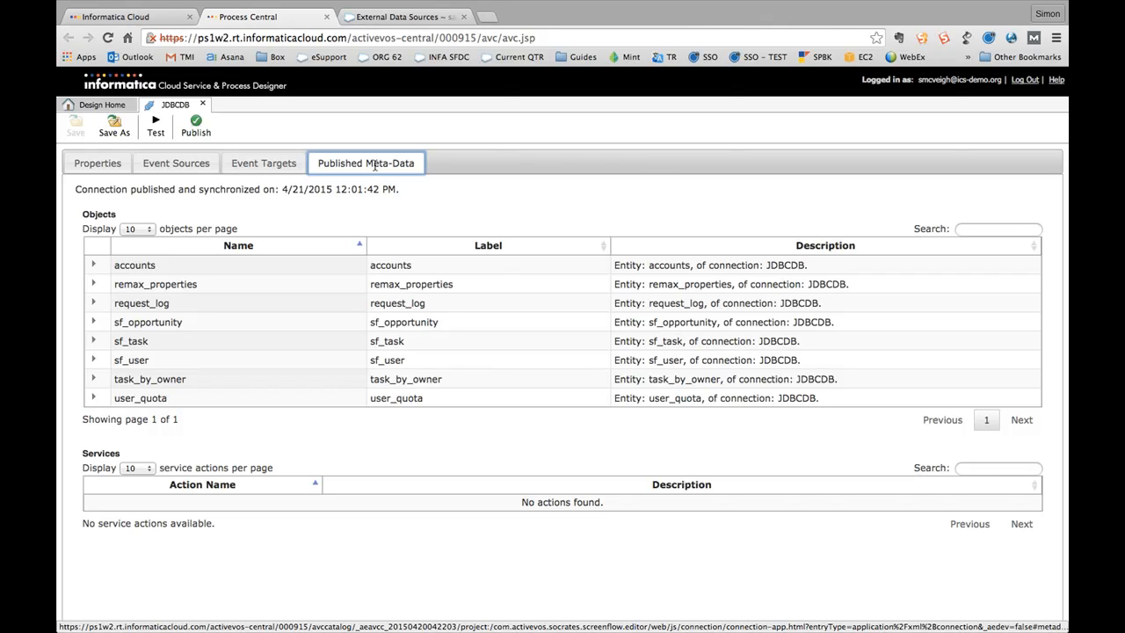
pyautogui.click(93, 265)
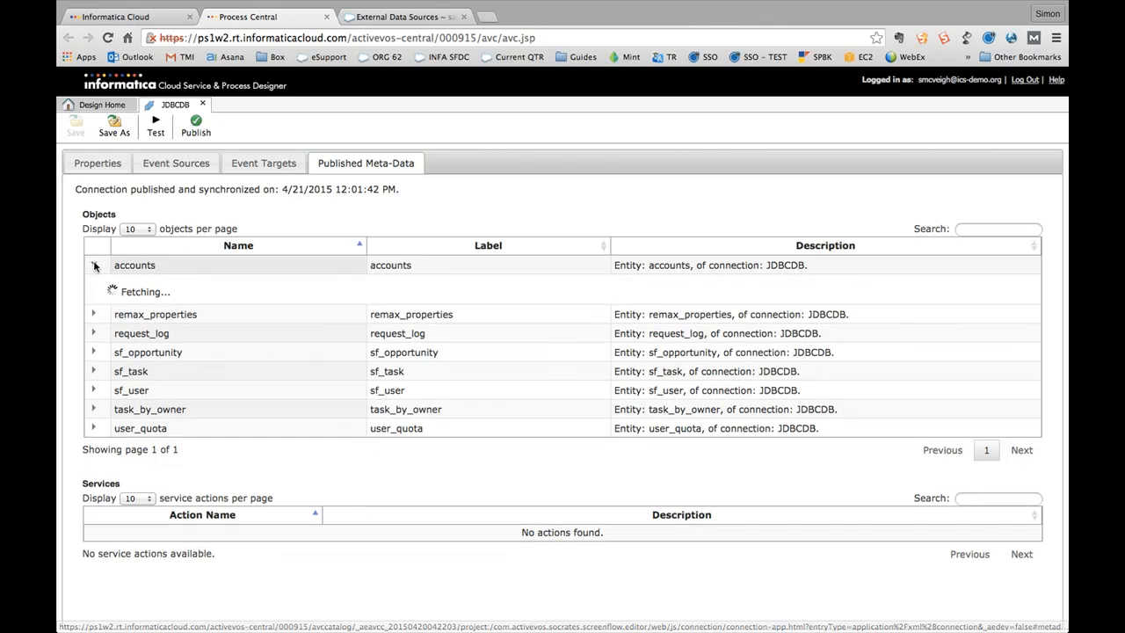
pyautogui.click(94, 265)
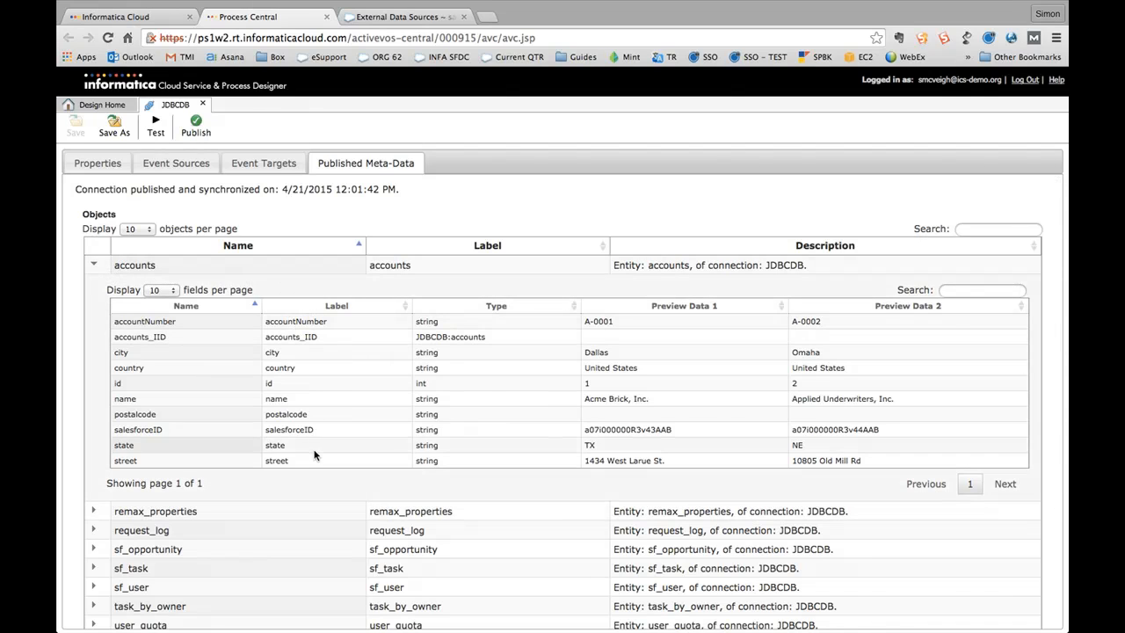
pyautogui.moveTo(727, 441)
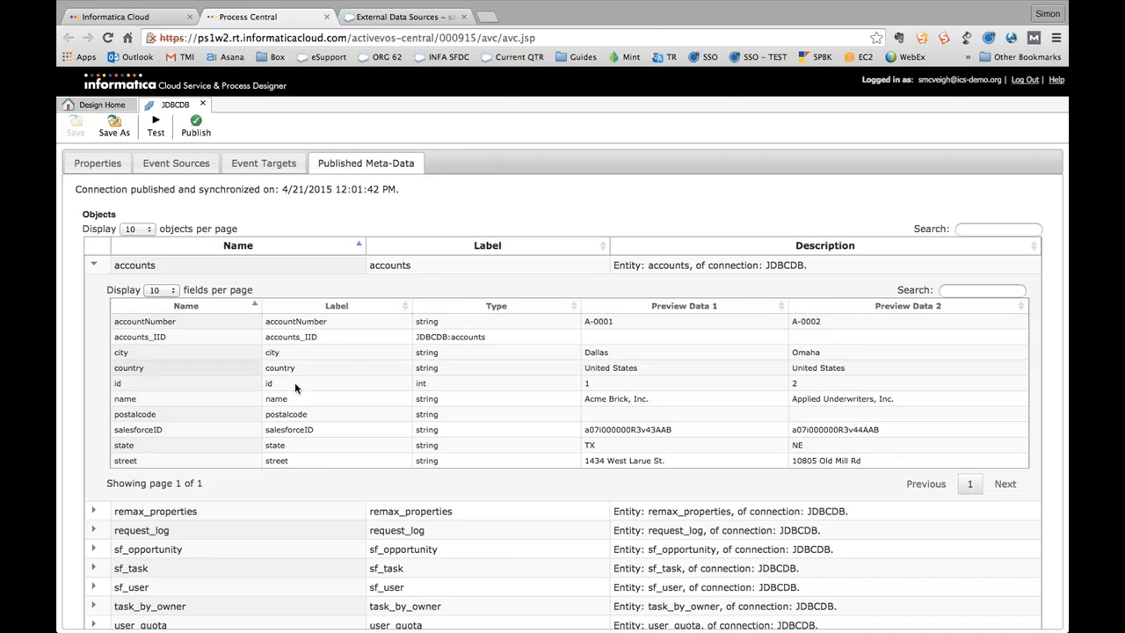
pyautogui.moveTo(245, 414)
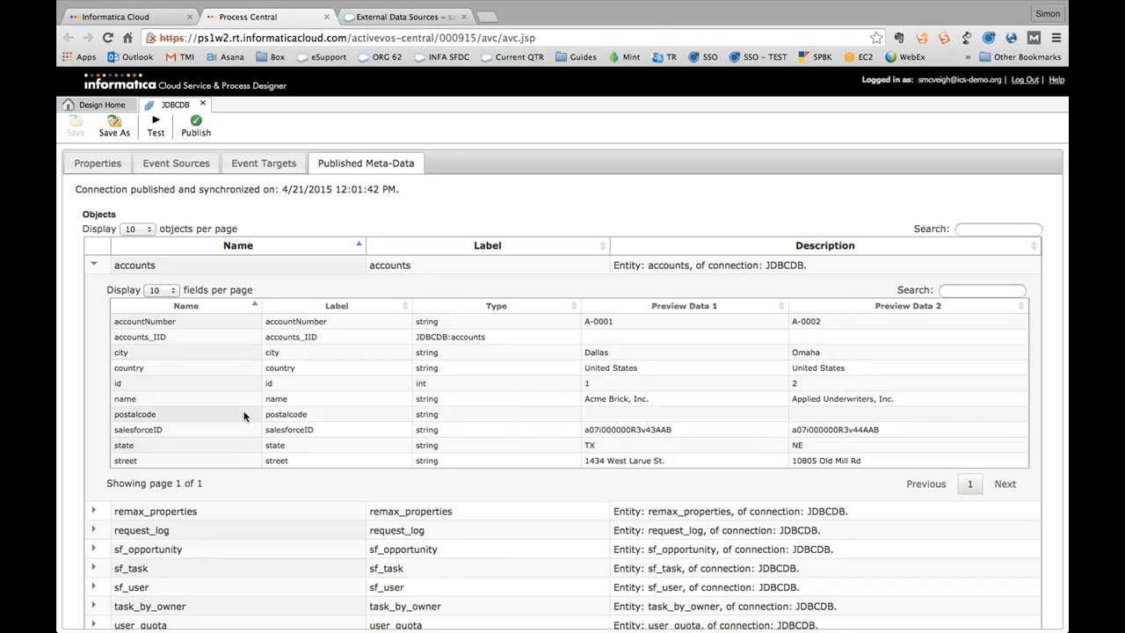
pyautogui.moveTo(305, 223)
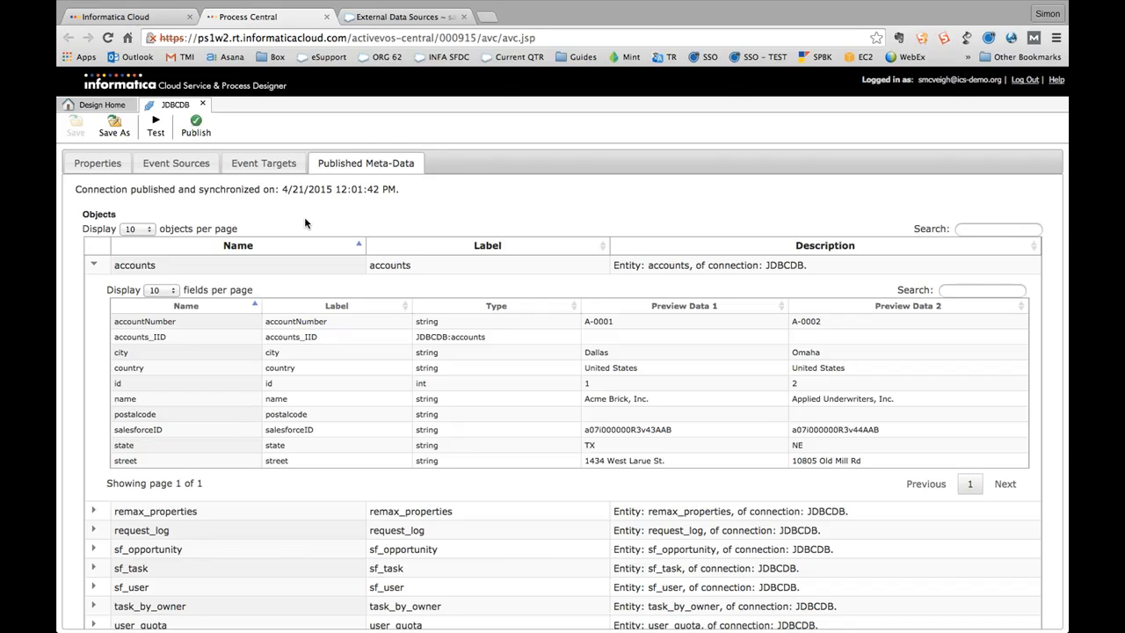
pyautogui.moveTo(338, 321)
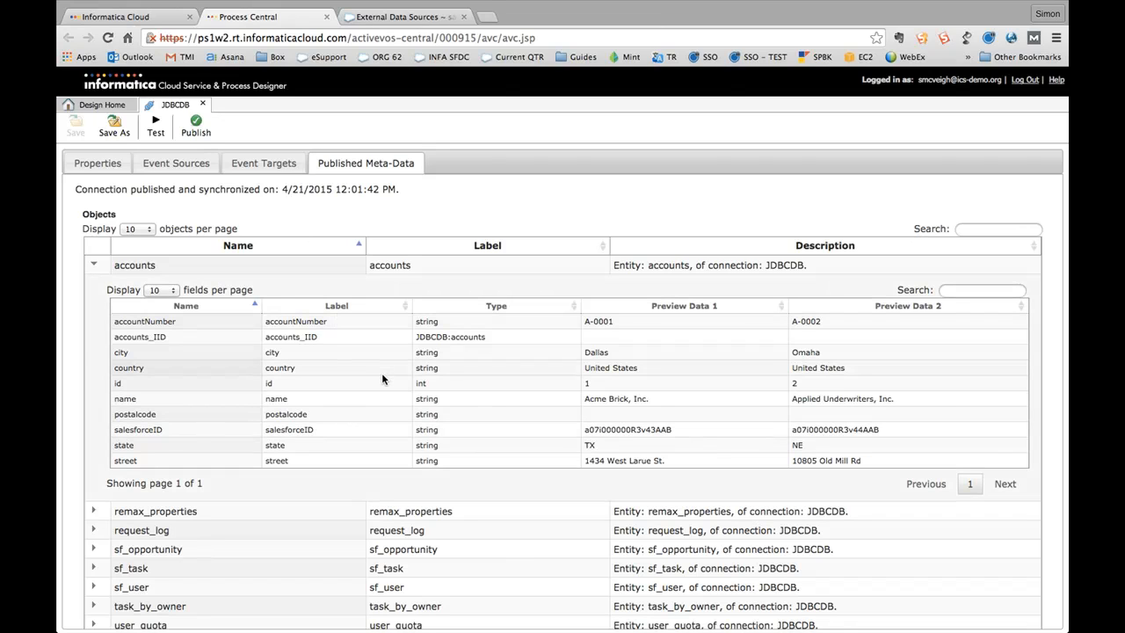
pyautogui.moveTo(383, 374)
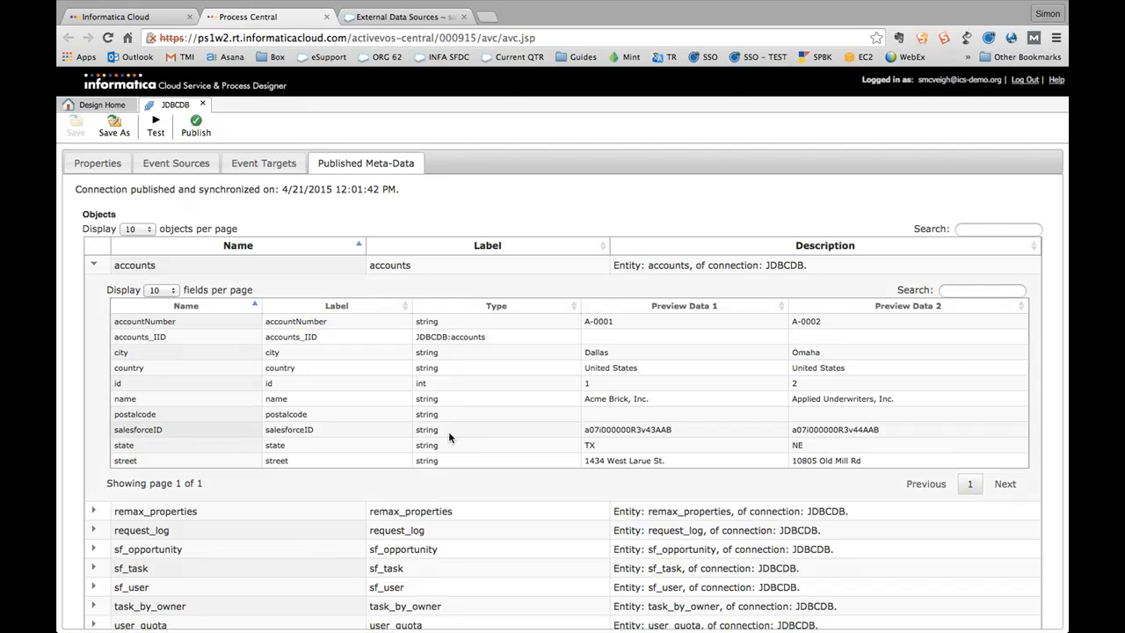
pyautogui.moveTo(376, 37)
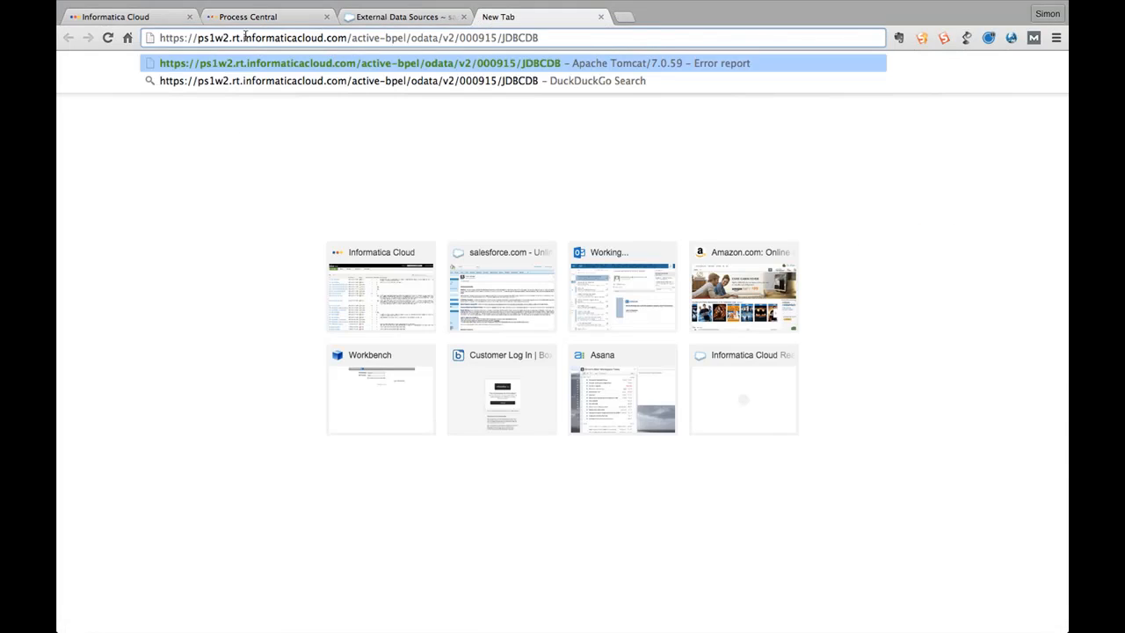
# Load the OData v2 JDBCDB service URL in Chrome to list its collections.
pyautogui.click(351, 37)
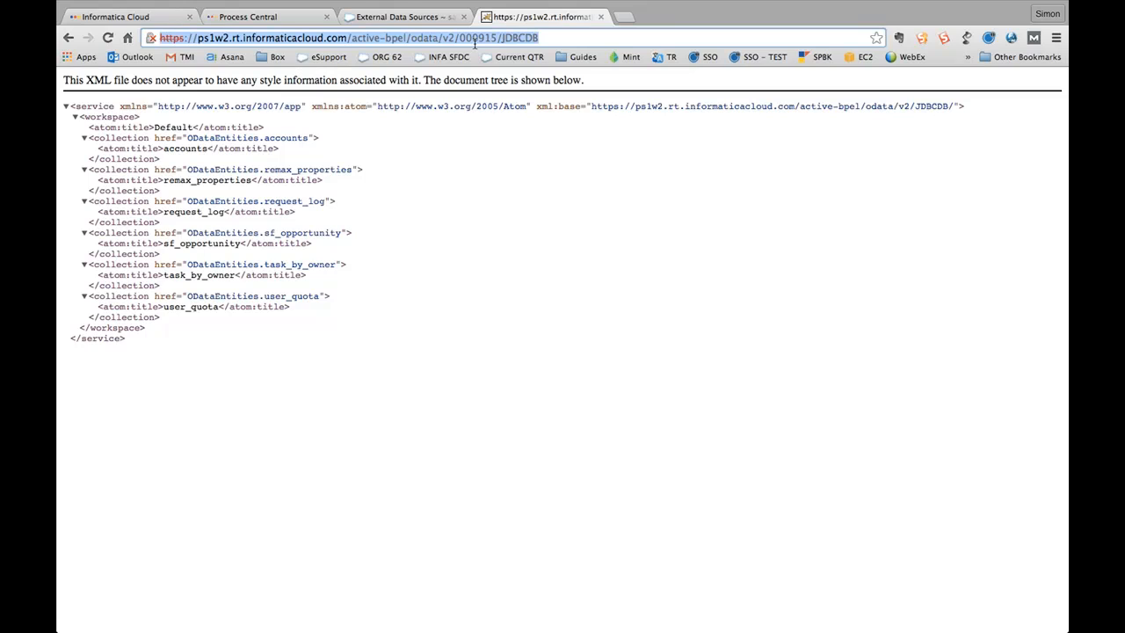
pyautogui.moveTo(227, 343)
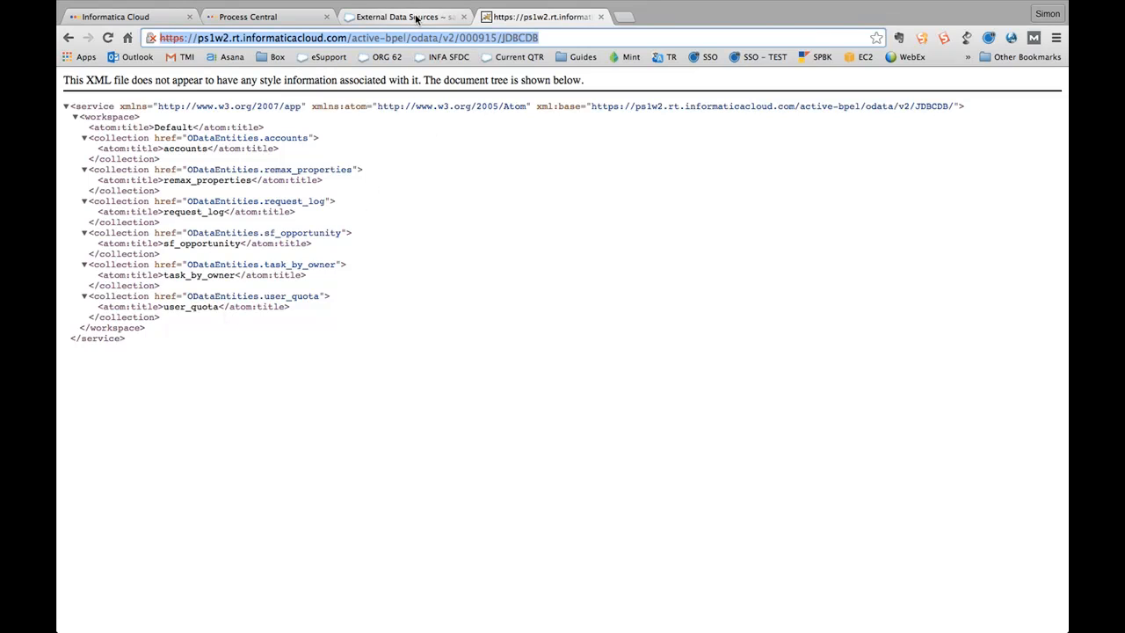
pyautogui.moveTo(396, 16)
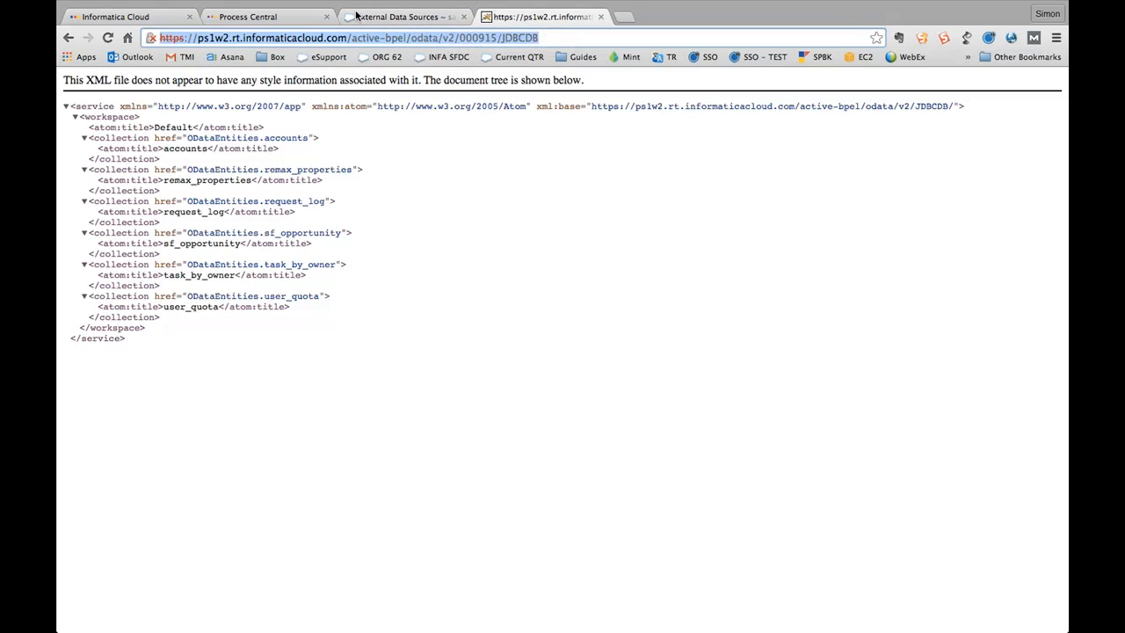
pyautogui.click(123, 17)
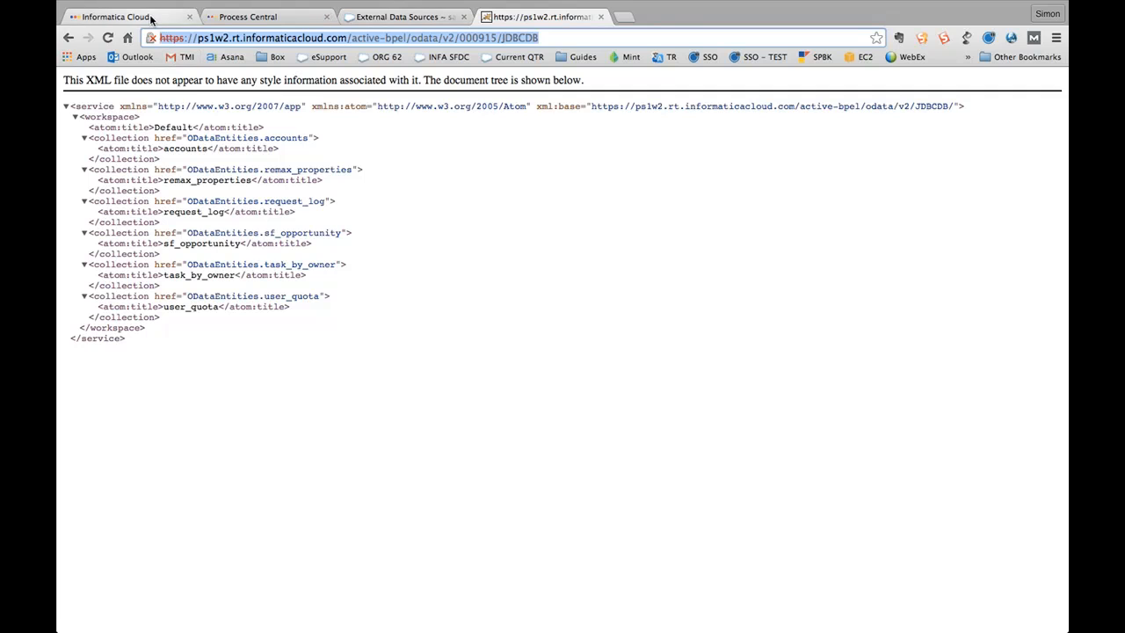
# Filter the Setup menu with 'ext' and begin a New External Data Source.
pyautogui.click(396, 16)
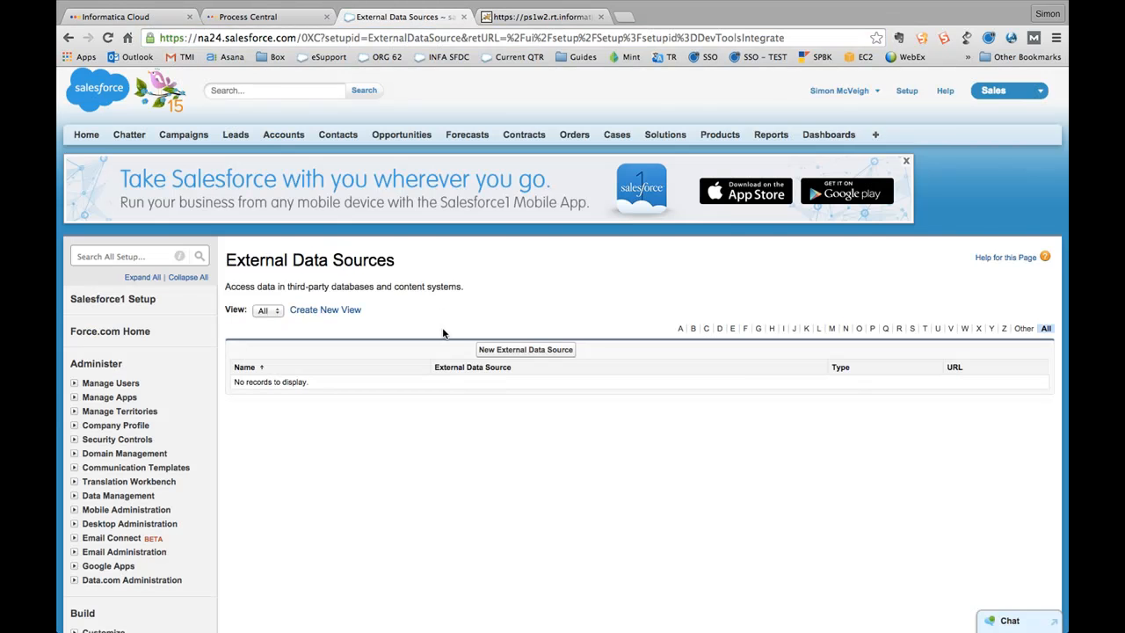
pyautogui.moveTo(408, 341)
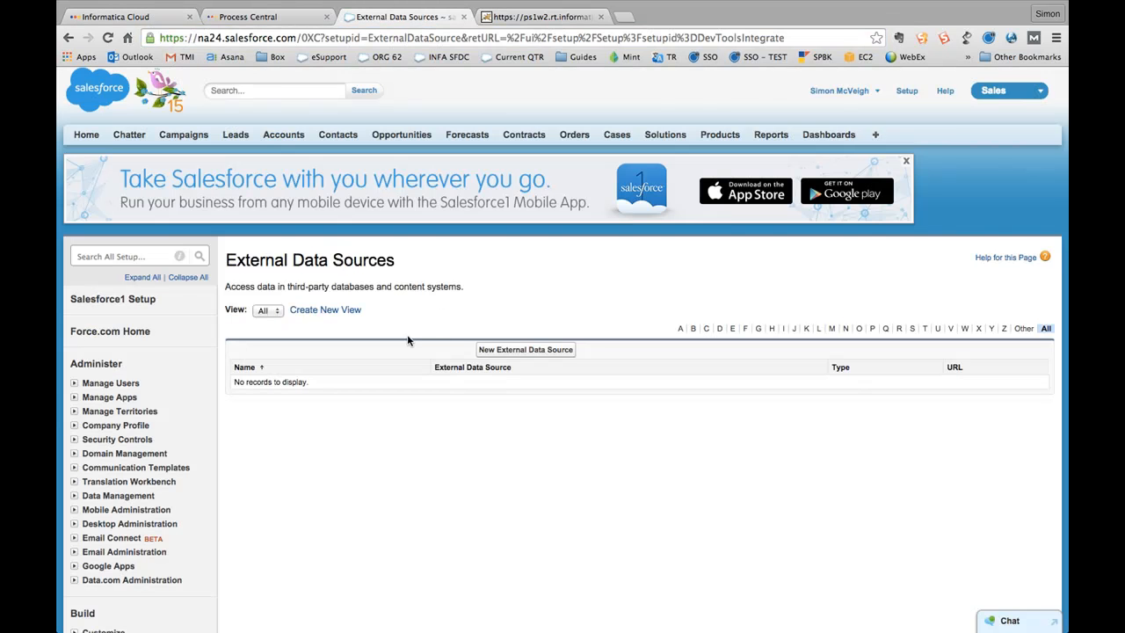
pyautogui.click(123, 256)
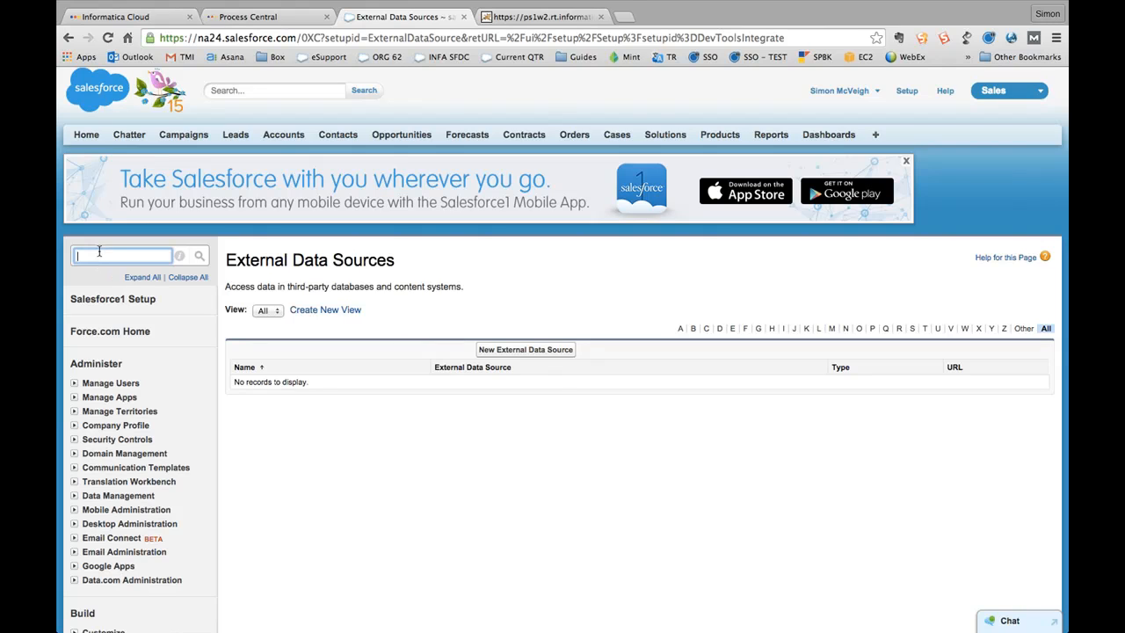
pyautogui.write('ext')
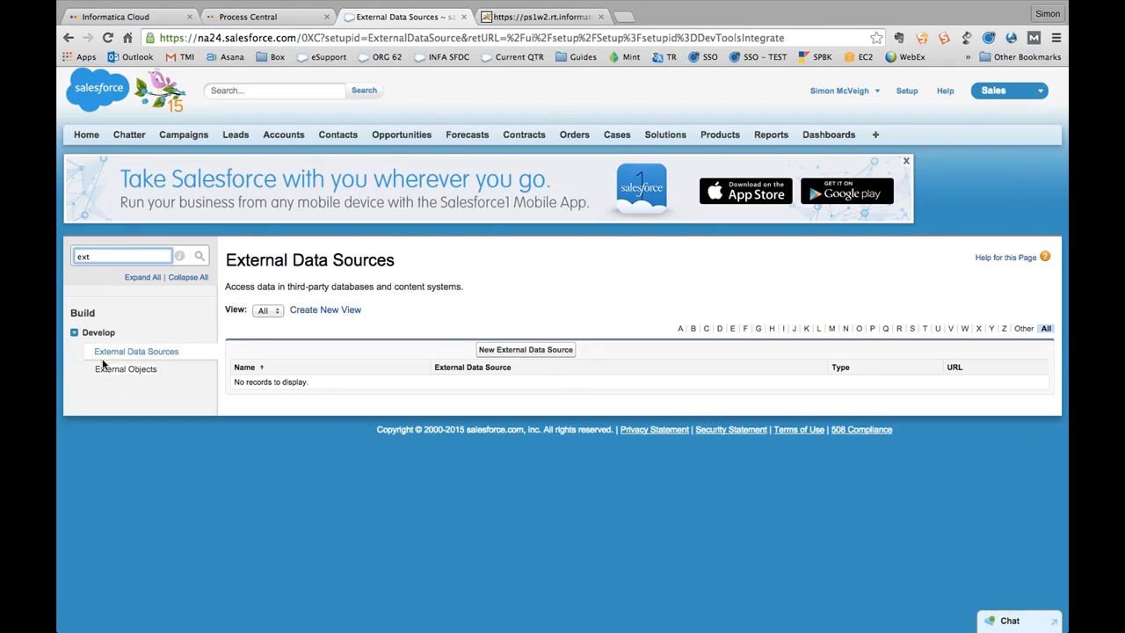
pyautogui.moveTo(136, 352)
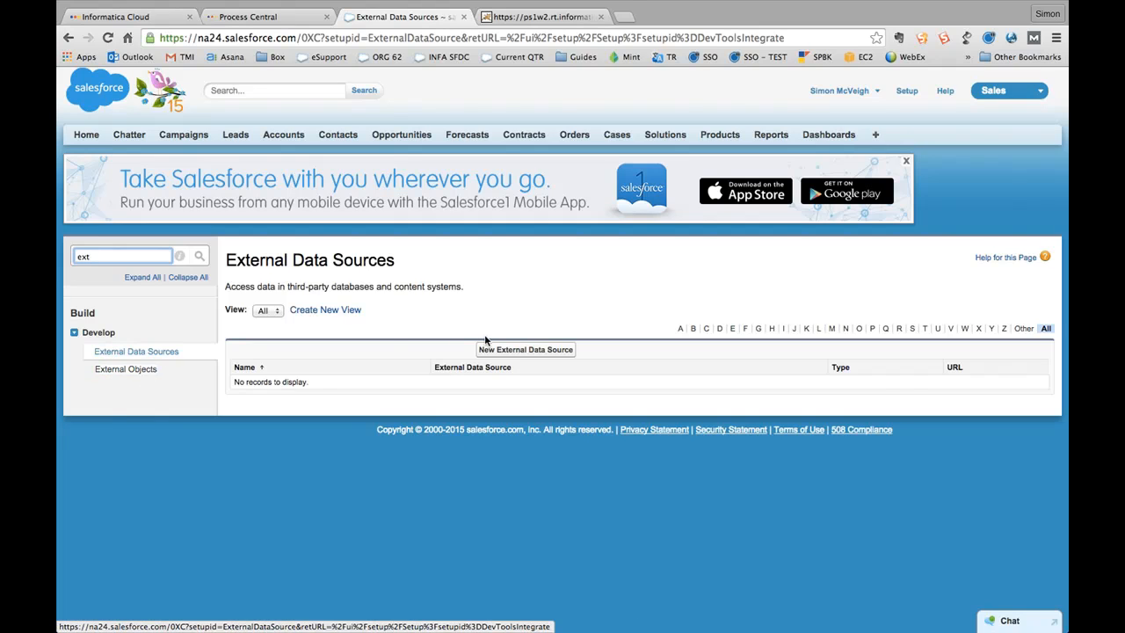
pyautogui.click(525, 349)
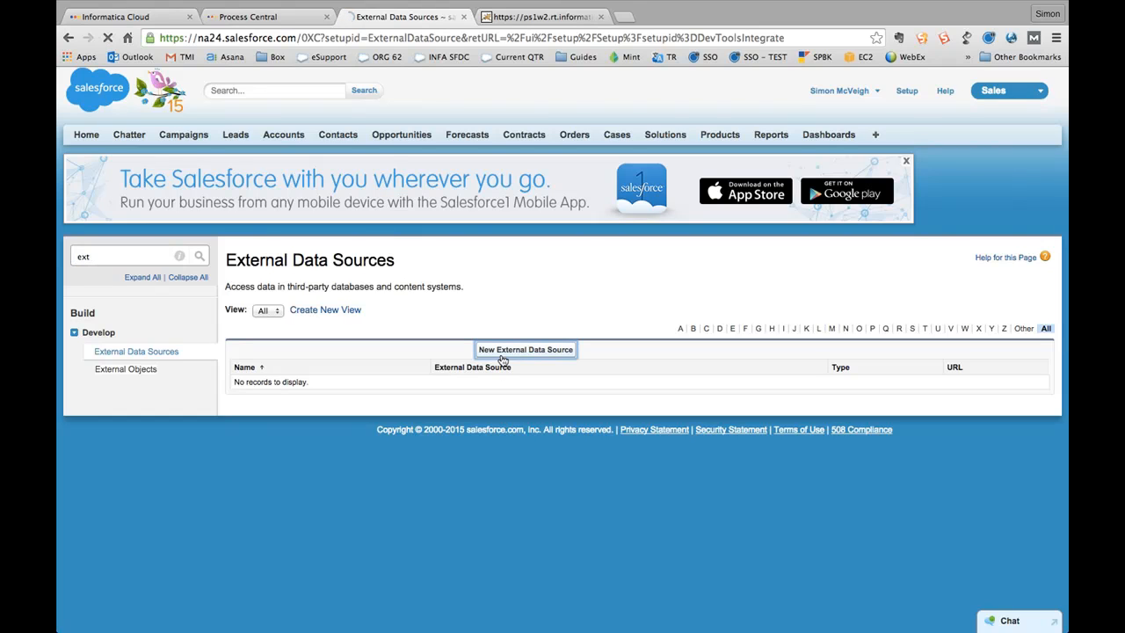
# Label the source SAP, type Lightning Connect: OData 2.0, with the Informatica JDBCDB URL.
pyautogui.click(526, 349)
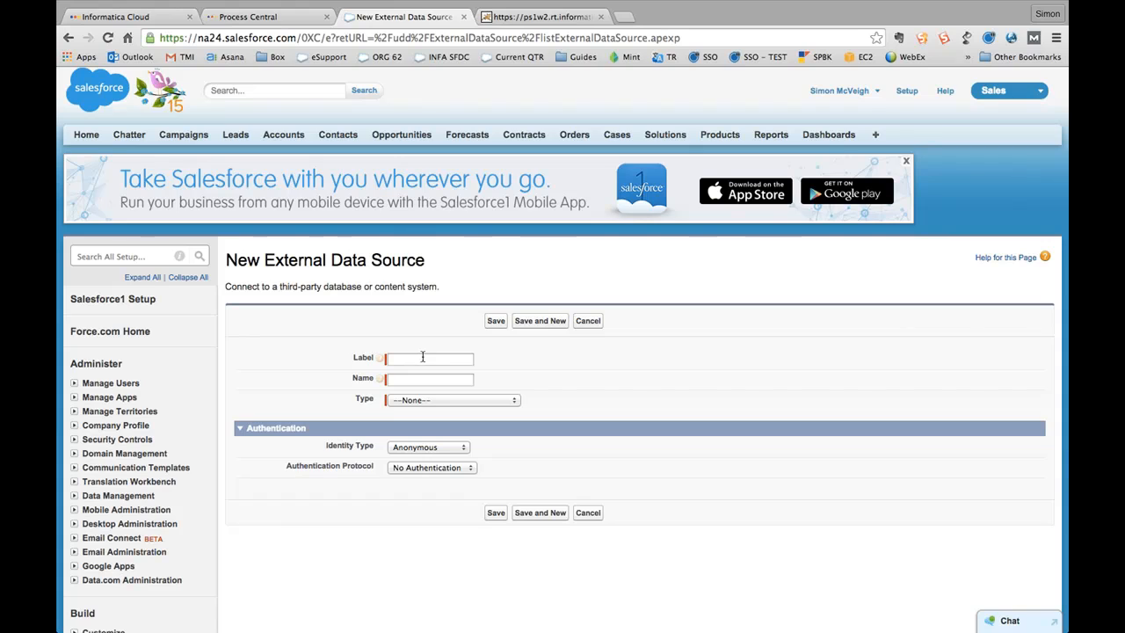
pyautogui.write('SAP')
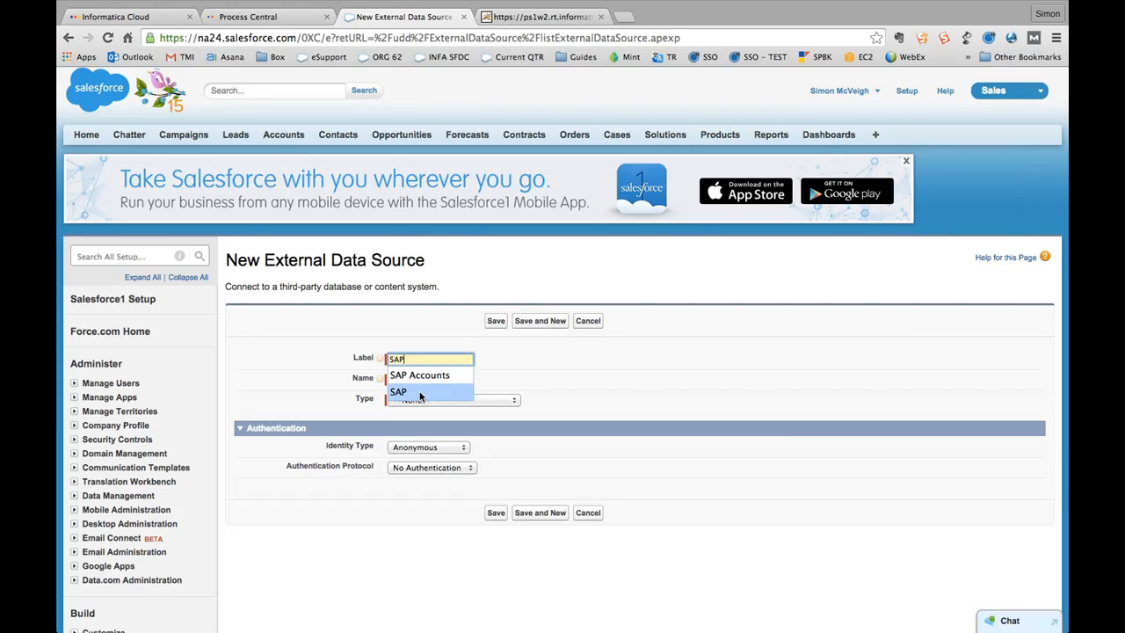
pyautogui.click(398, 391)
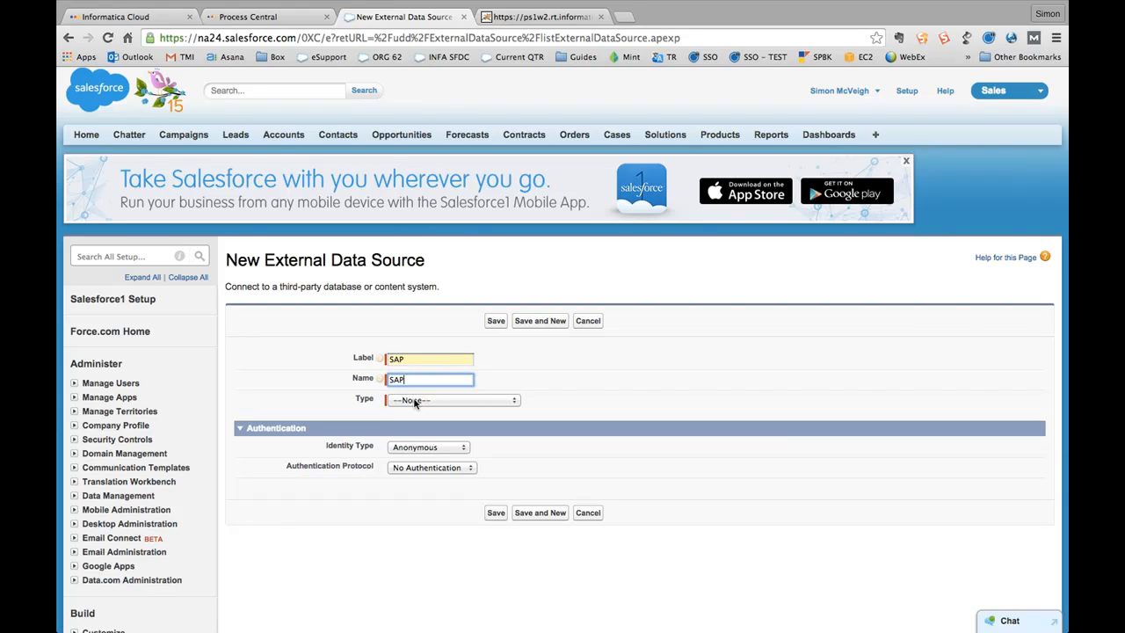
pyautogui.click(453, 400)
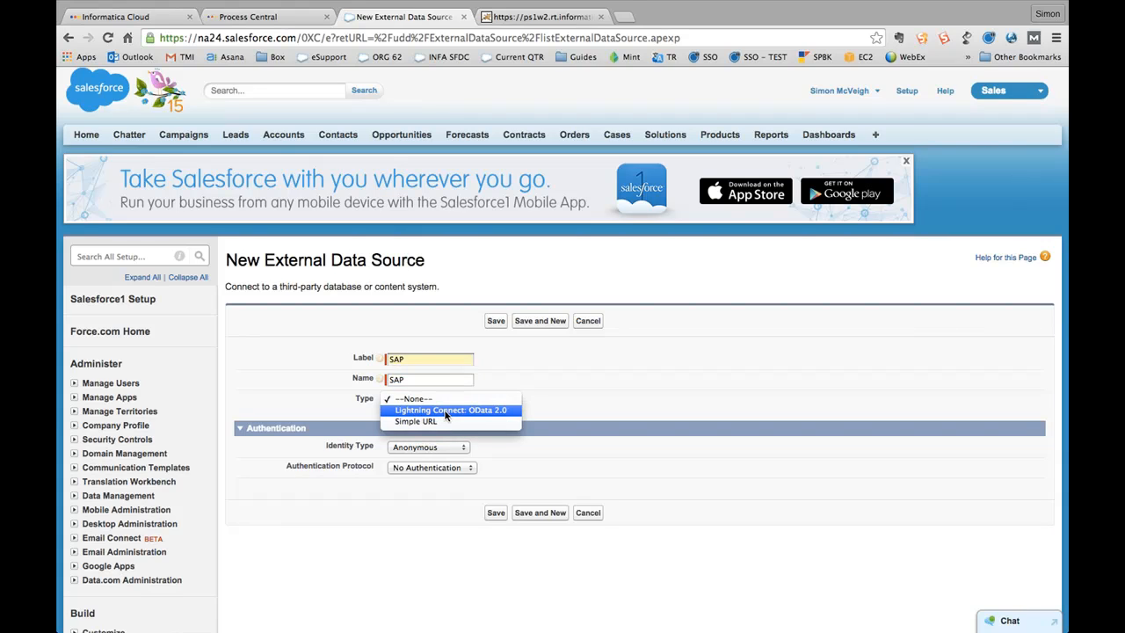
pyautogui.click(451, 410)
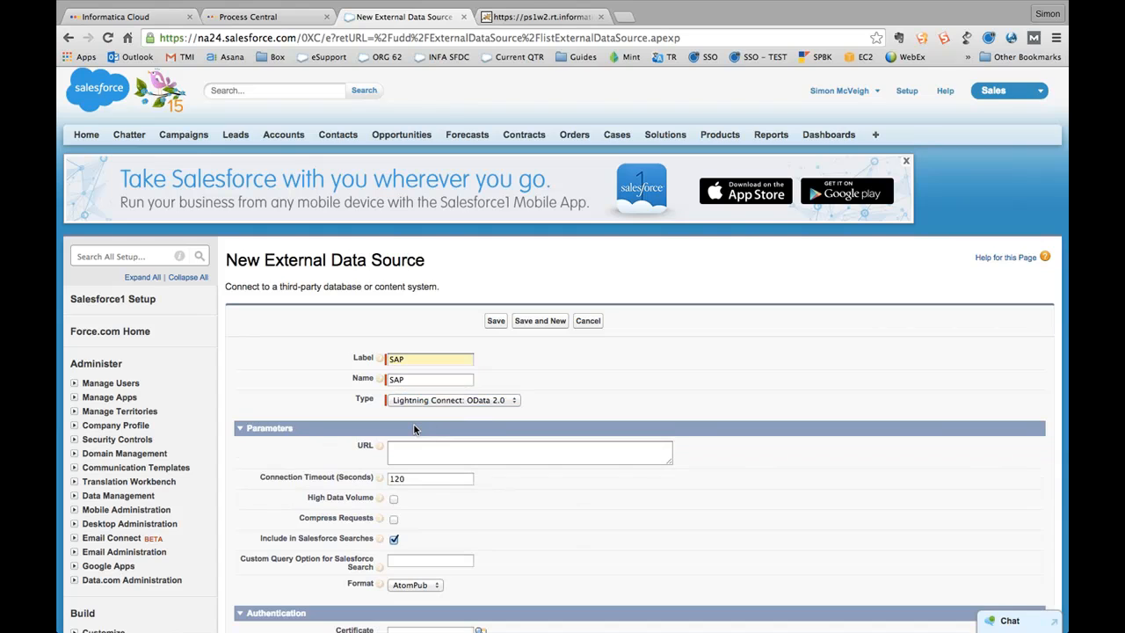
pyautogui.click(530, 452)
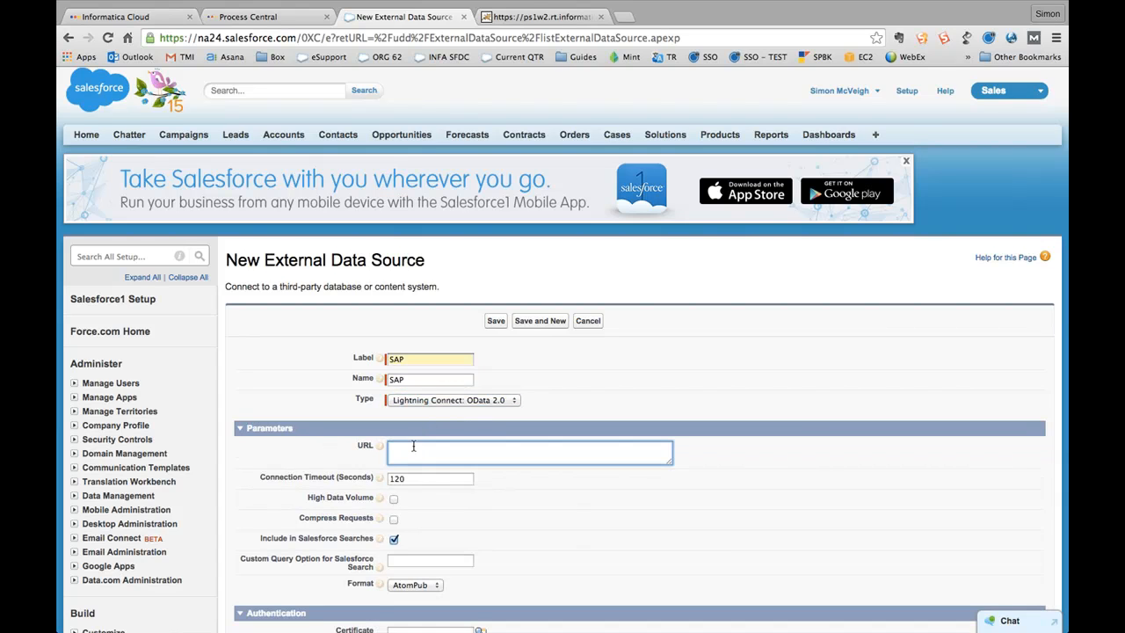
pyautogui.scroll(-3)
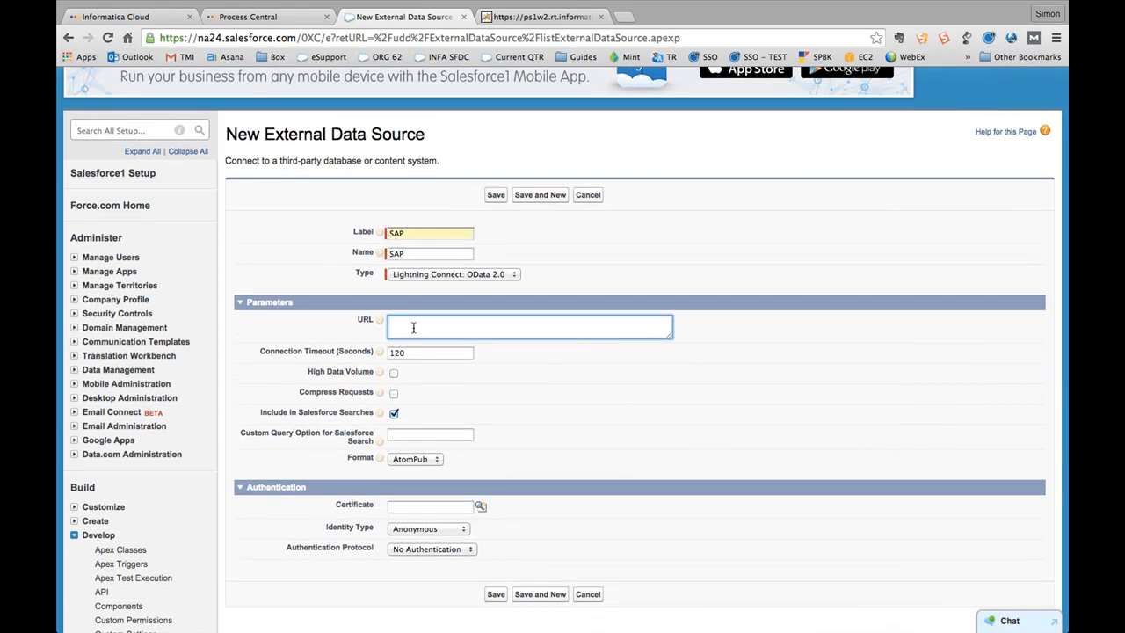
pyautogui.write('https://ps1w2.rt.informaticacloud.com/active-bpel/odata/v2/000915/JDBCDB')
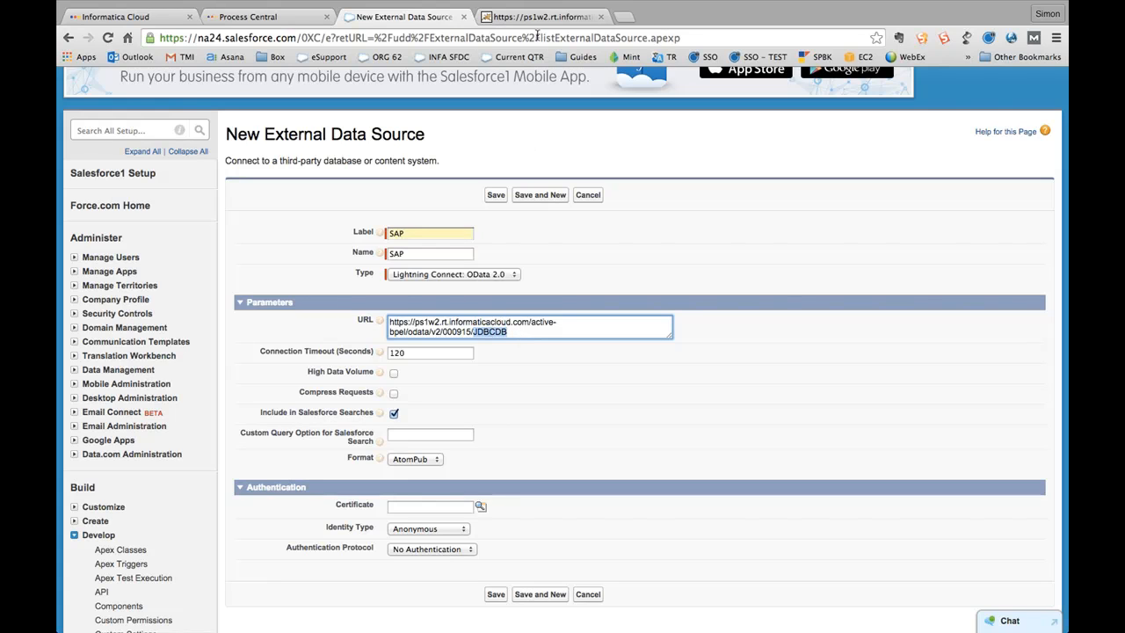
pyautogui.click(540, 16)
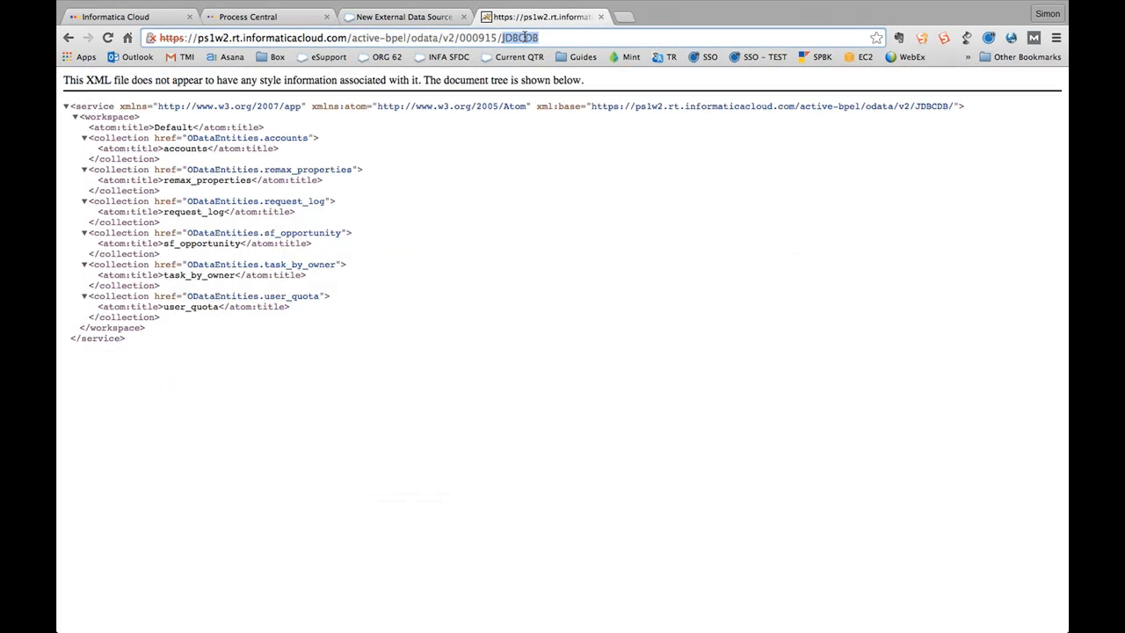
pyautogui.write('/accounts')
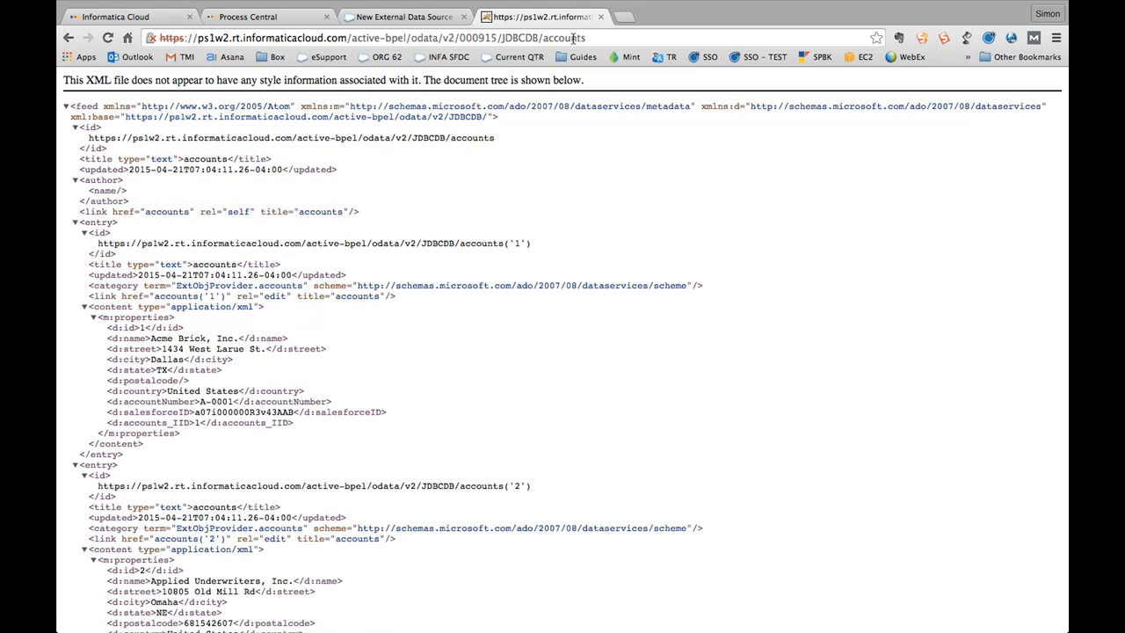
pyautogui.doubleClick(563, 37)
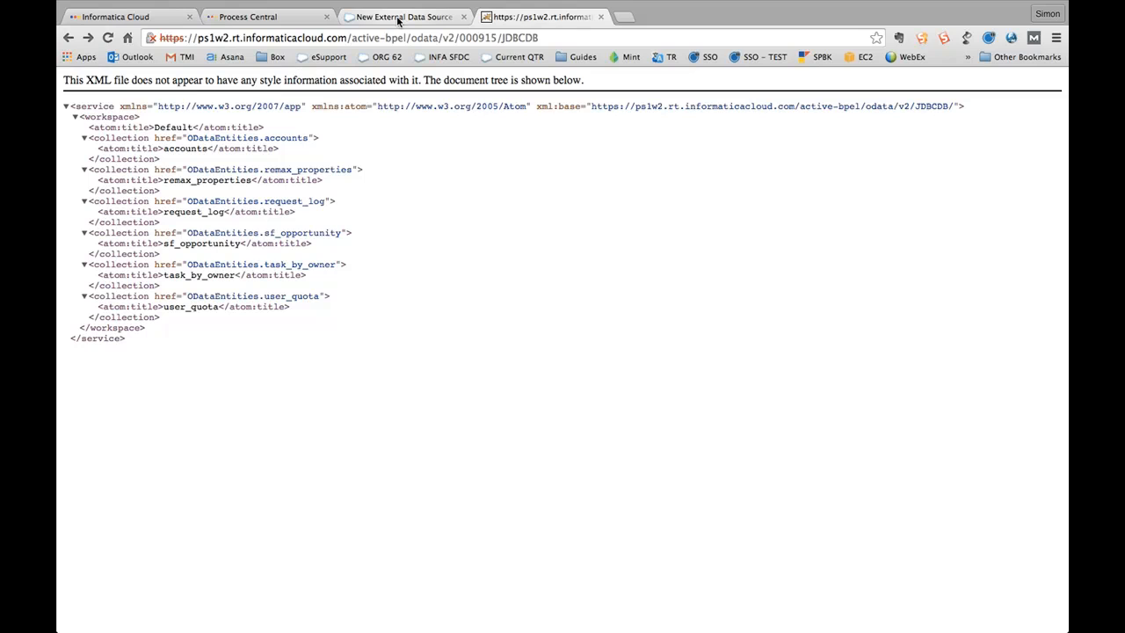
pyautogui.moveTo(404, 15)
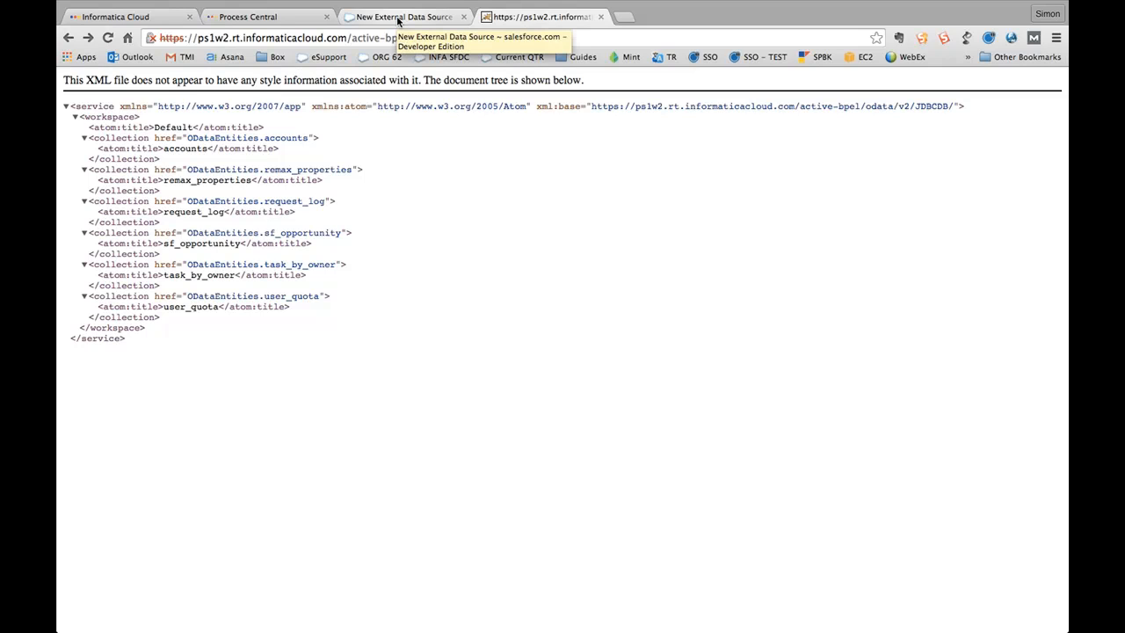
pyautogui.click(405, 16)
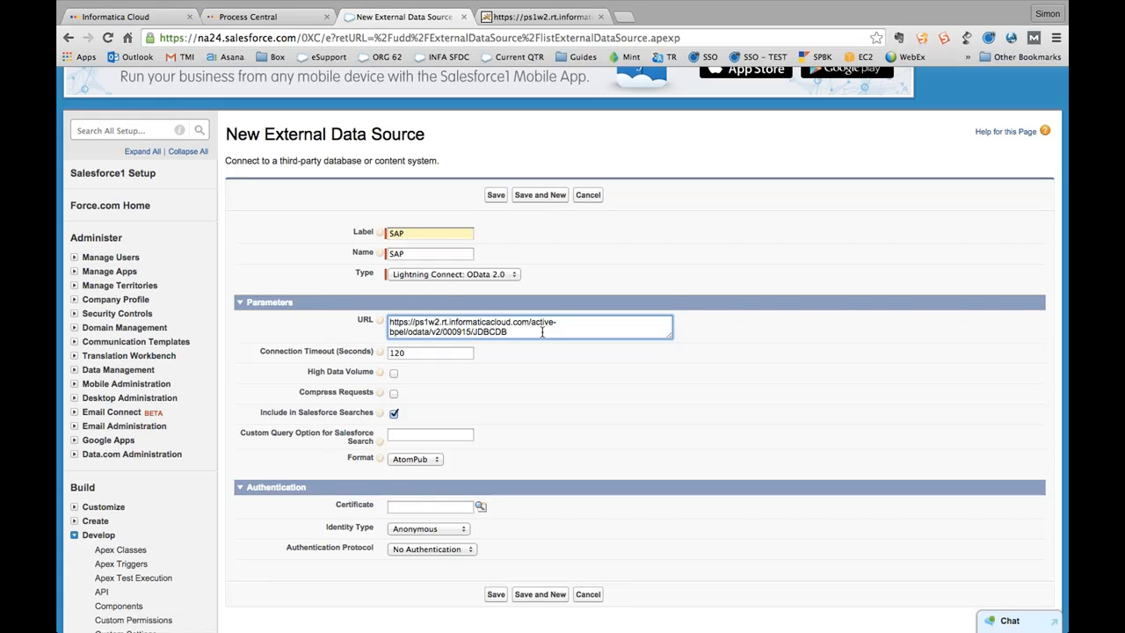
pyautogui.click(430, 352)
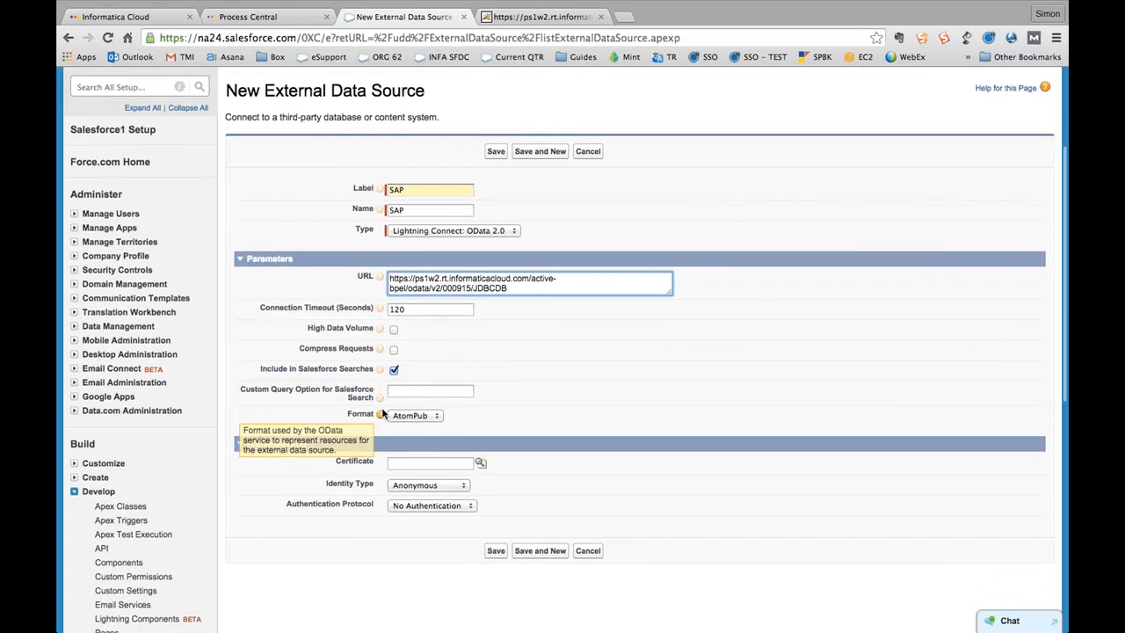
pyautogui.moveTo(893, 217)
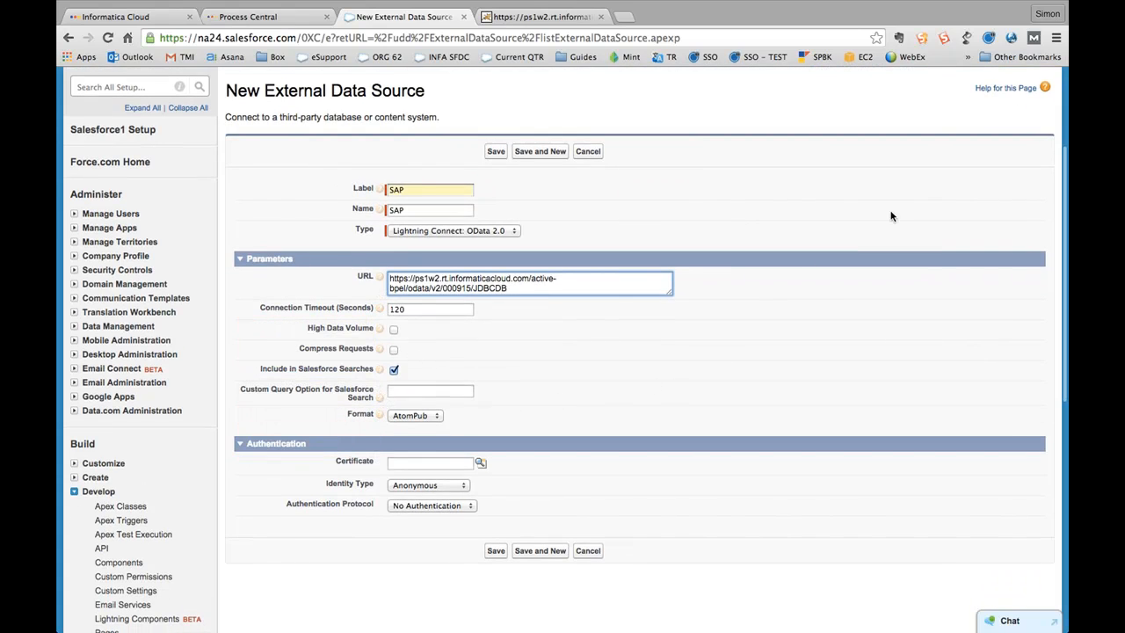
pyautogui.moveTo(1000, 94)
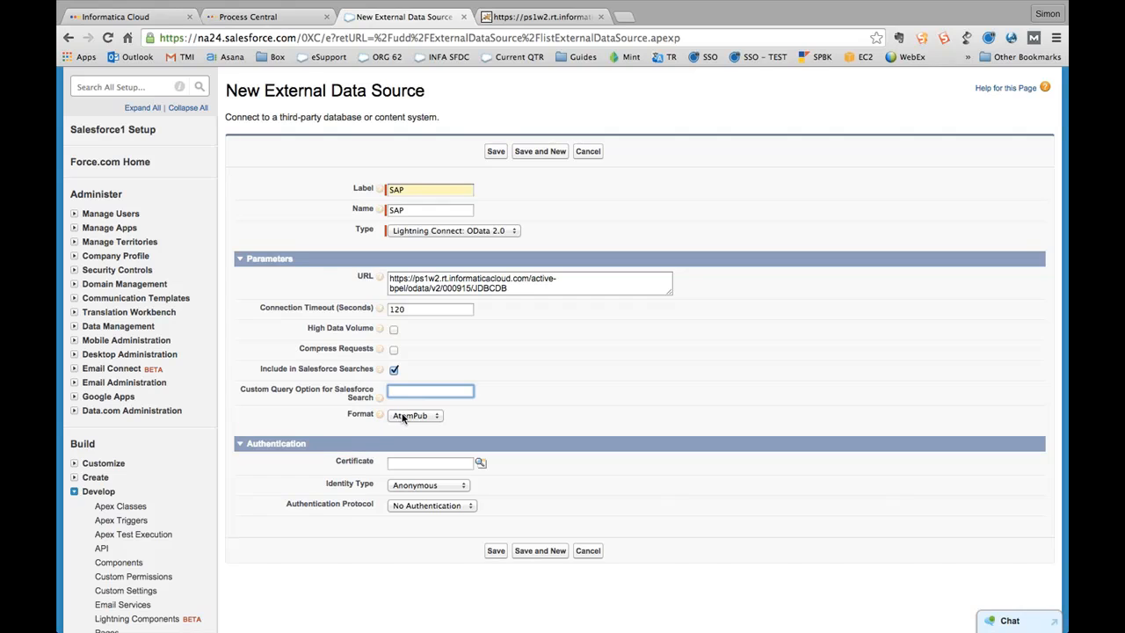
pyautogui.click(414, 415)
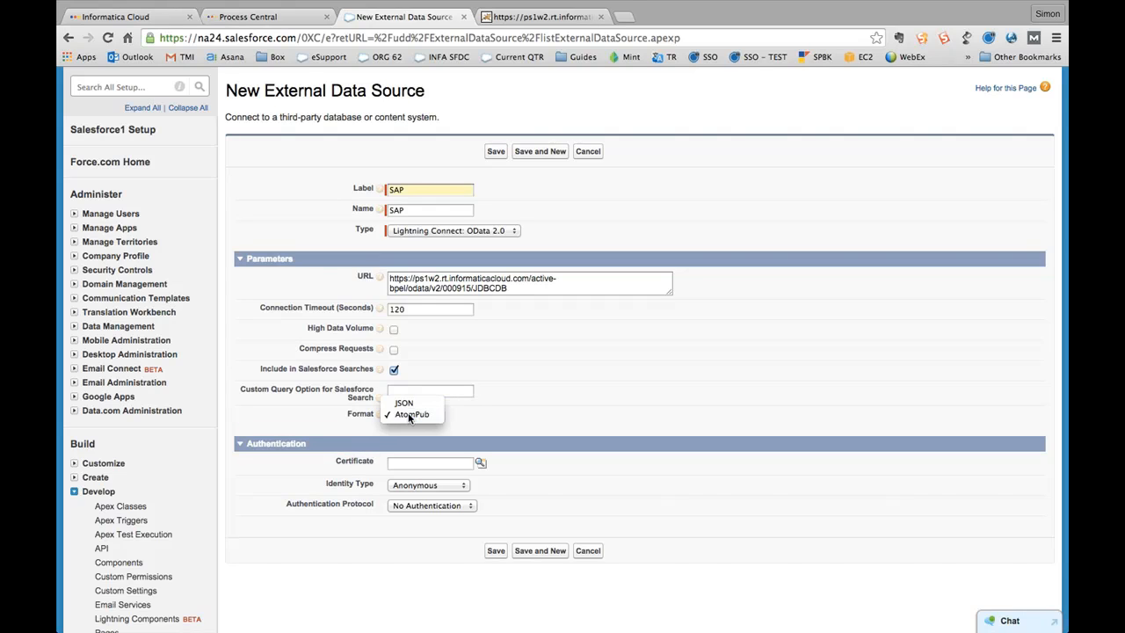
pyautogui.click(411, 414)
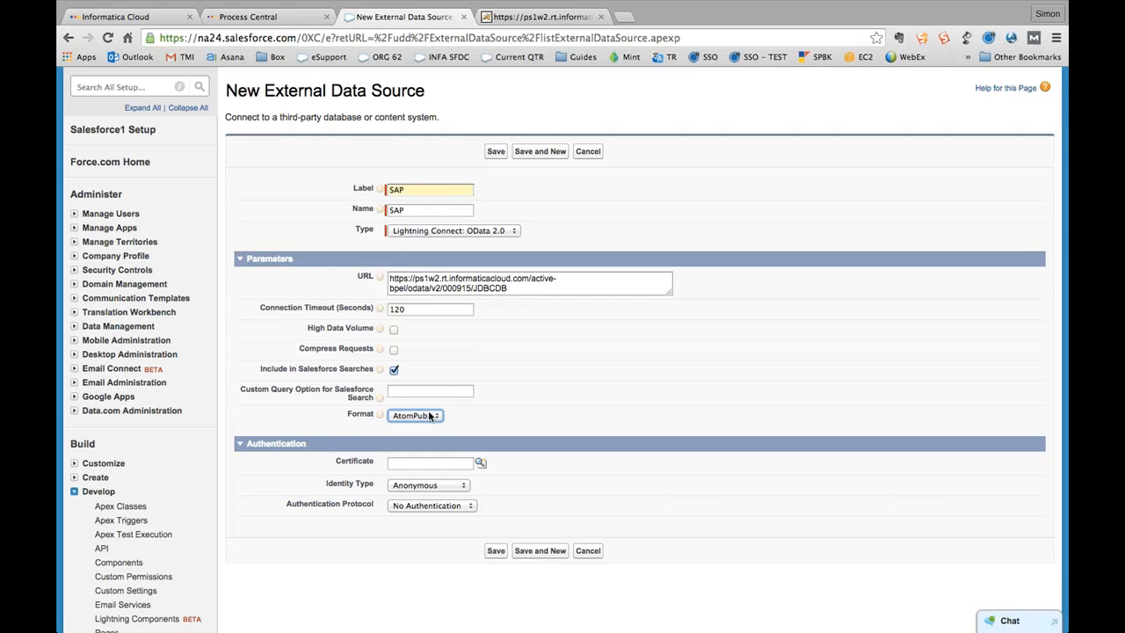
pyautogui.click(530, 283)
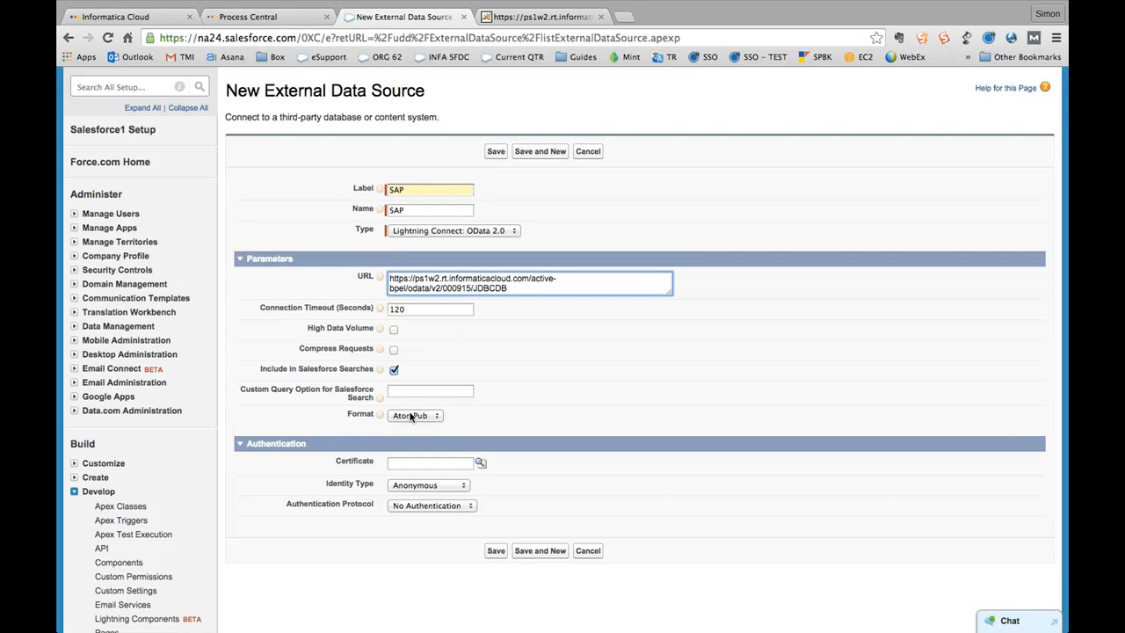
pyautogui.click(415, 415)
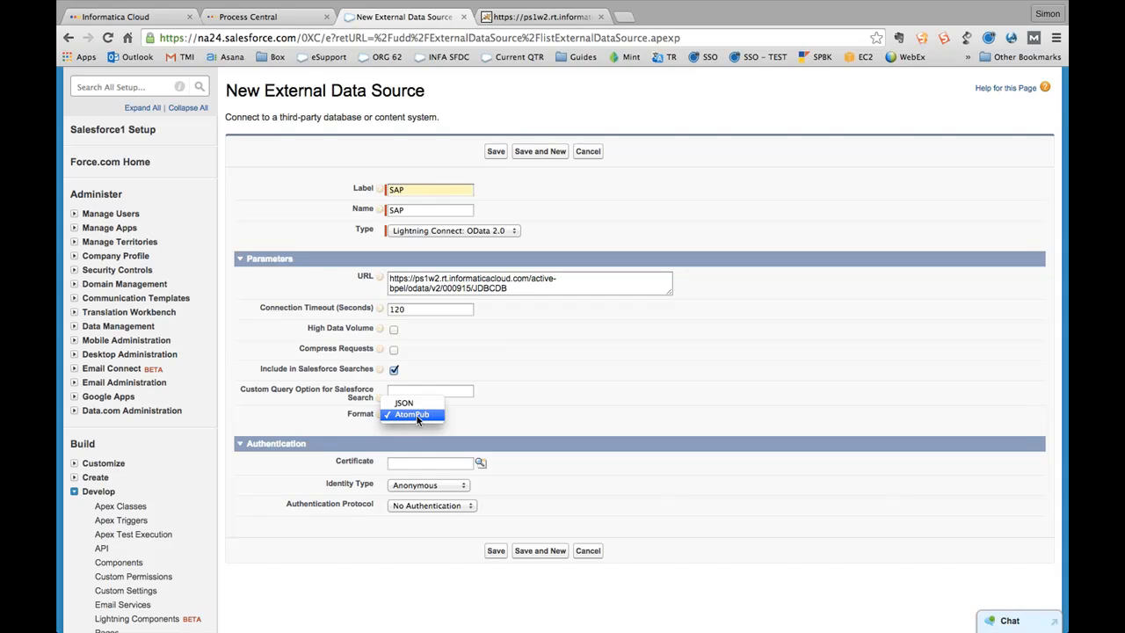
pyautogui.click(410, 414)
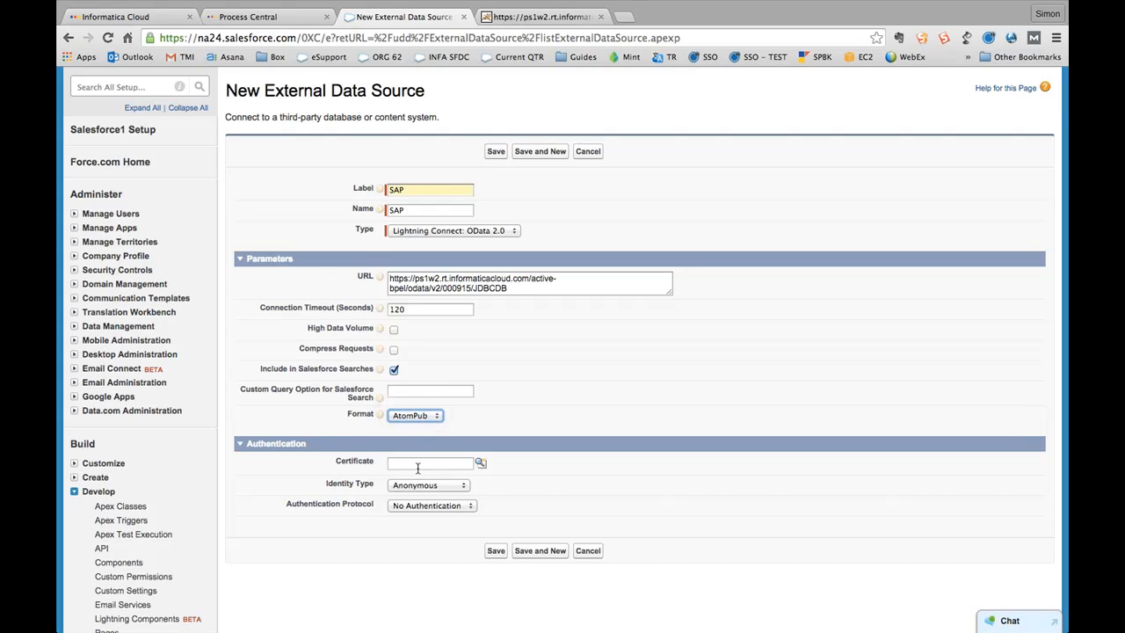
pyautogui.click(429, 463)
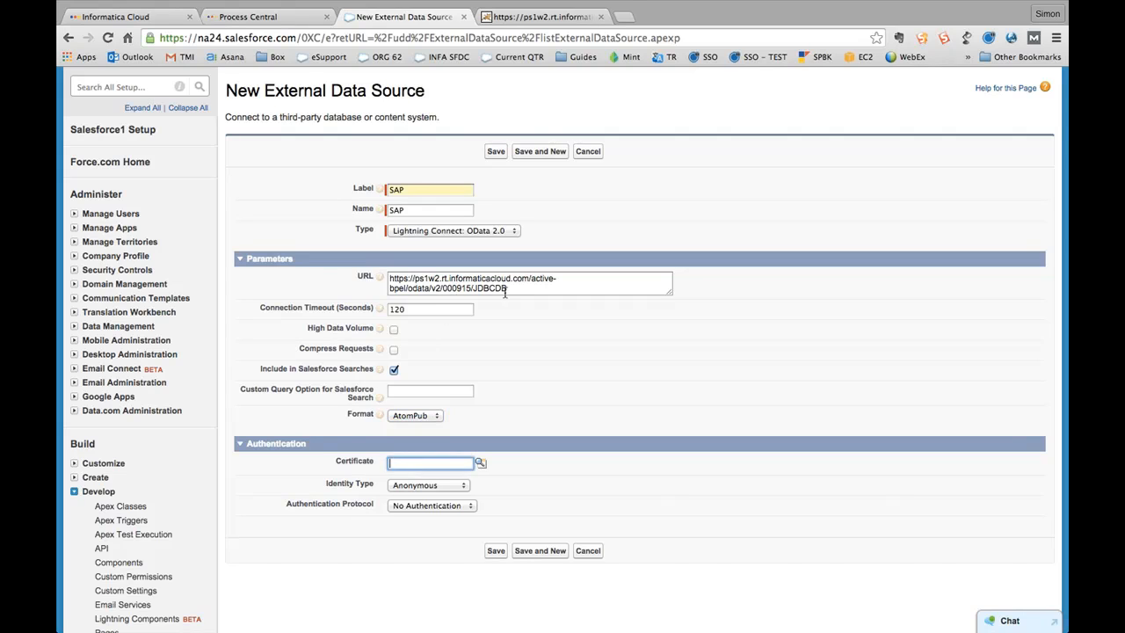
pyautogui.click(414, 415)
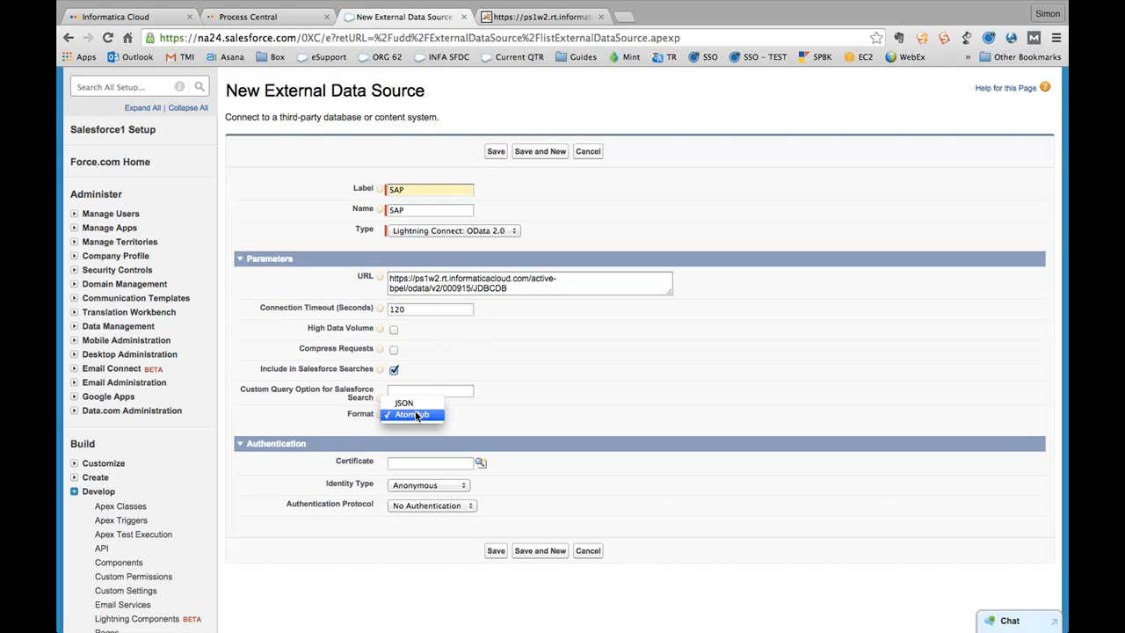
pyautogui.click(410, 414)
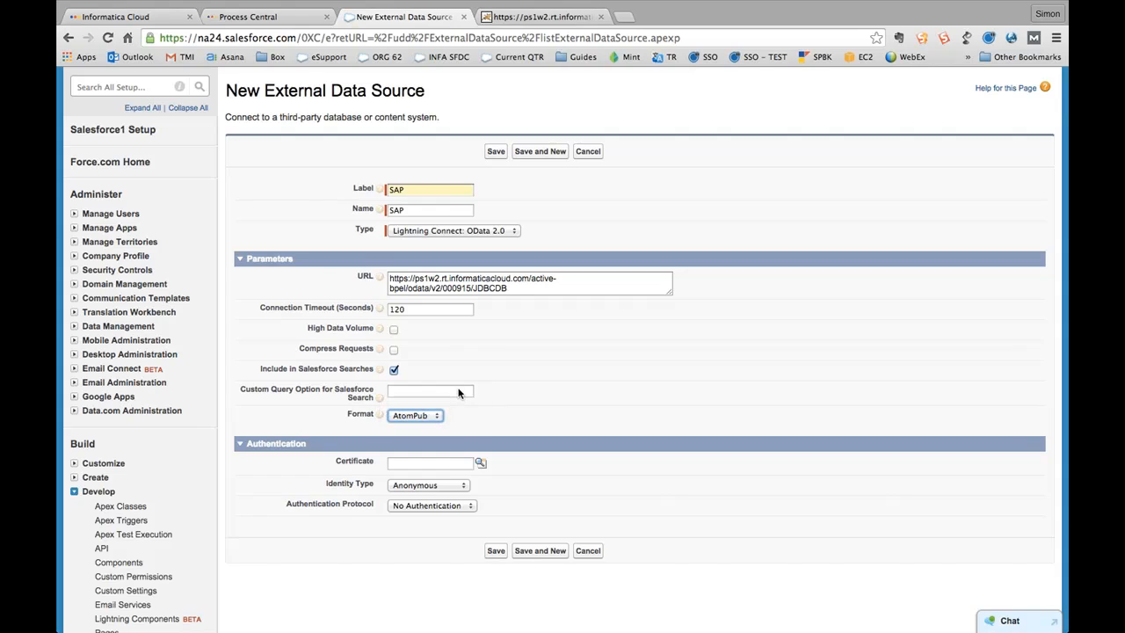
pyautogui.scroll(-3)
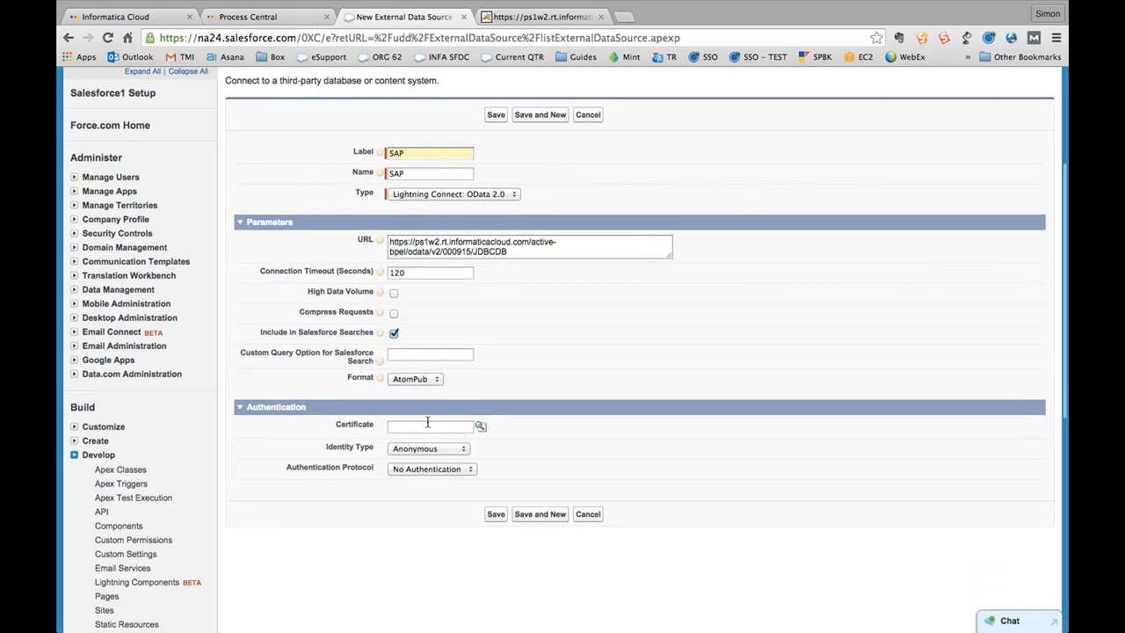
pyautogui.click(429, 425)
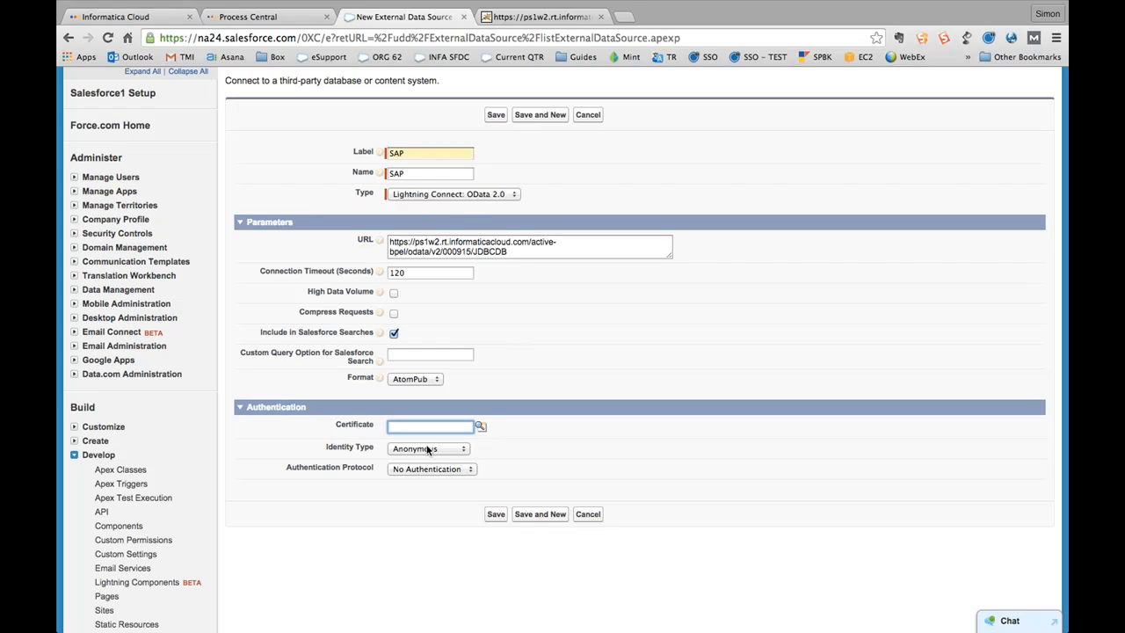
pyautogui.click(428, 449)
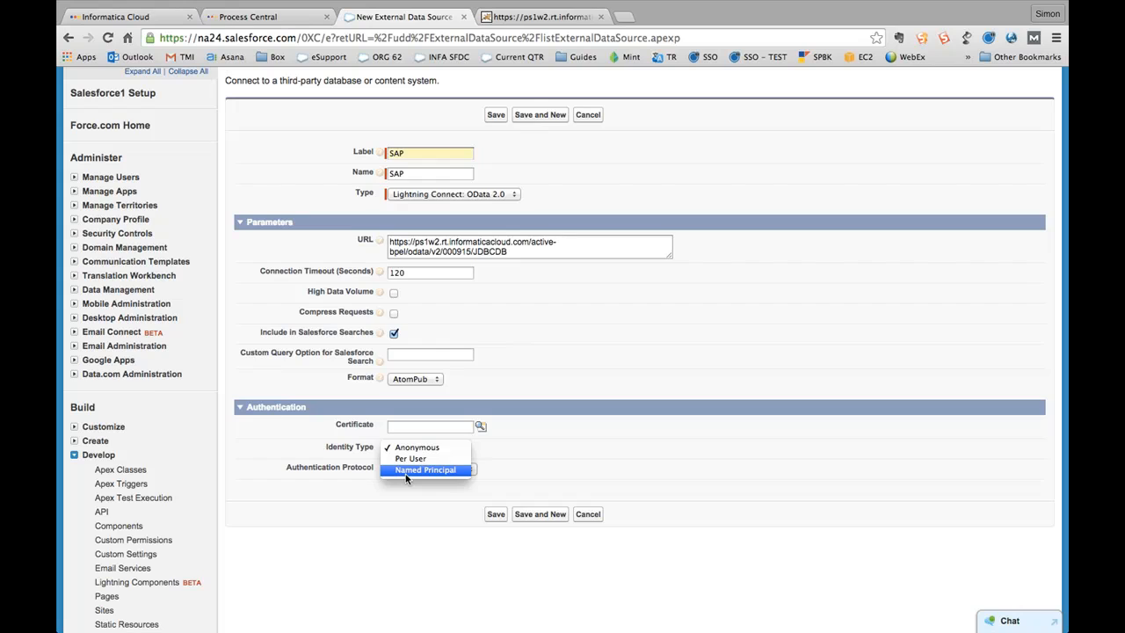
pyautogui.click(425, 470)
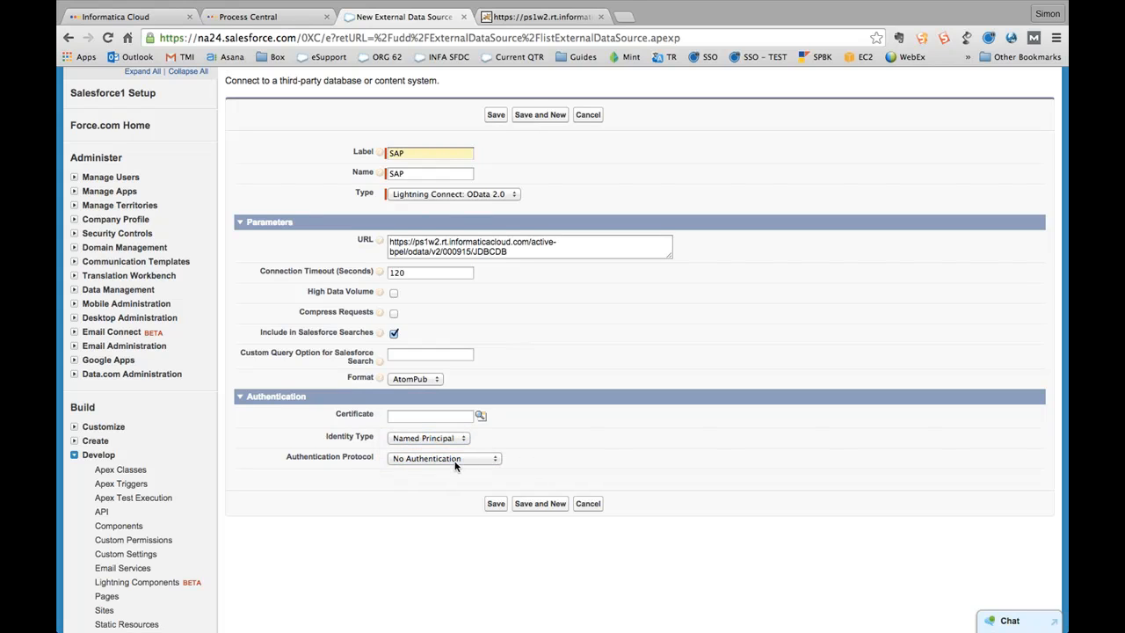
pyautogui.click(444, 458)
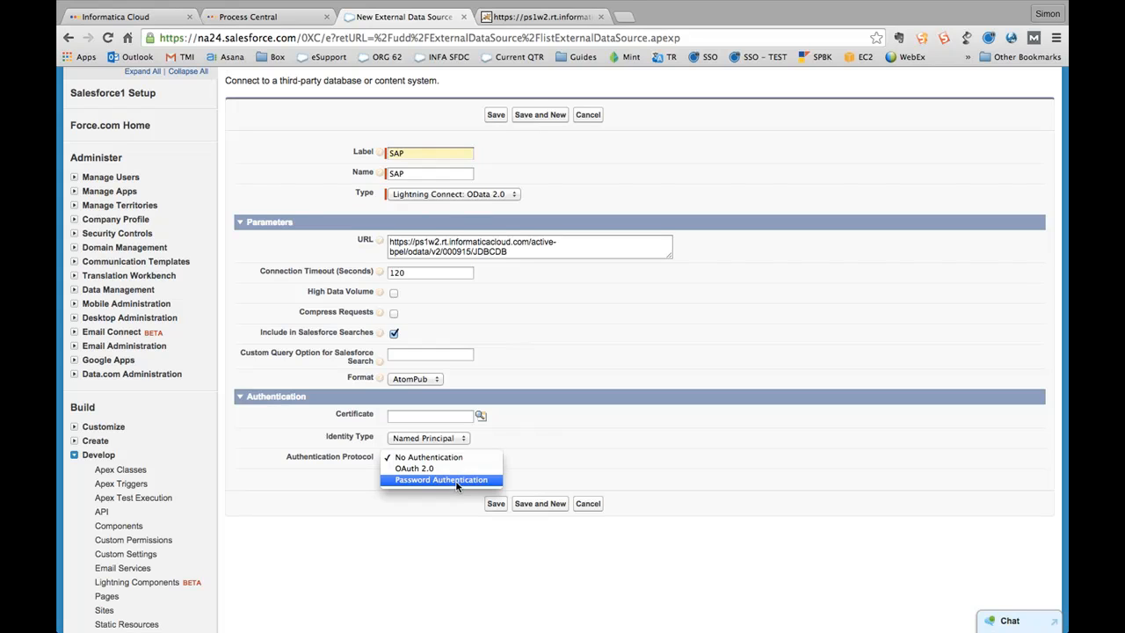
pyautogui.click(440, 479)
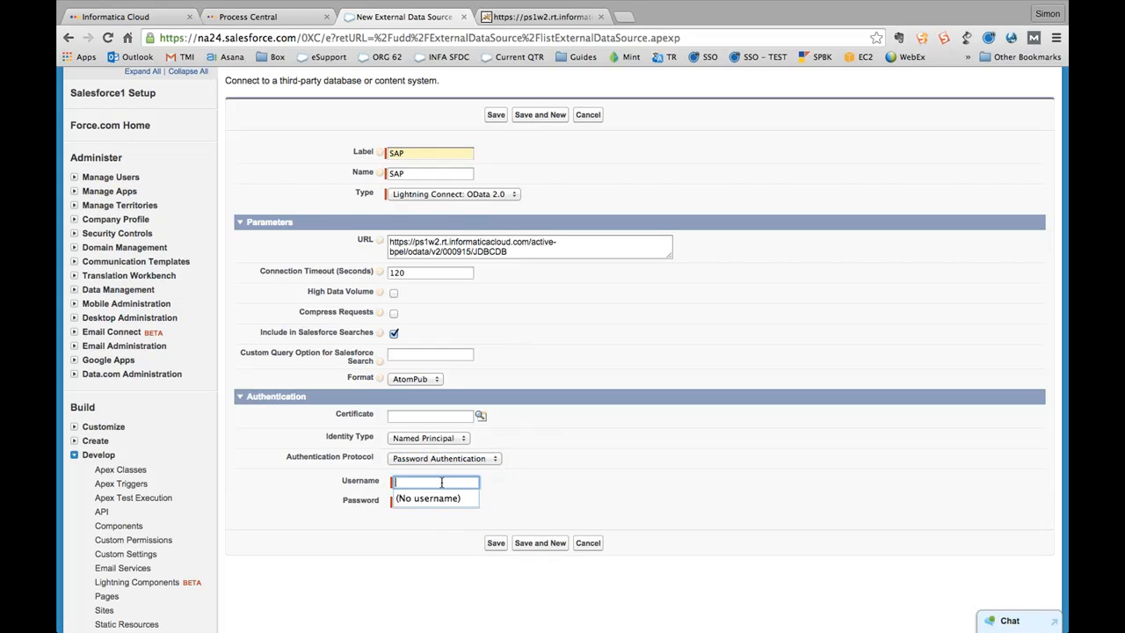
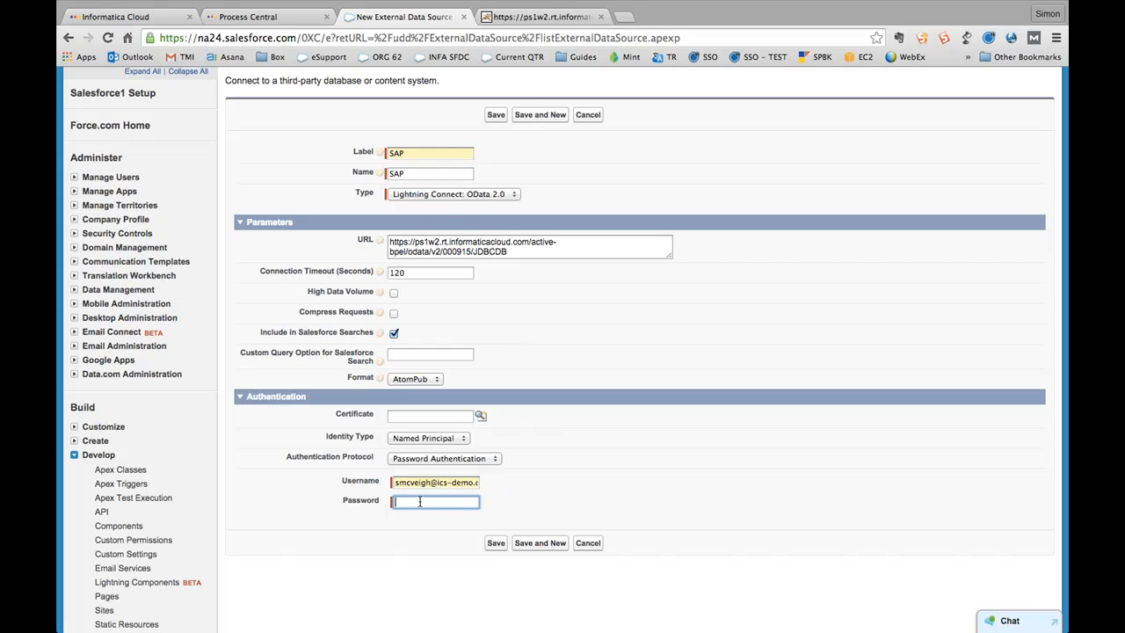
pyautogui.write('password')
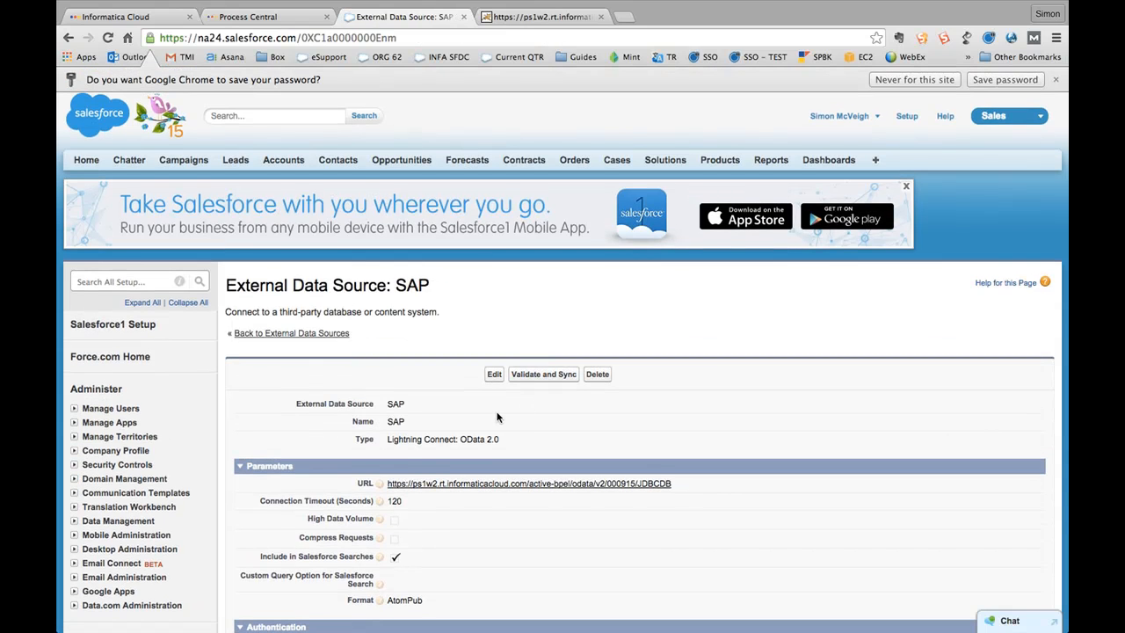
# Validate the SAP connection, then select and sync the accounts table.
pyautogui.scroll(-3)
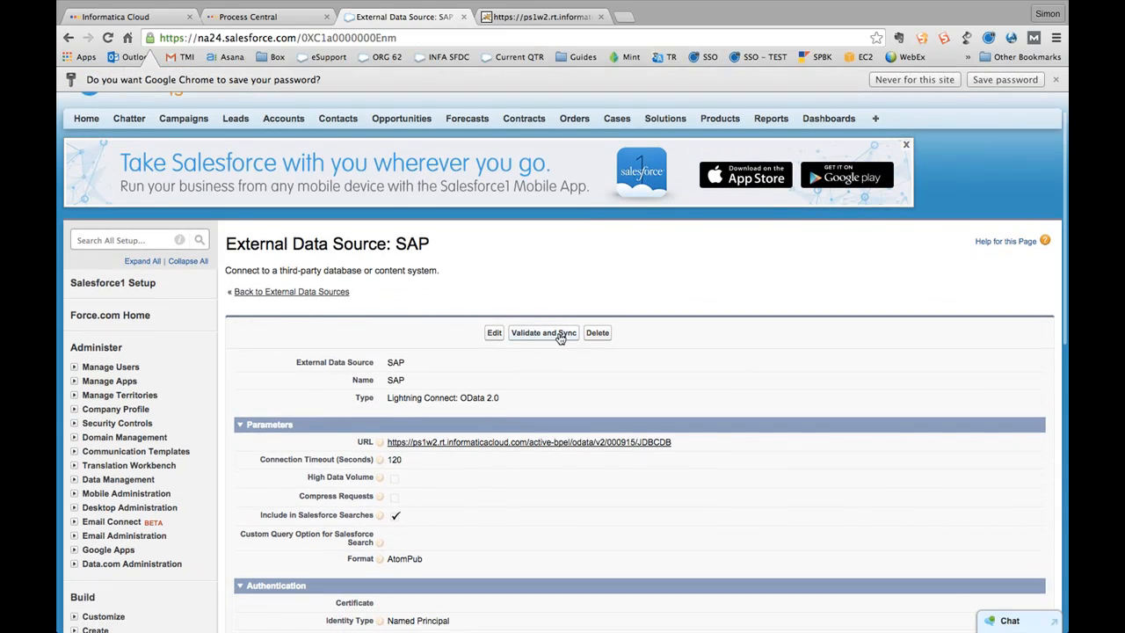
pyautogui.click(543, 332)
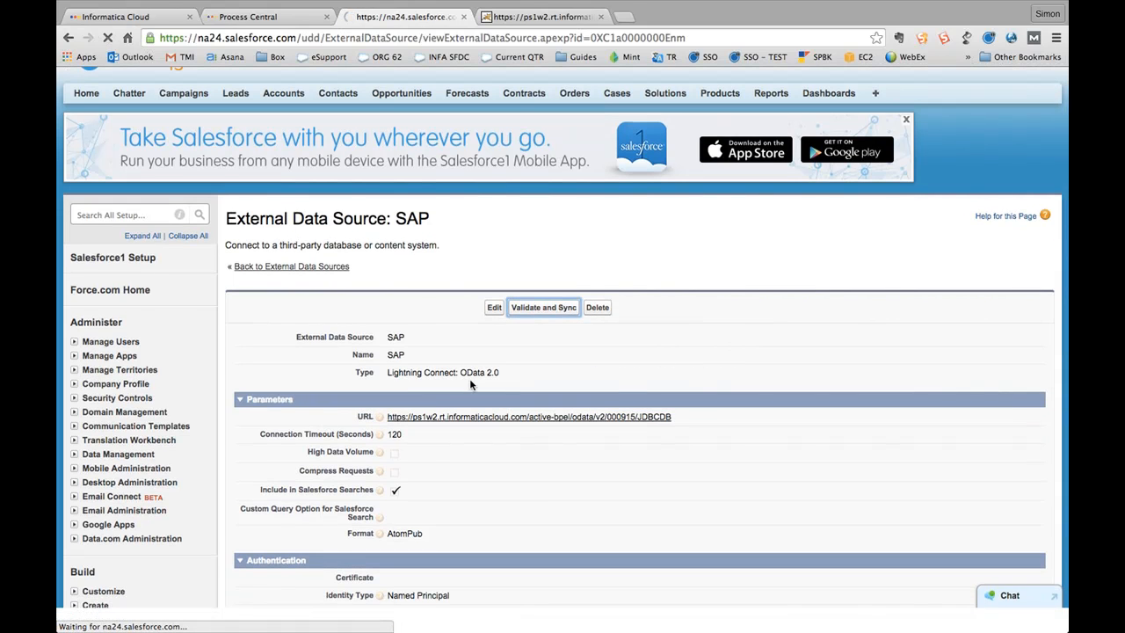
pyautogui.click(543, 306)
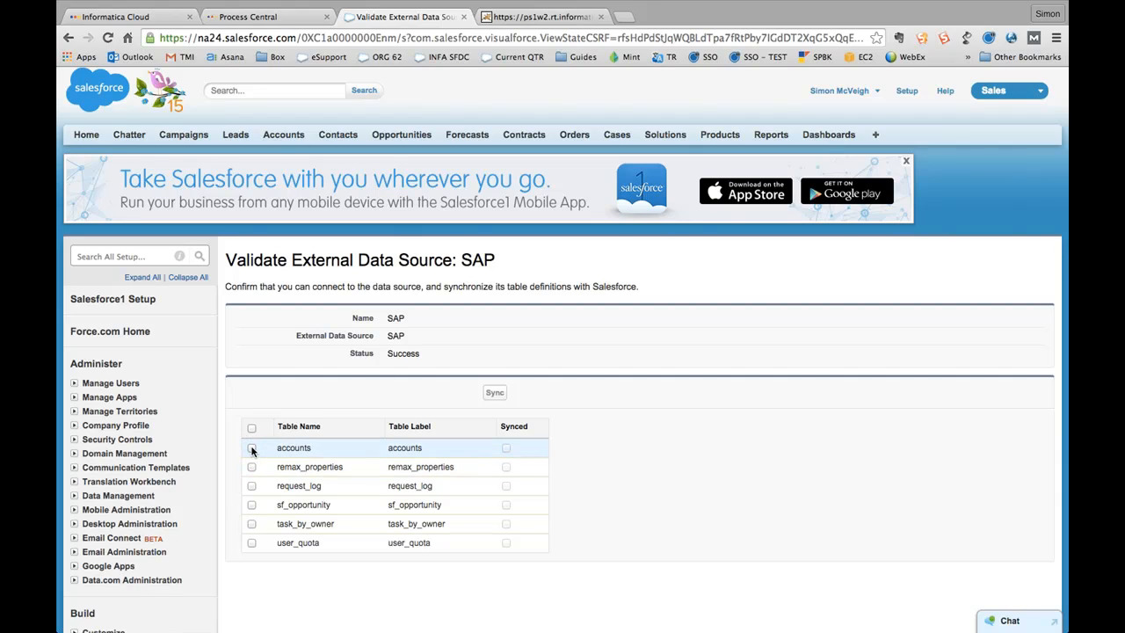
pyautogui.click(251, 447)
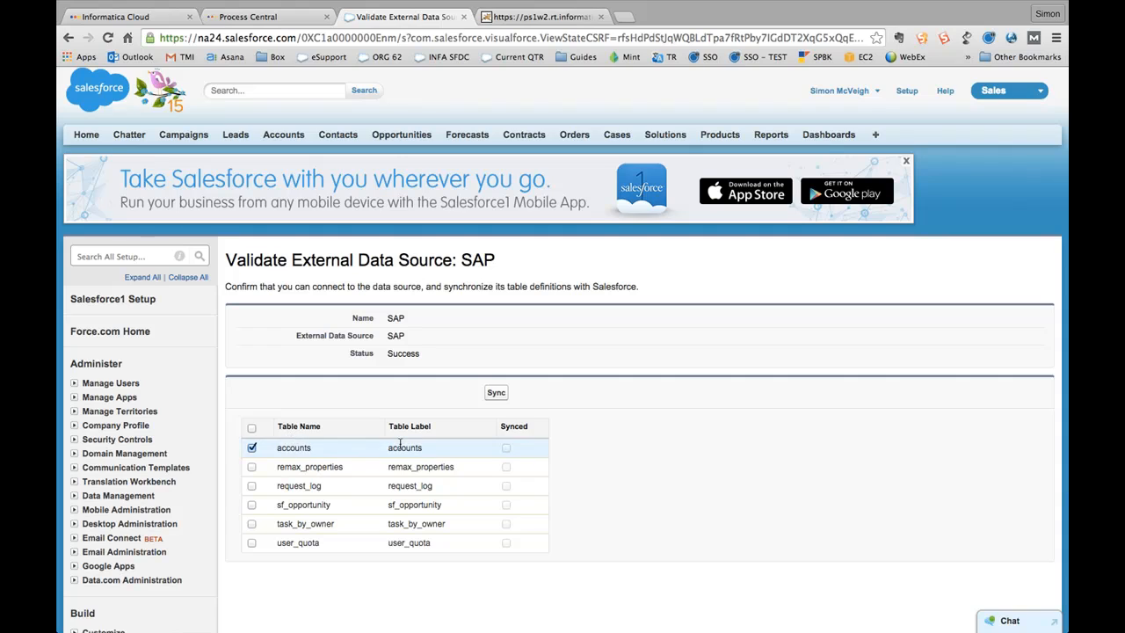
pyautogui.moveTo(469, 392)
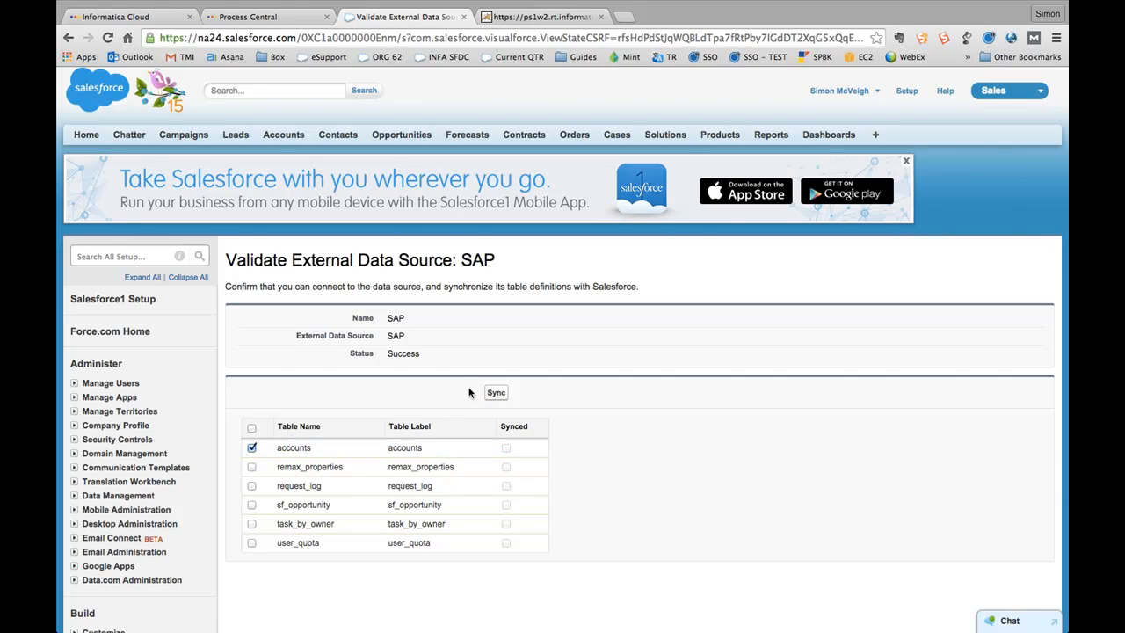
pyautogui.click(496, 392)
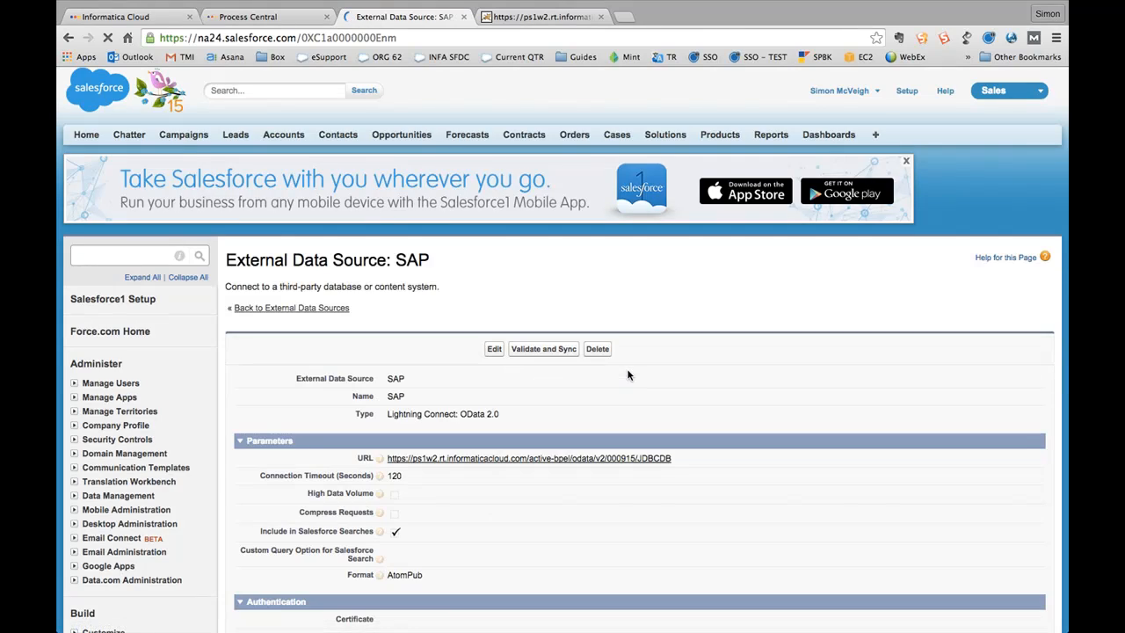
# Open the accounts external object and scroll through its ten custom fields.
pyautogui.scroll(-3)
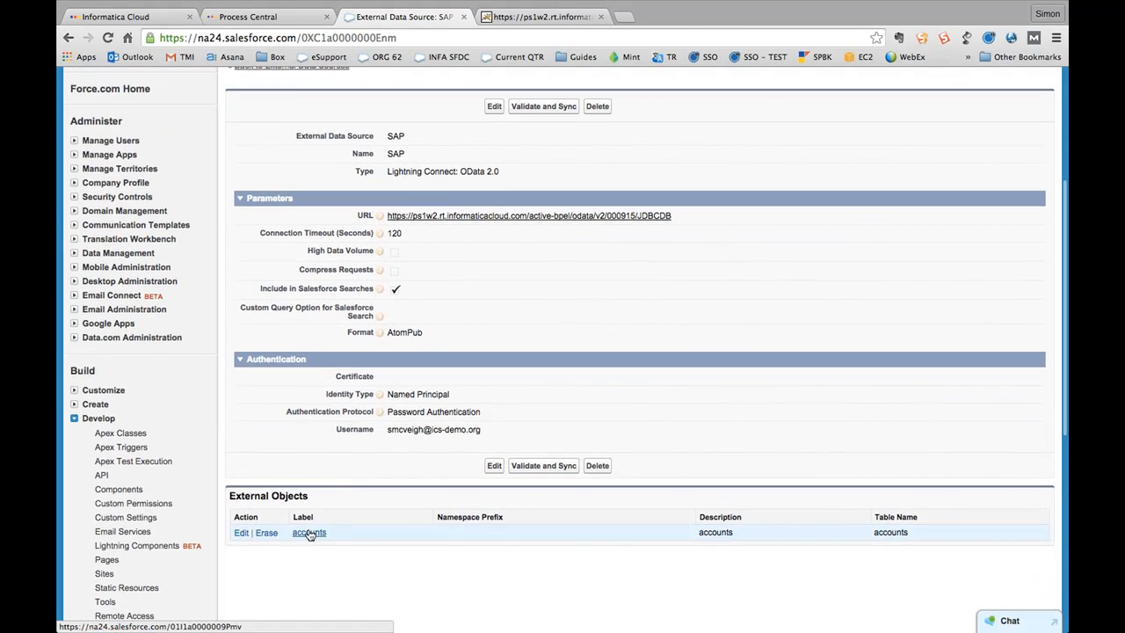
pyautogui.click(308, 533)
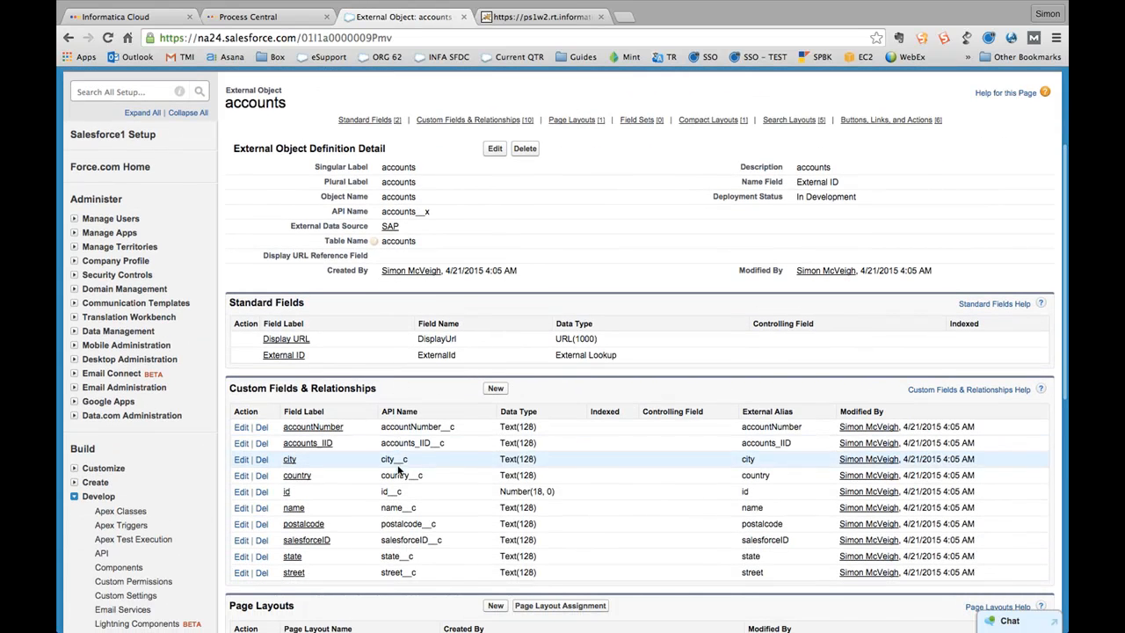
pyautogui.moveTo(338, 443)
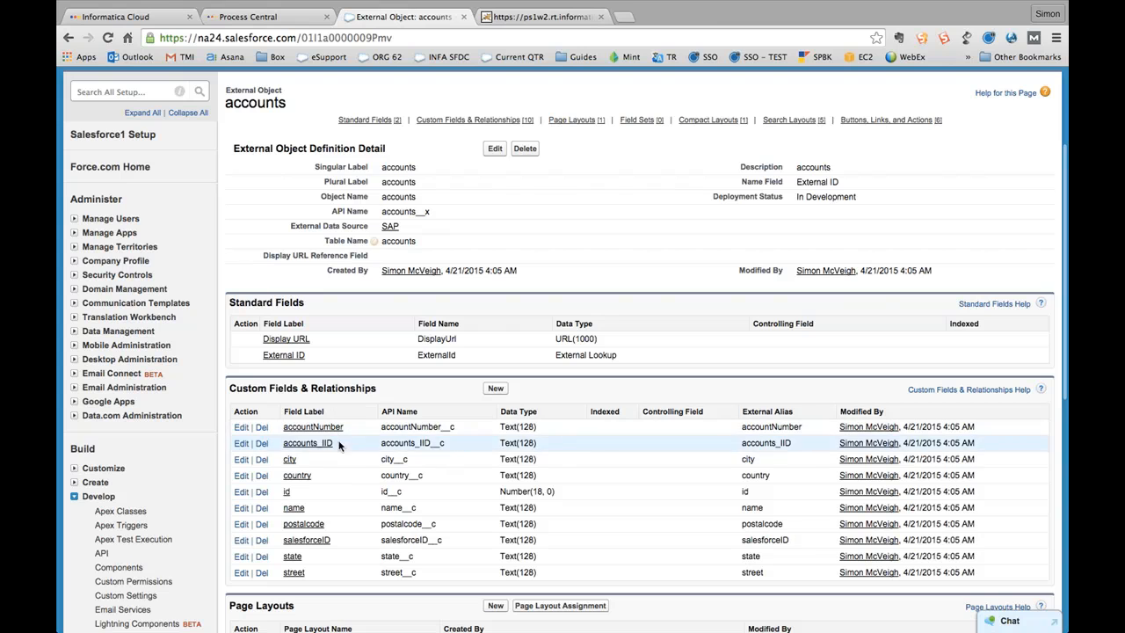
pyautogui.scroll(-3)
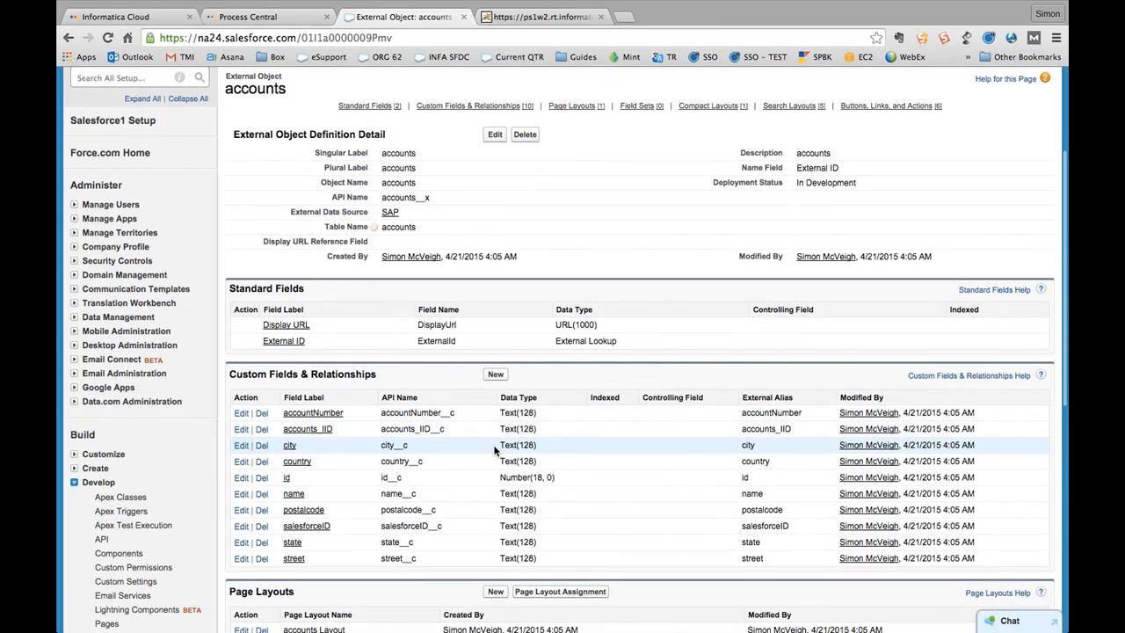
pyautogui.scroll(-3)
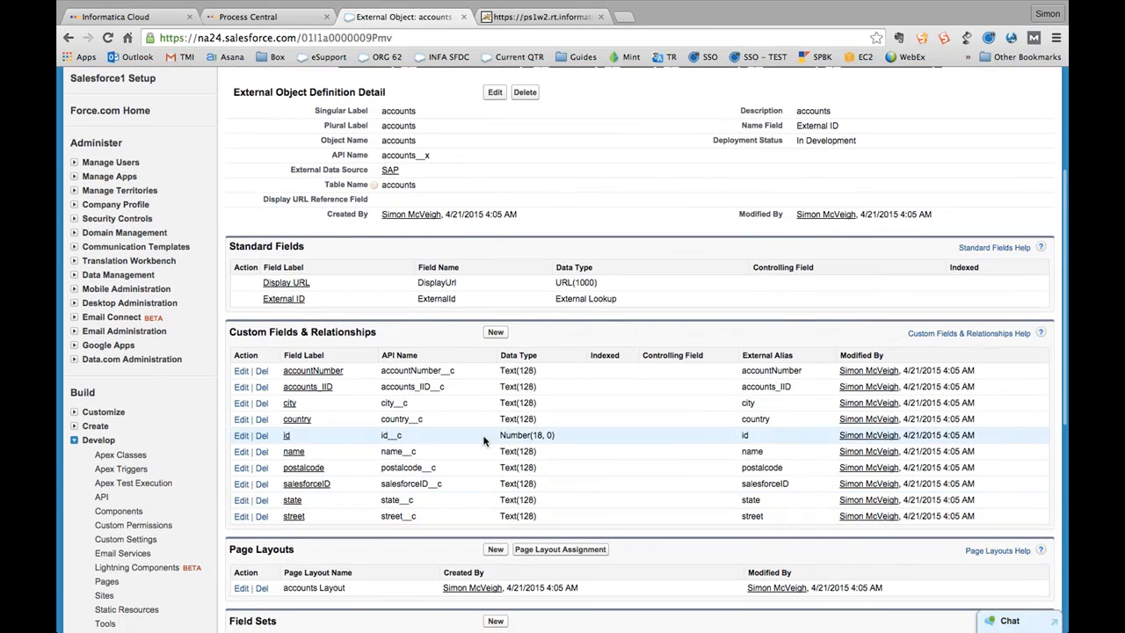
pyautogui.scroll(-3)
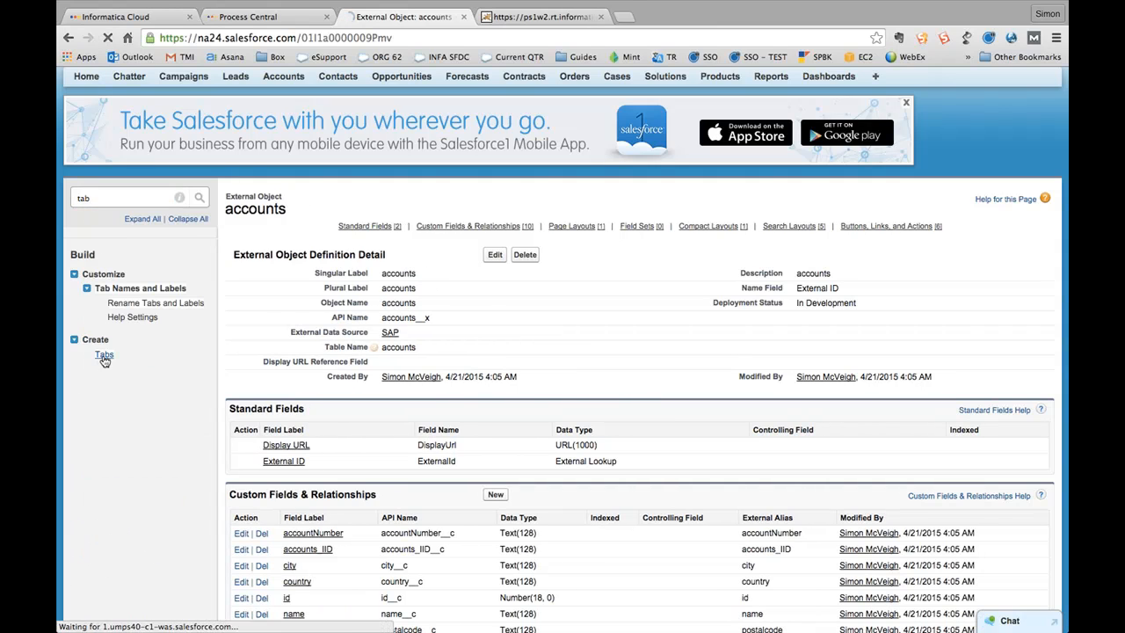
# Create an accounts custom object tab with Building style, available in all apps.
pyautogui.click(103, 354)
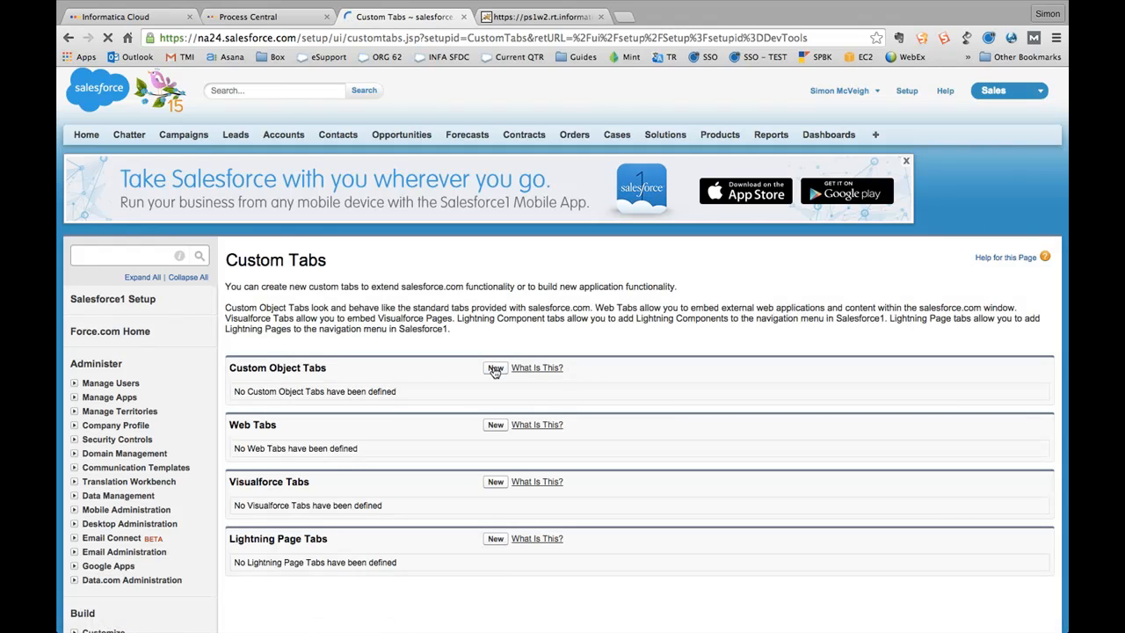
pyautogui.click(495, 368)
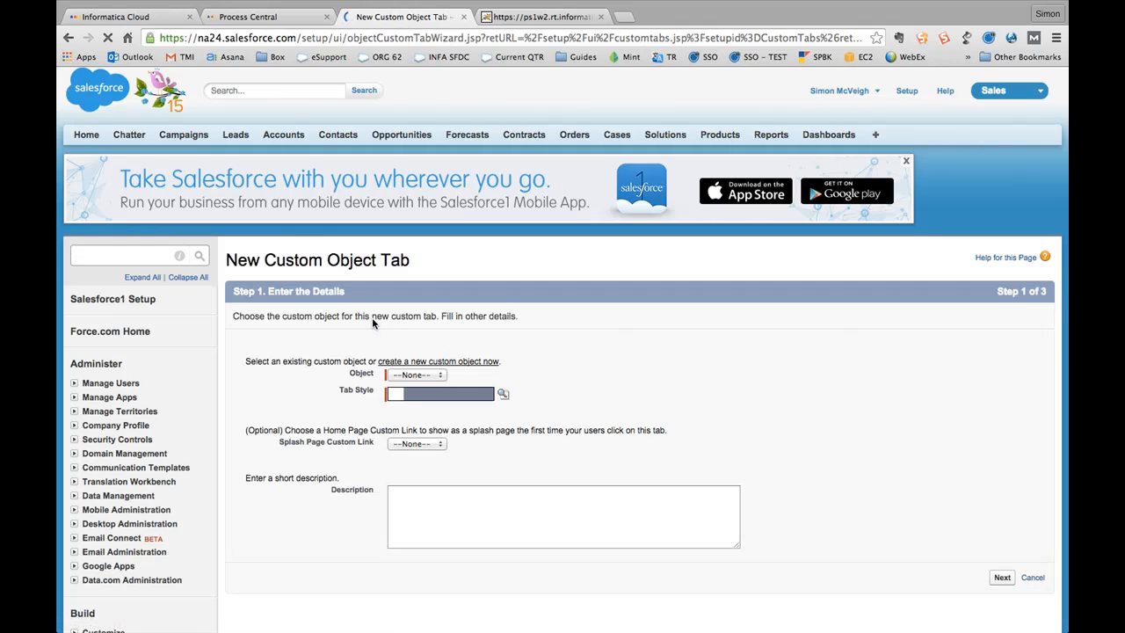
pyautogui.click(416, 374)
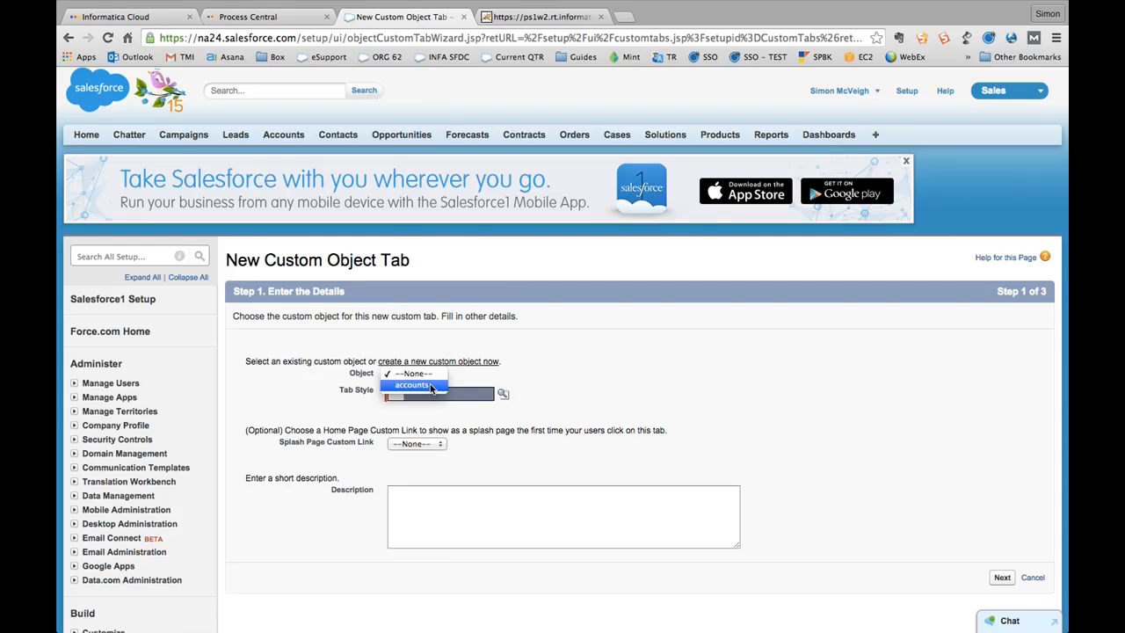
pyautogui.click(503, 393)
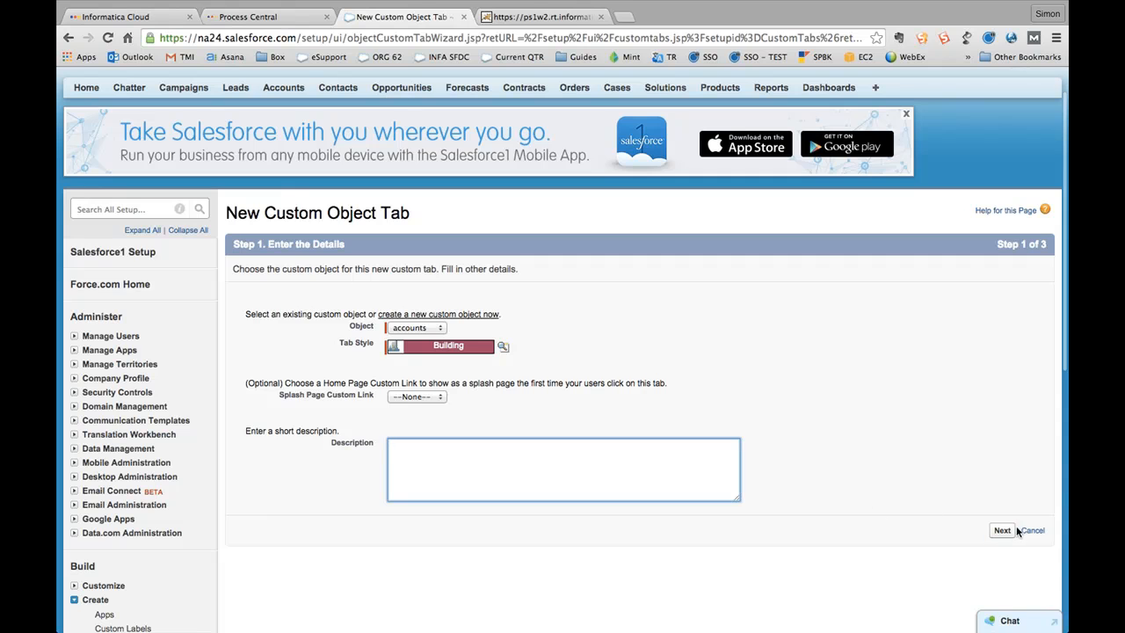
pyautogui.click(1001, 530)
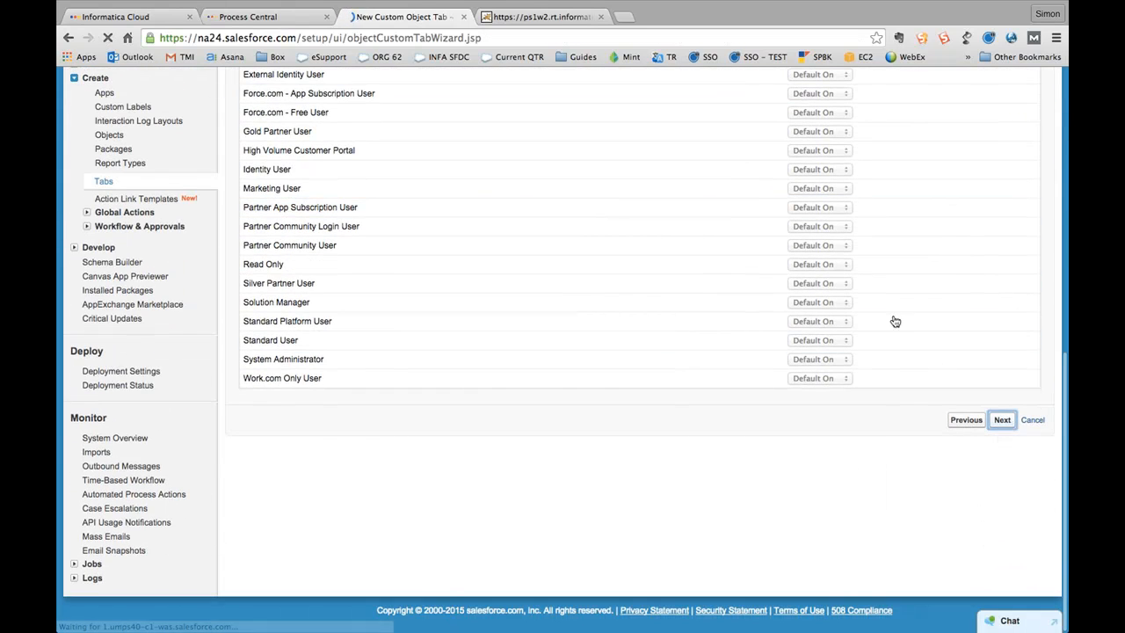
pyautogui.click(1001, 419)
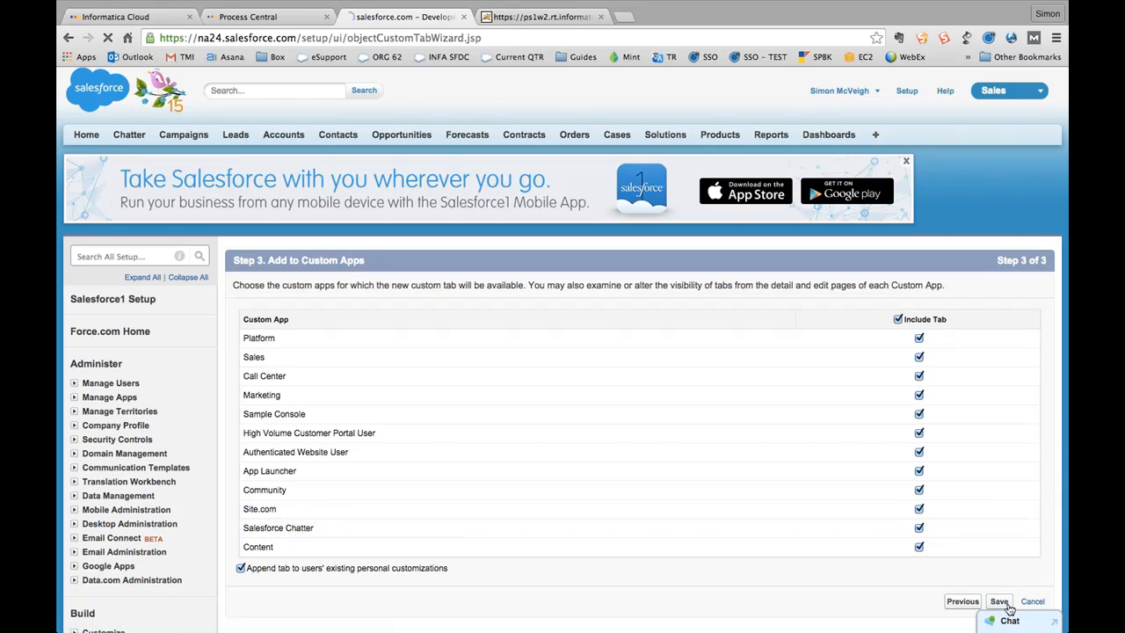
pyautogui.click(998, 601)
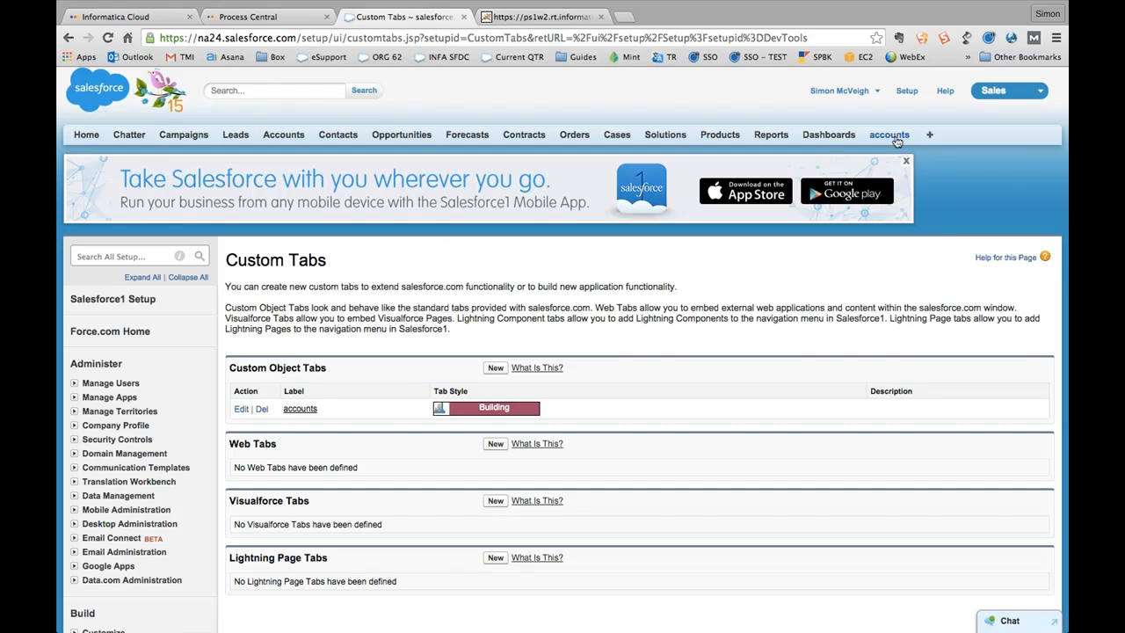
pyautogui.moveTo(888, 135)
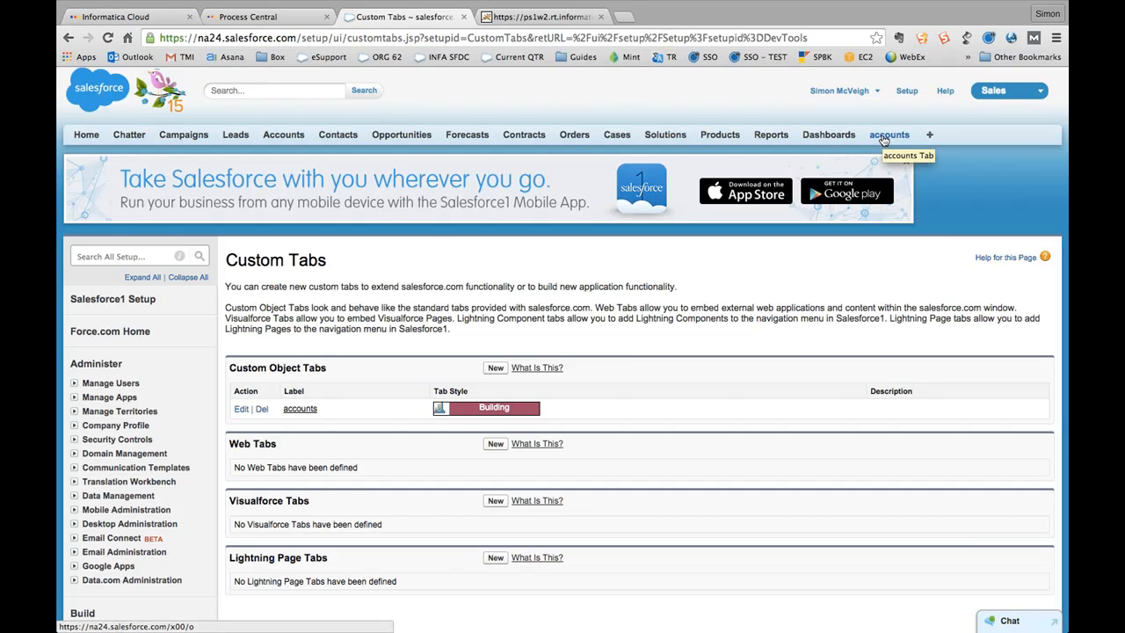
# Show all 25 records on the accounts tab and edit the All list view.
pyautogui.click(888, 134)
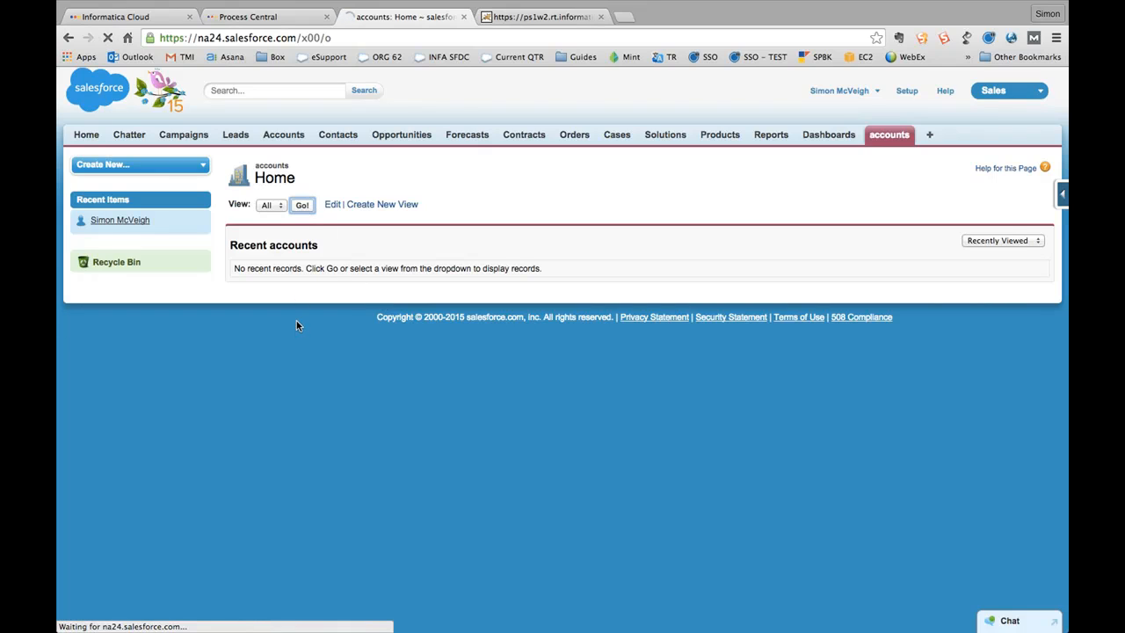
pyautogui.click(302, 205)
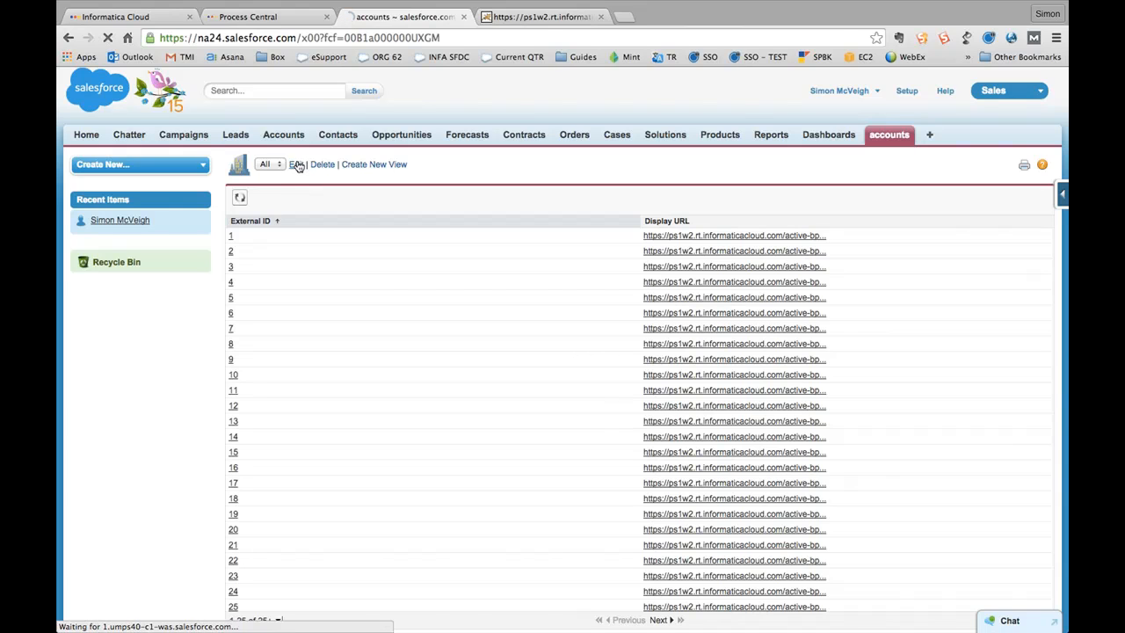
pyautogui.click(297, 164)
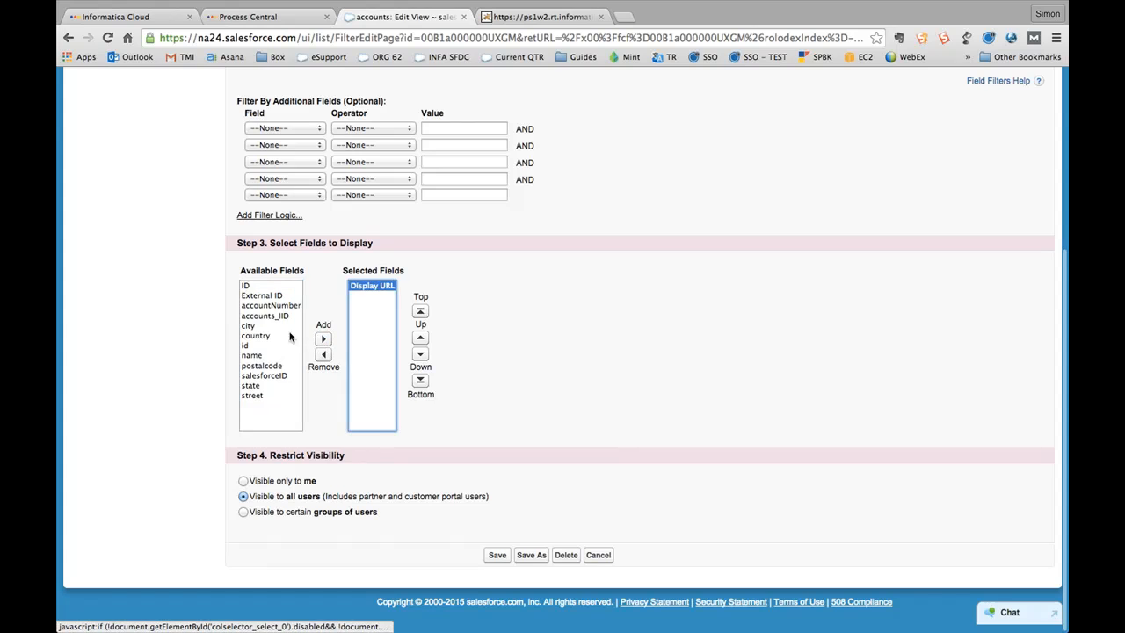
# Add External ID, name, street, city, state and country to the Selected Fields.
pyautogui.click(245, 344)
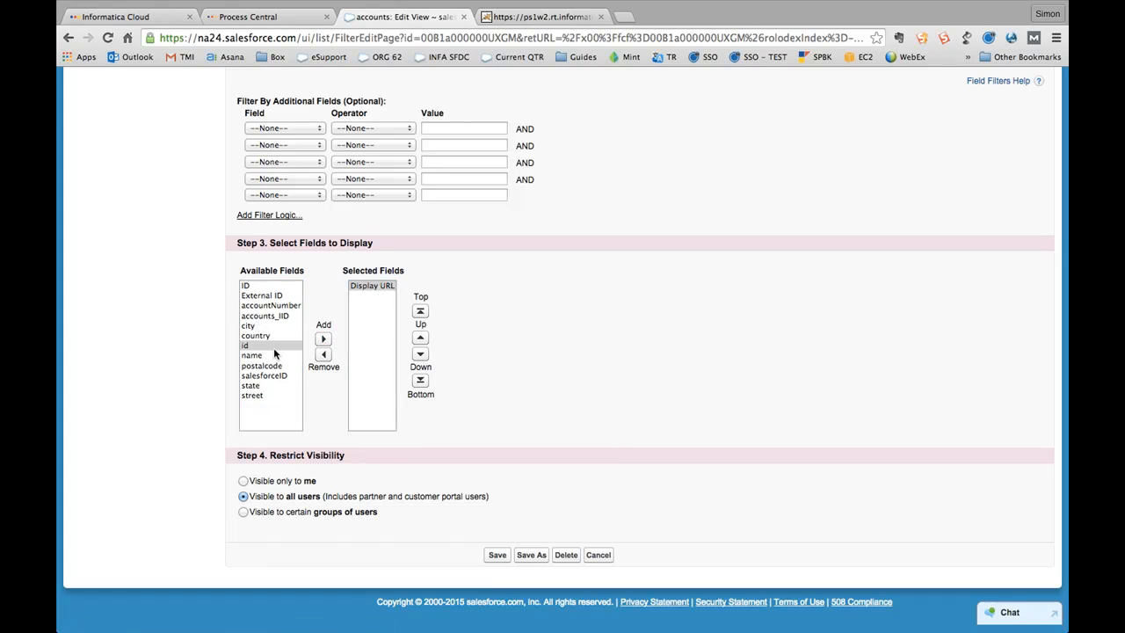
pyautogui.click(246, 344)
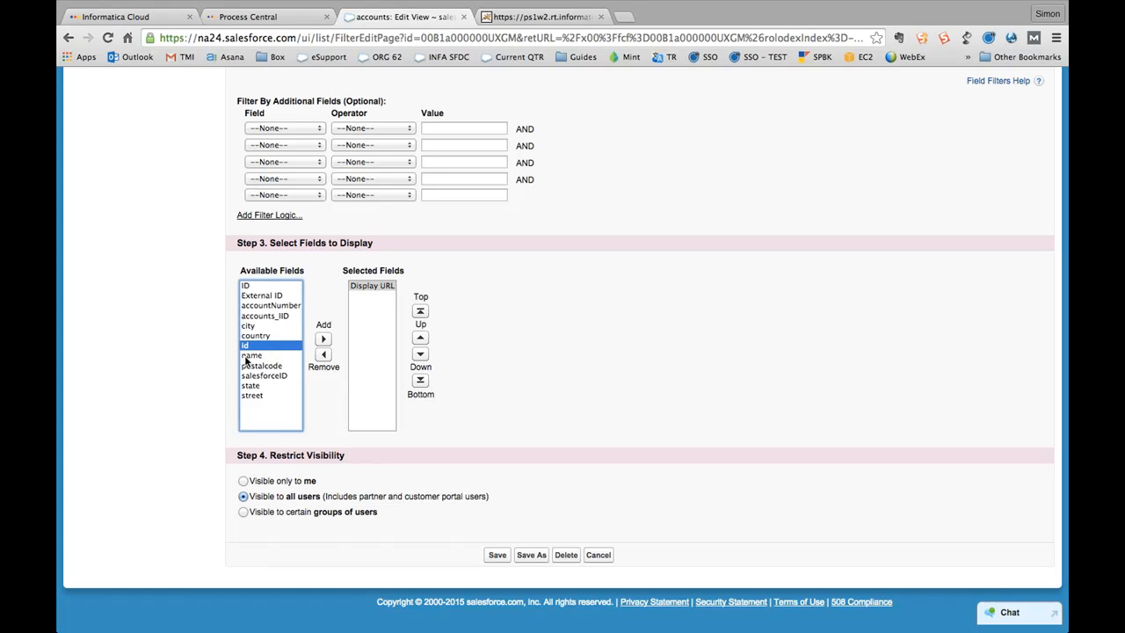
pyautogui.click(247, 344)
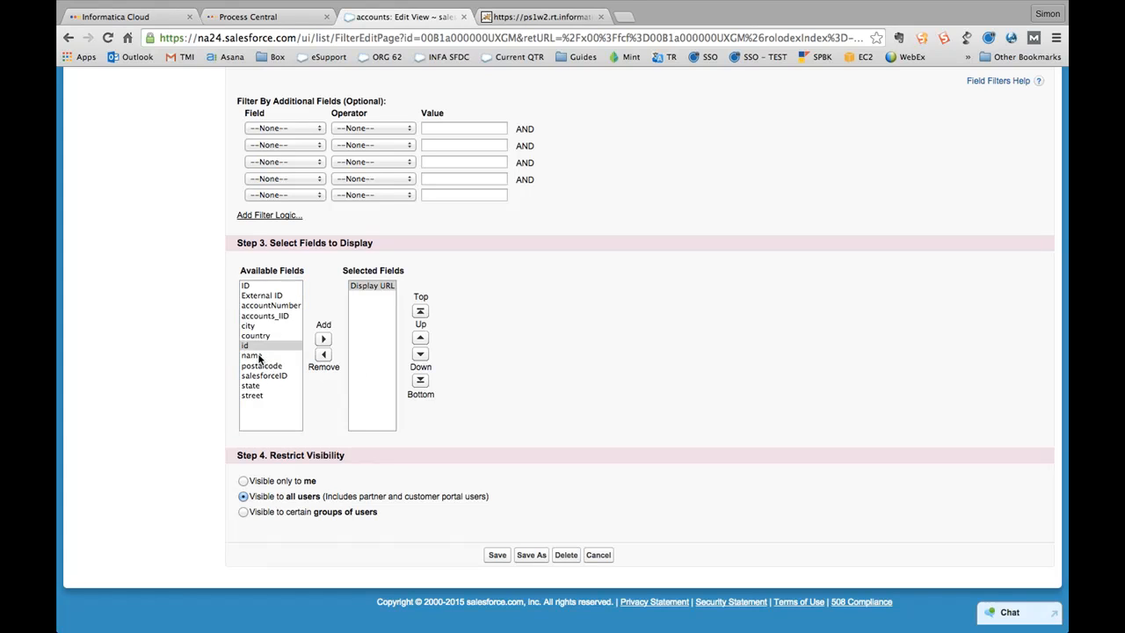
pyautogui.click(252, 355)
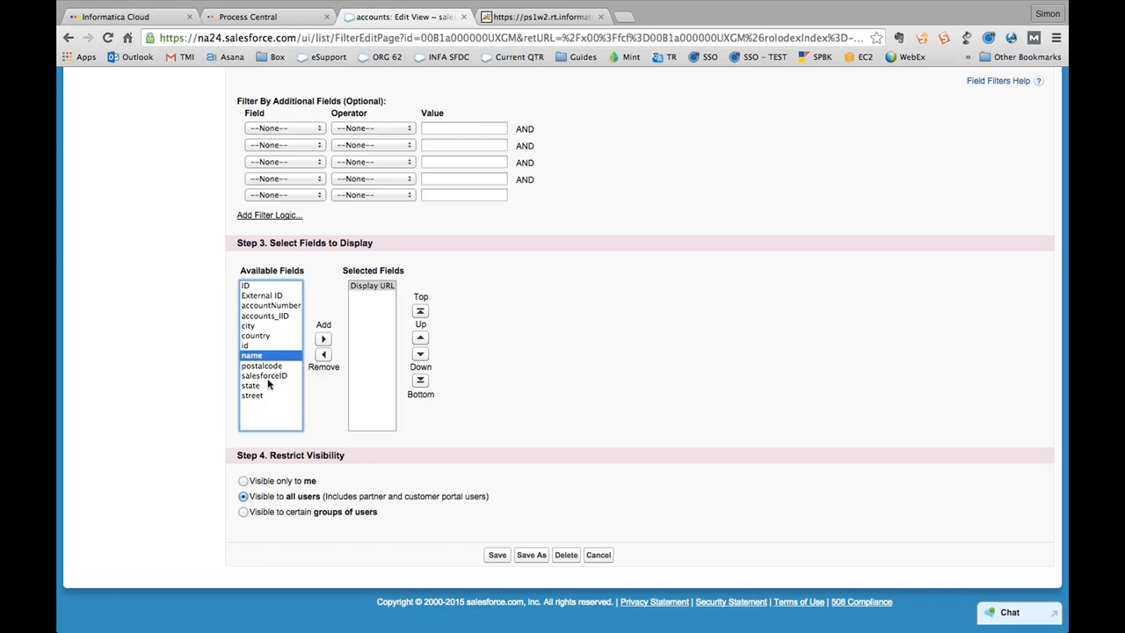
pyautogui.click(264, 375)
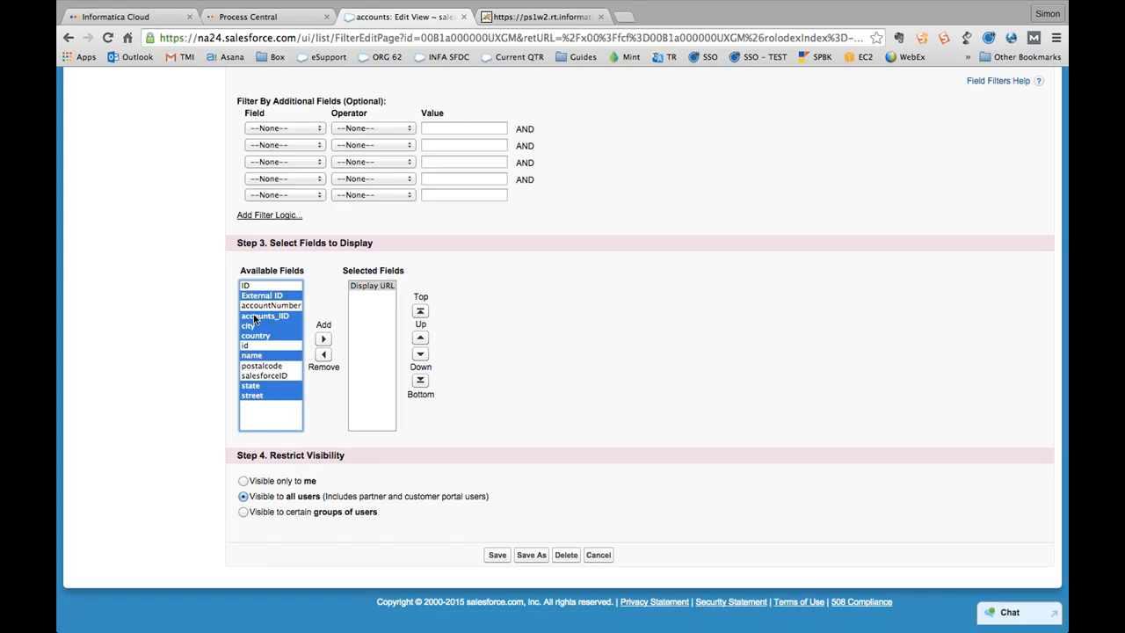
pyautogui.click(271, 305)
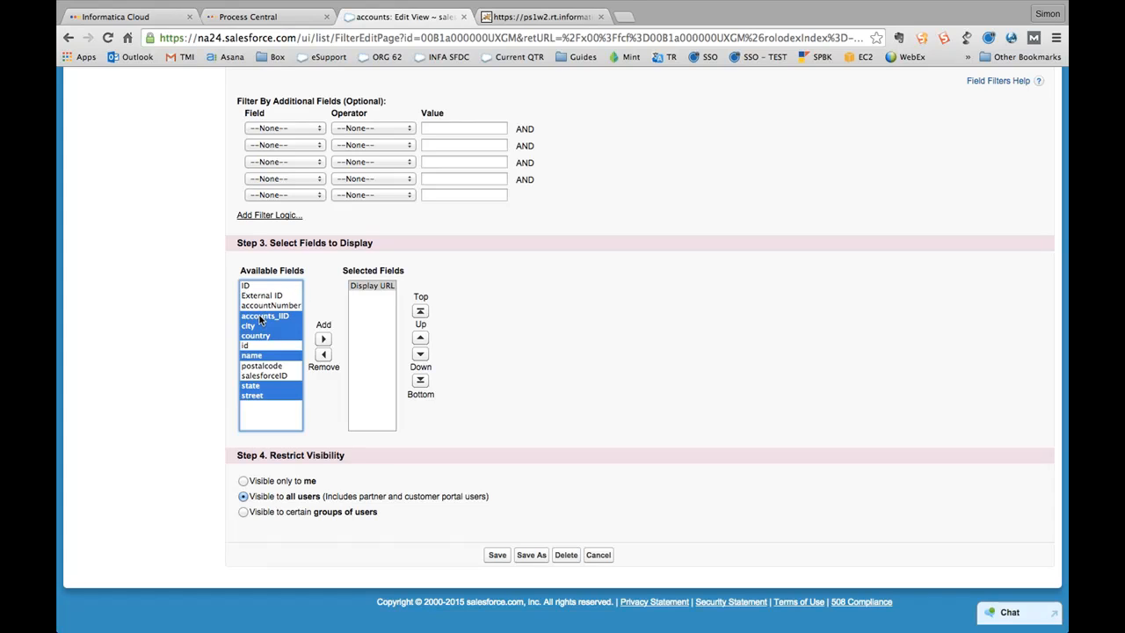
pyautogui.moveTo(266, 305)
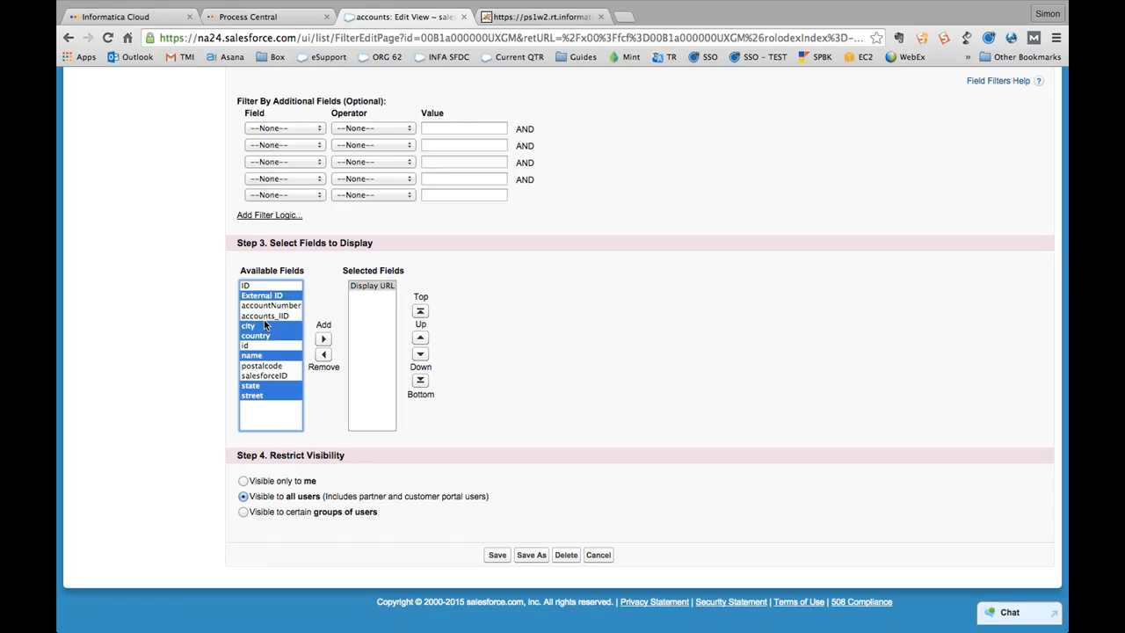
pyautogui.click(323, 338)
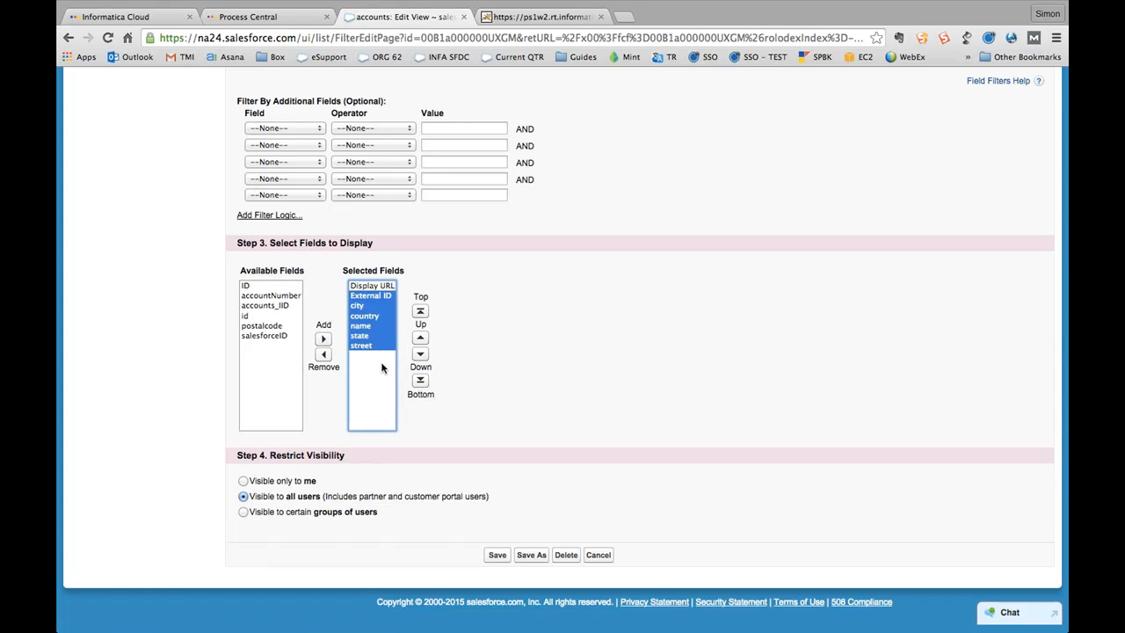
# Remove Display URL and reorder columns so name, street and state follow External ID.
pyautogui.click(359, 335)
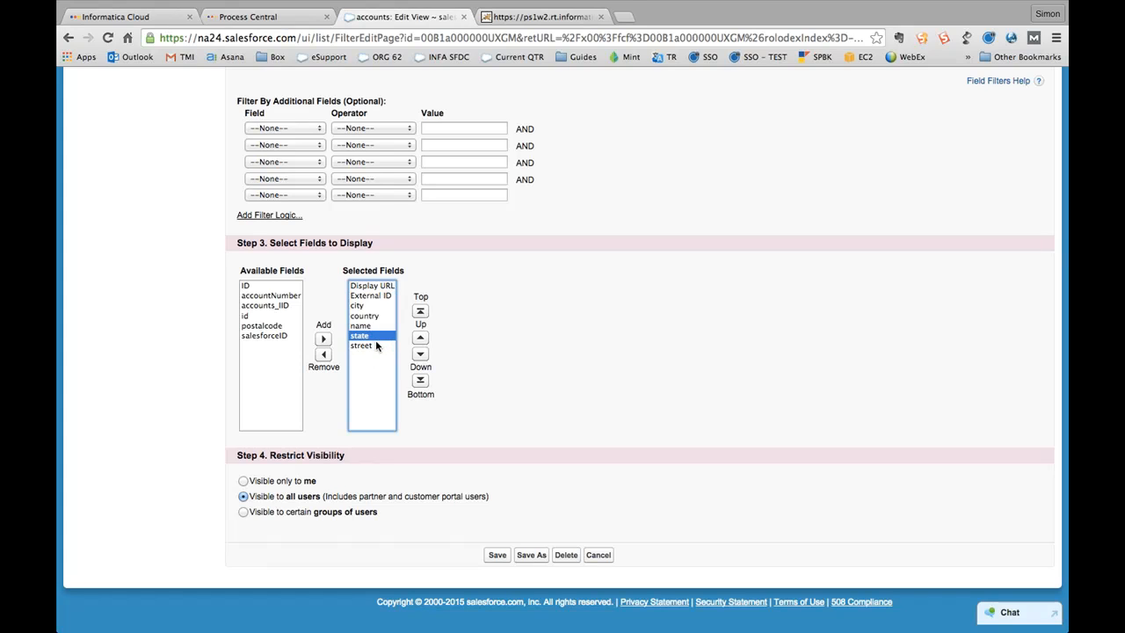
pyautogui.click(420, 337)
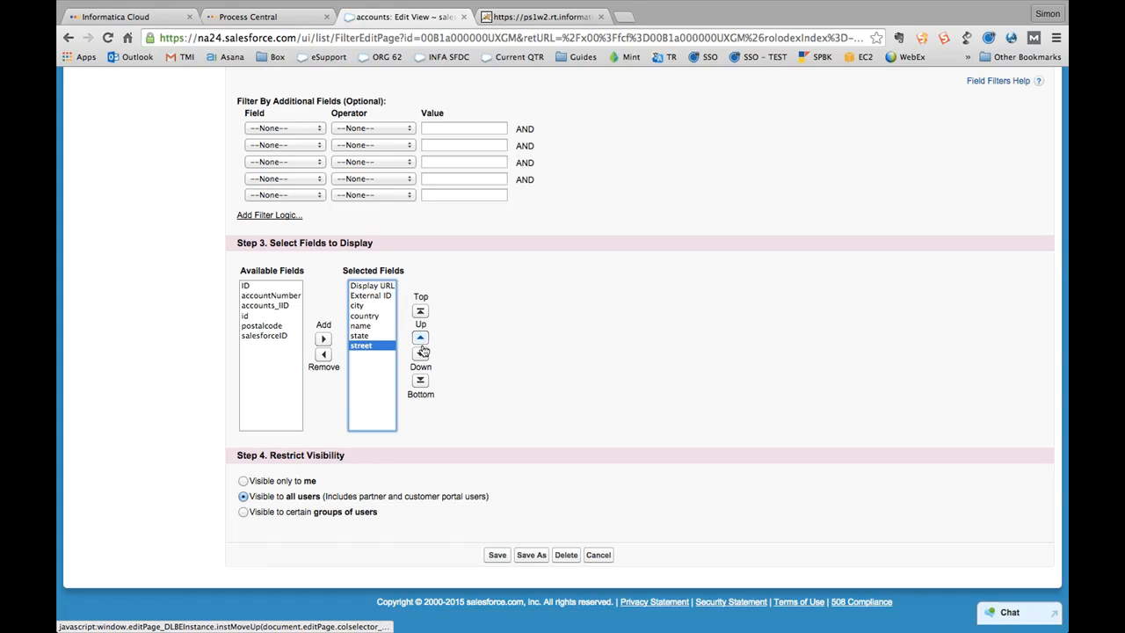
pyautogui.click(420, 336)
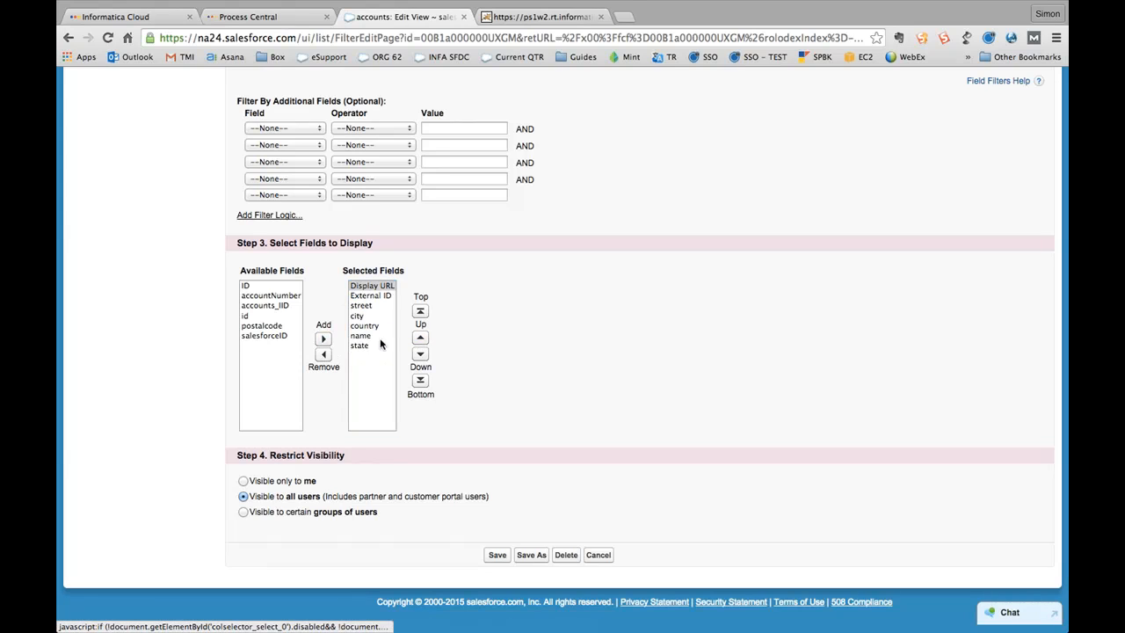
pyautogui.click(372, 284)
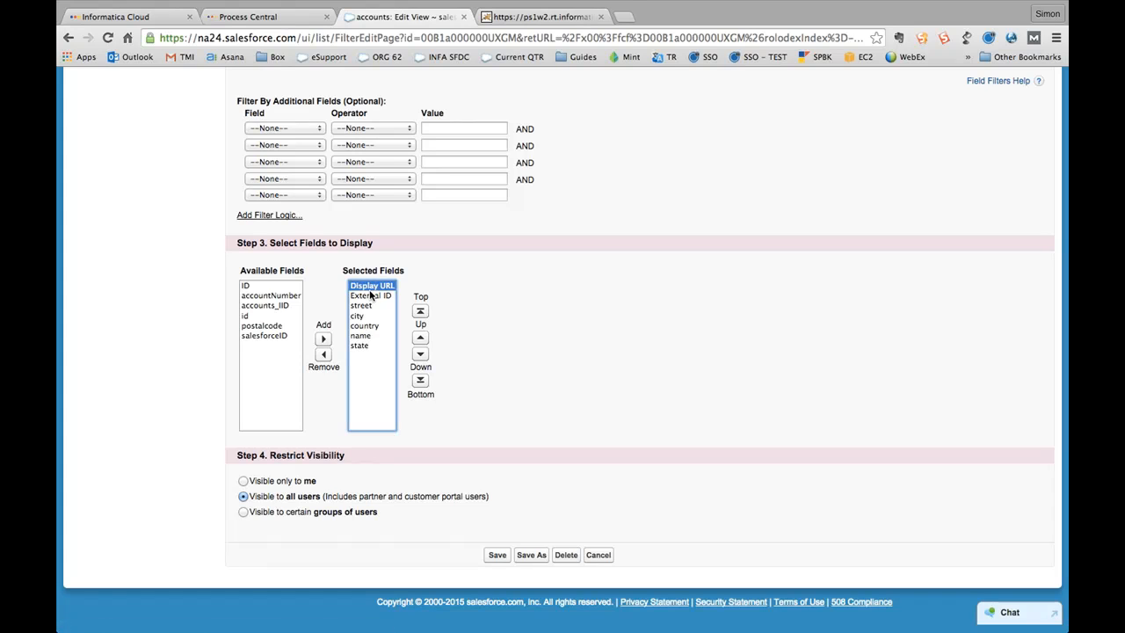
pyautogui.click(371, 285)
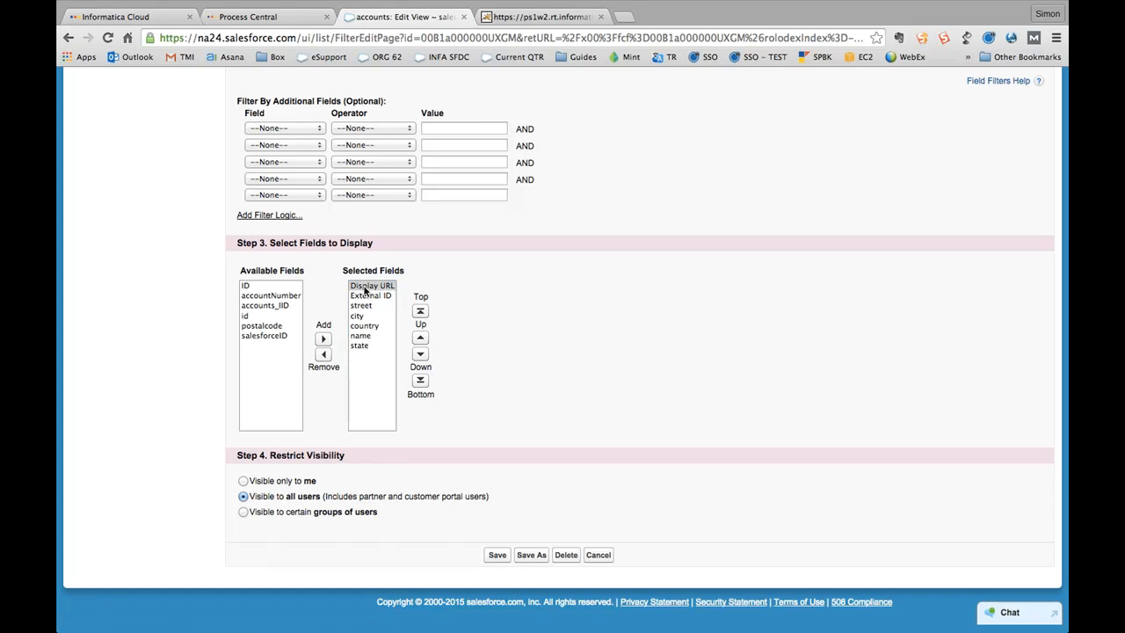
pyautogui.click(324, 353)
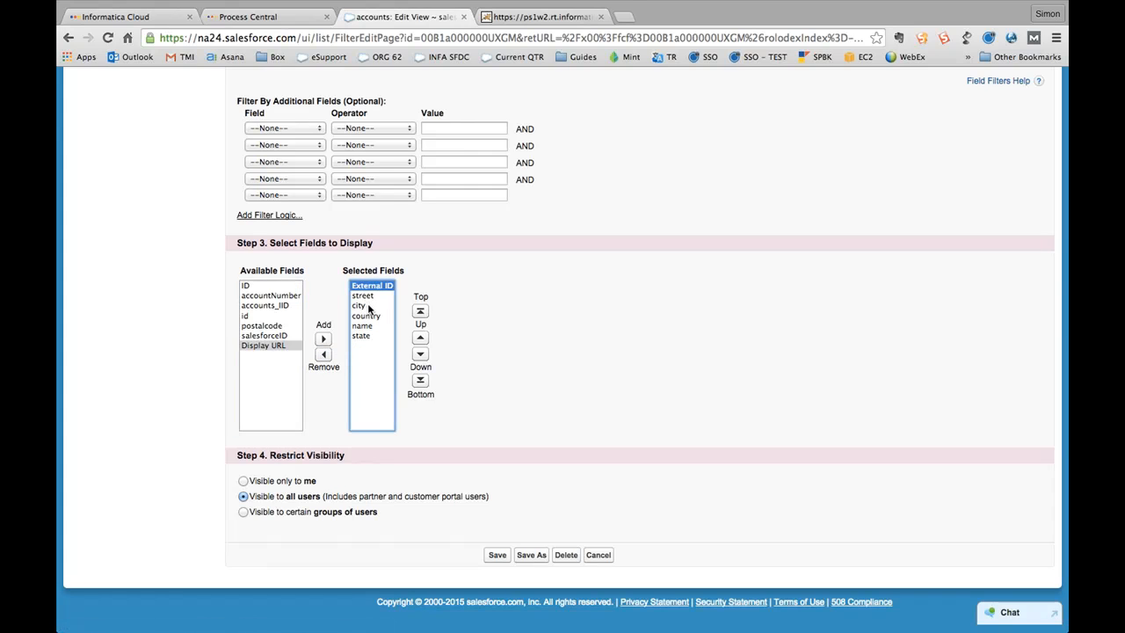
pyautogui.click(367, 315)
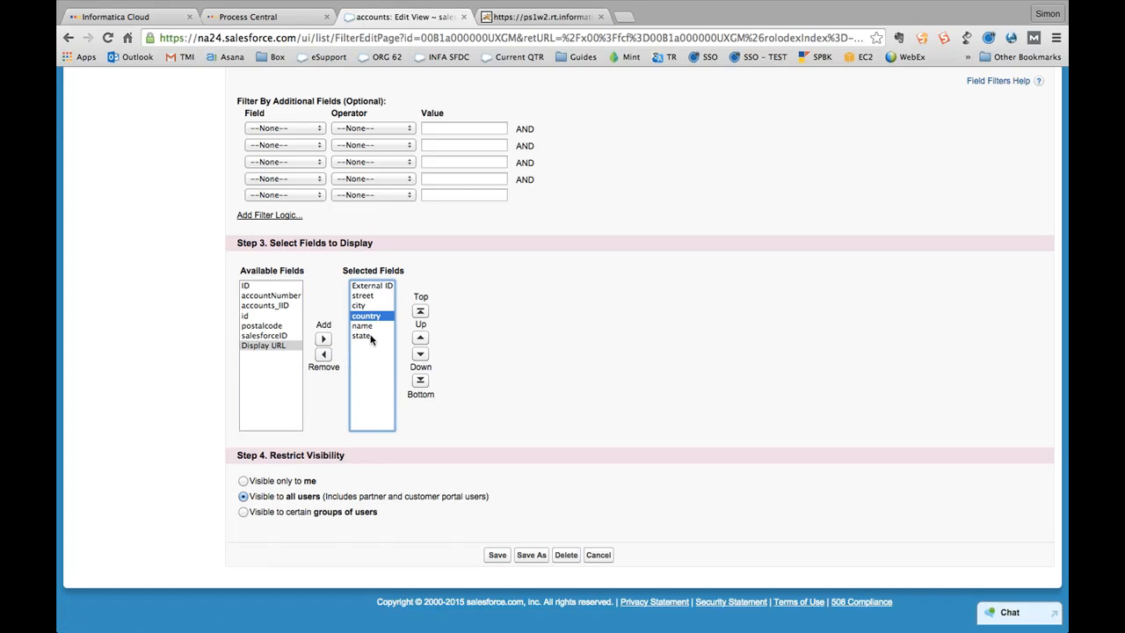
pyautogui.click(420, 337)
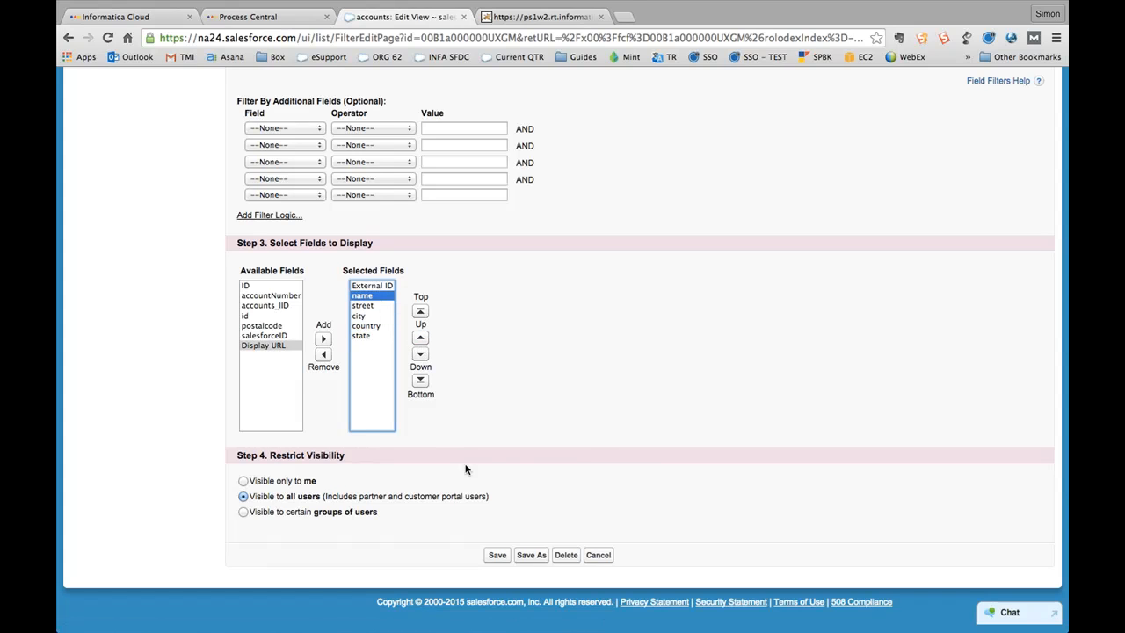
pyautogui.click(361, 336)
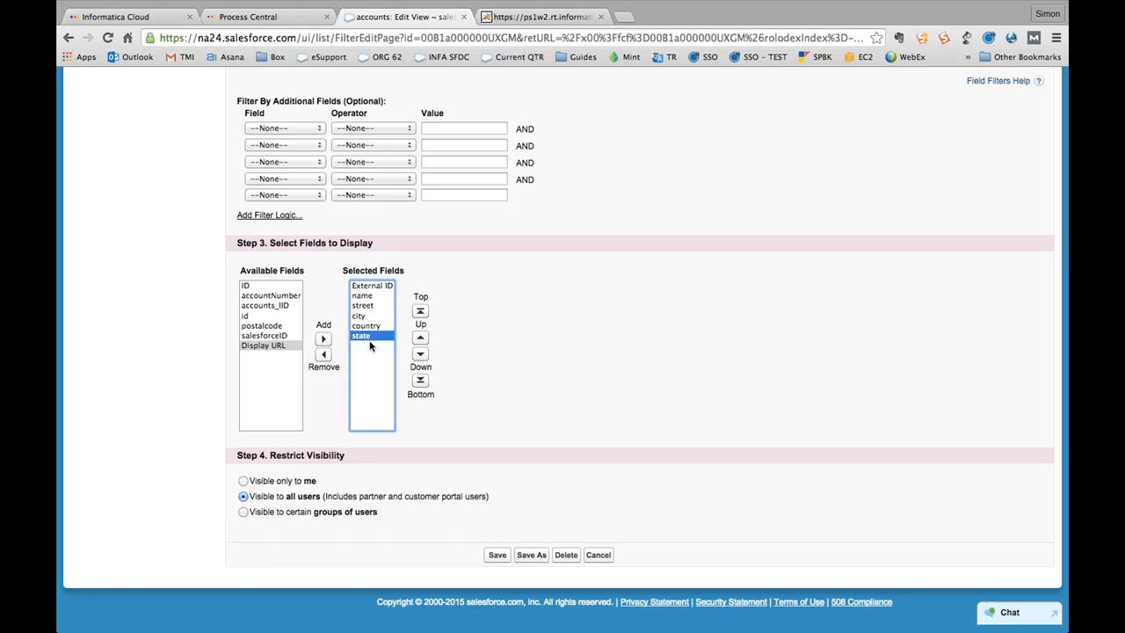
pyautogui.click(420, 338)
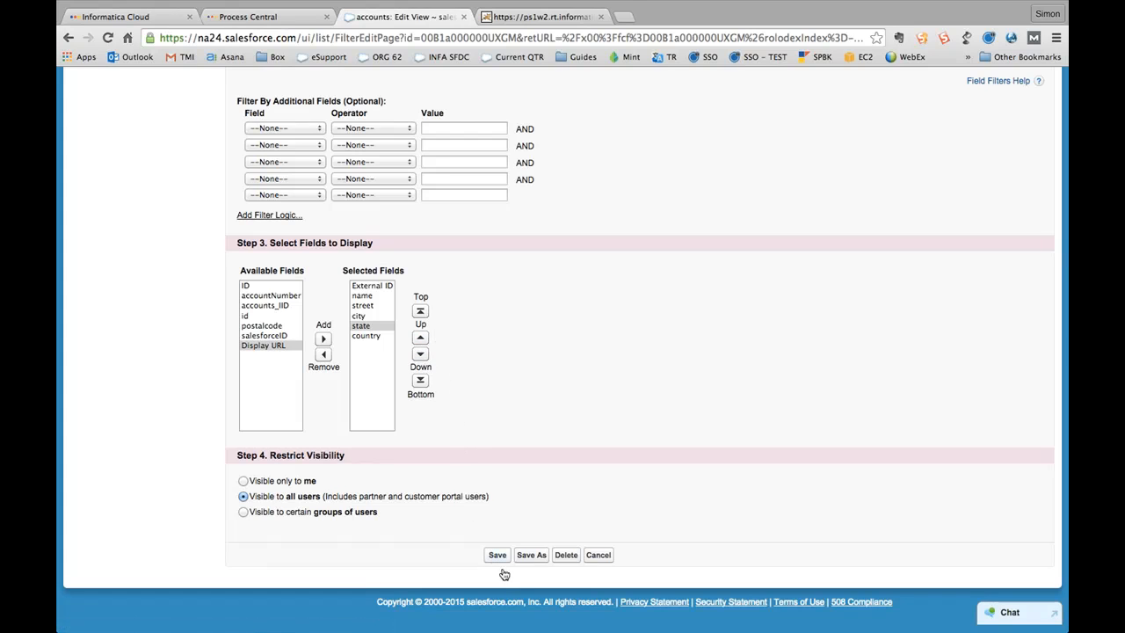
# Save the accounts view and open the Acme Brick, Inc. record (External ID 1).
pyautogui.click(496, 554)
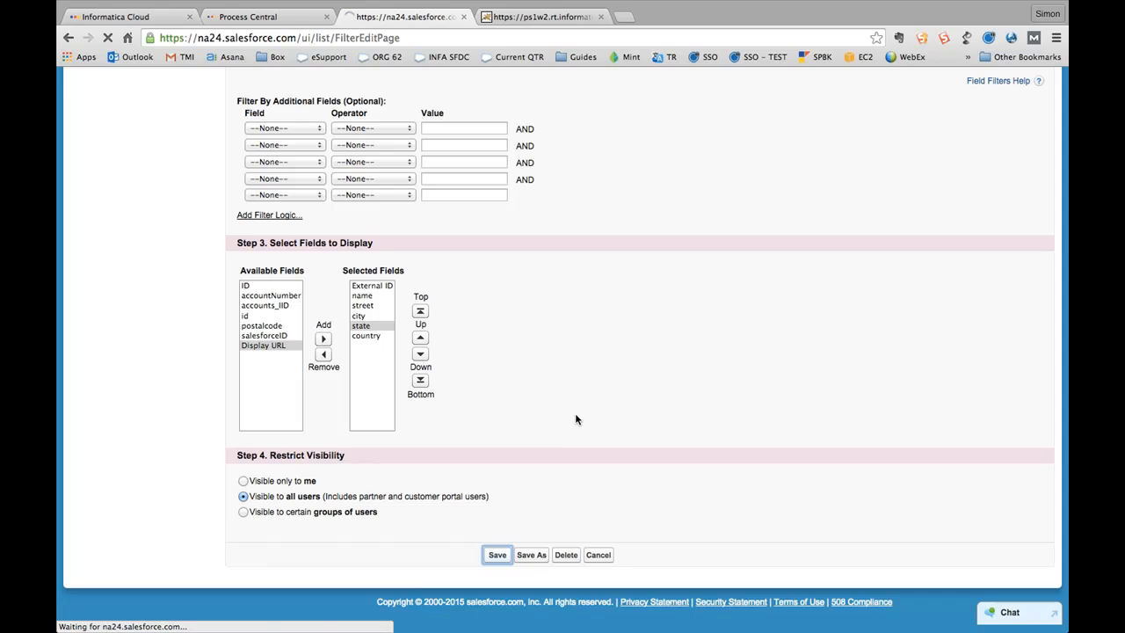
pyautogui.click(497, 554)
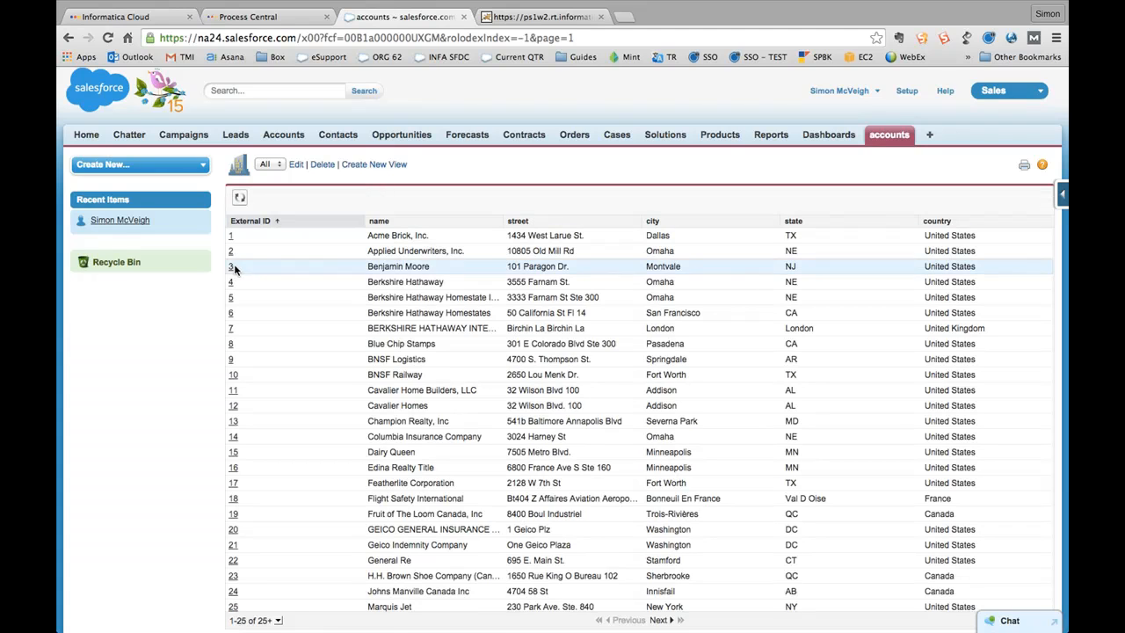
pyautogui.moveTo(231, 267)
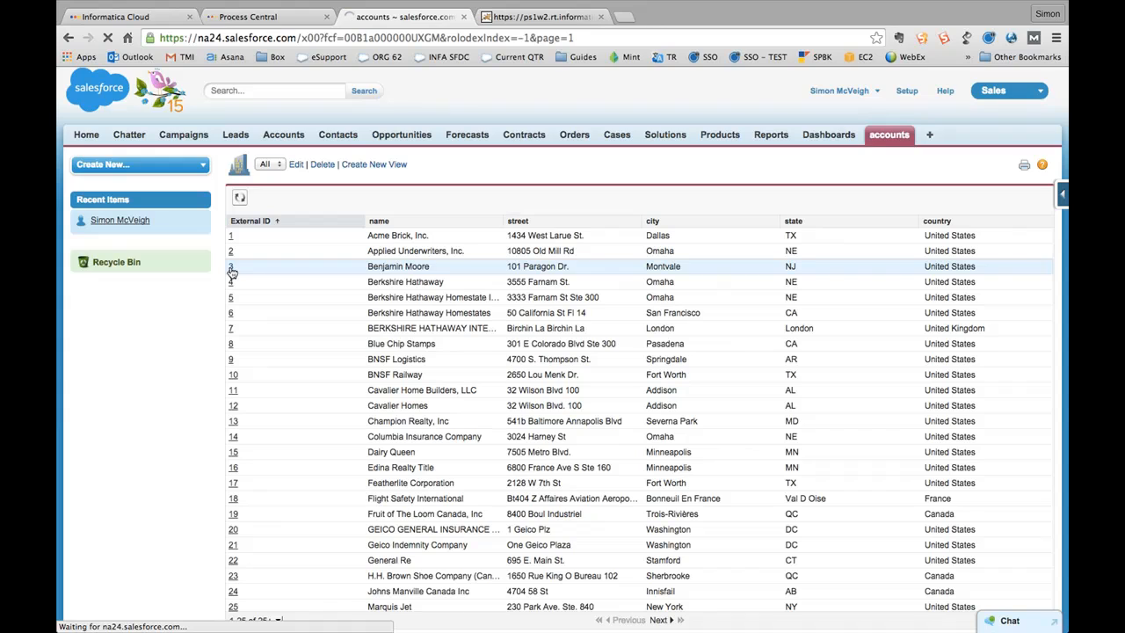
pyautogui.click(230, 235)
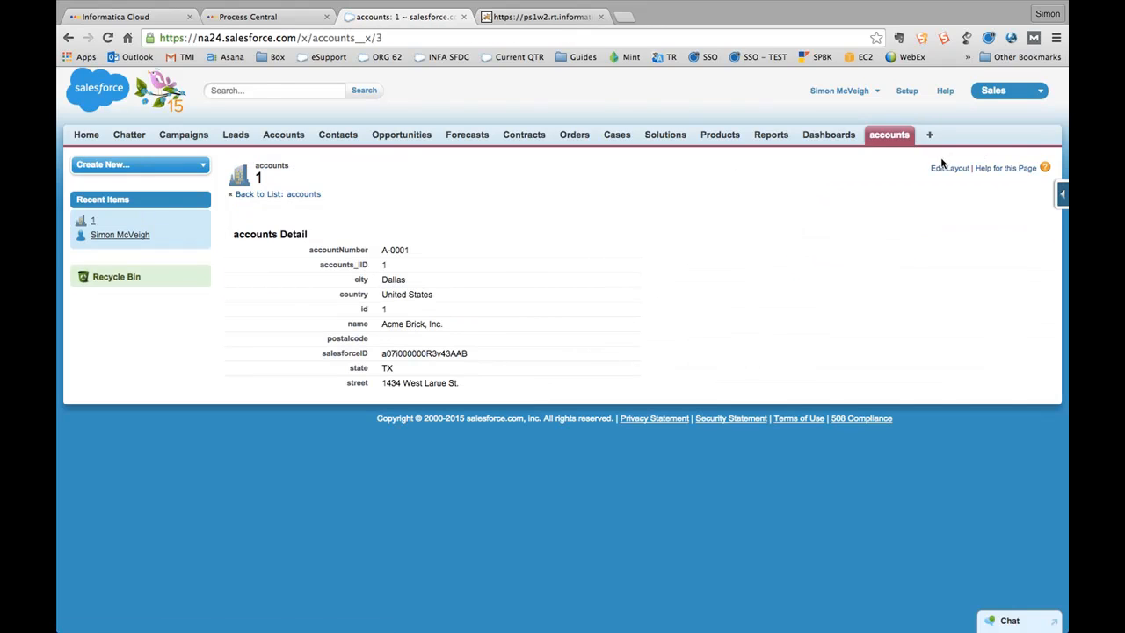
# Drag the account detail fields into two columns with name on top and save.
pyautogui.click(950, 168)
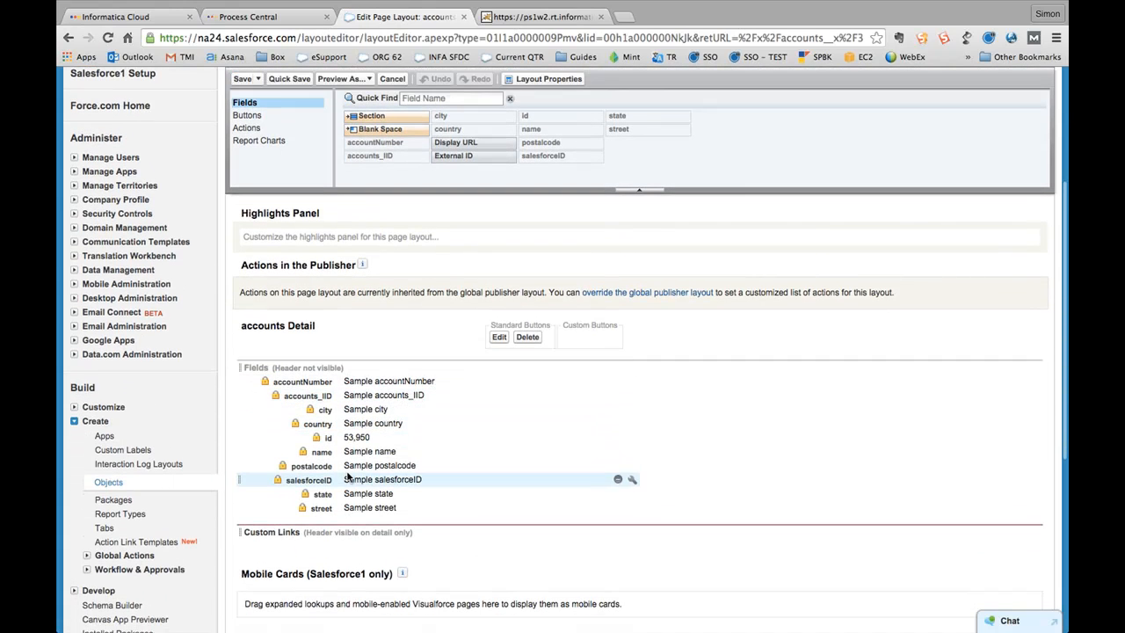
pyautogui.moveTo(309, 479); pyautogui.dragTo(840, 381)
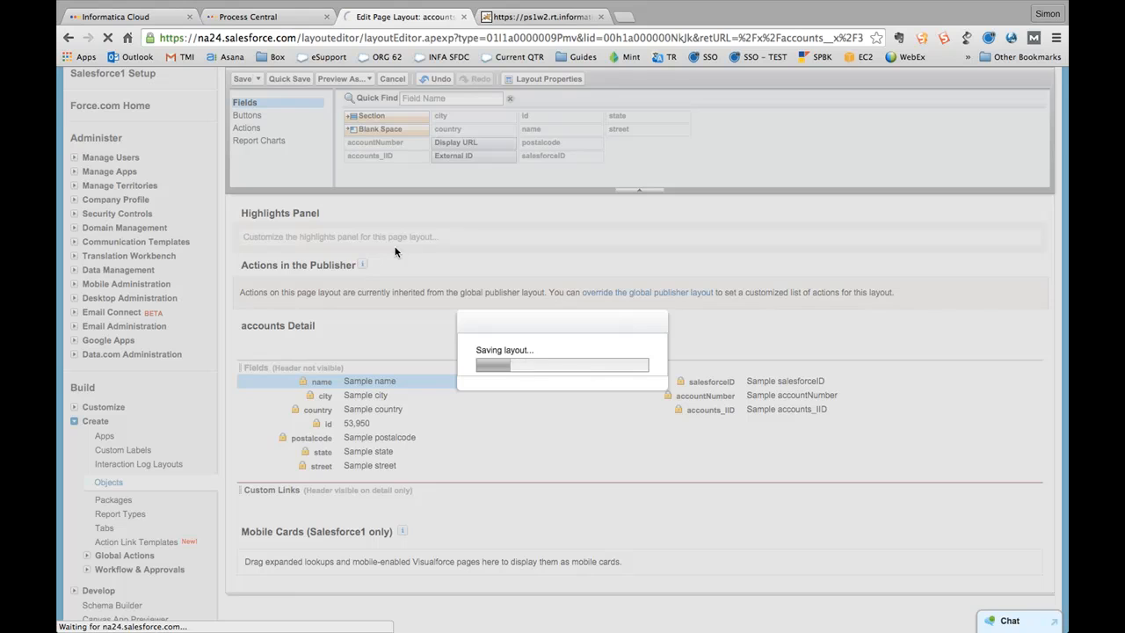
pyautogui.click(244, 79)
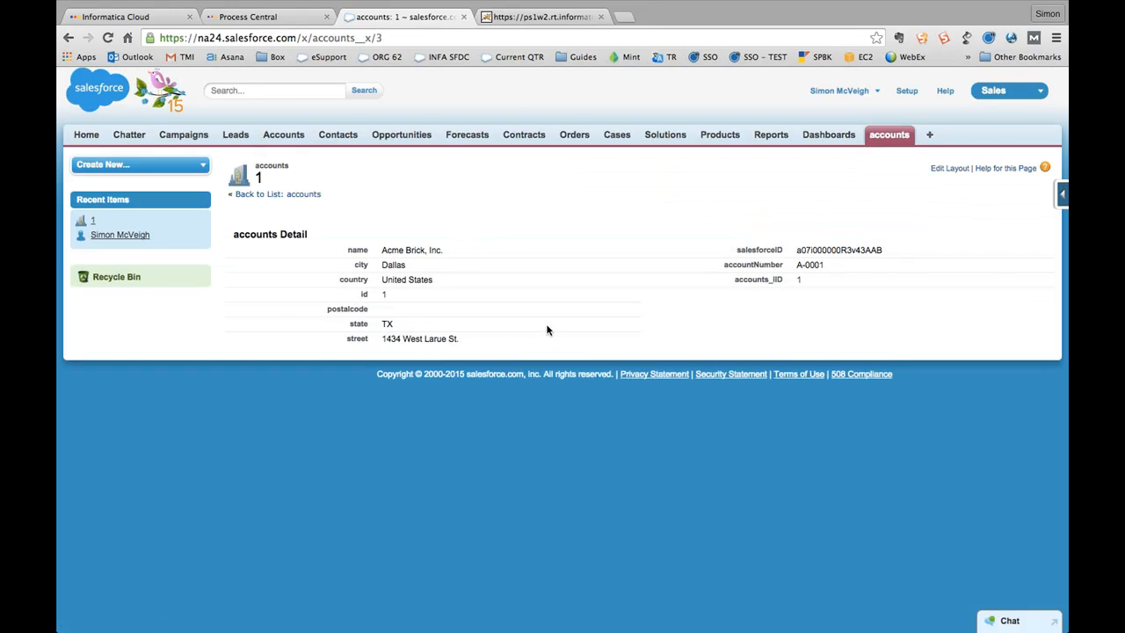
pyautogui.moveTo(546, 341)
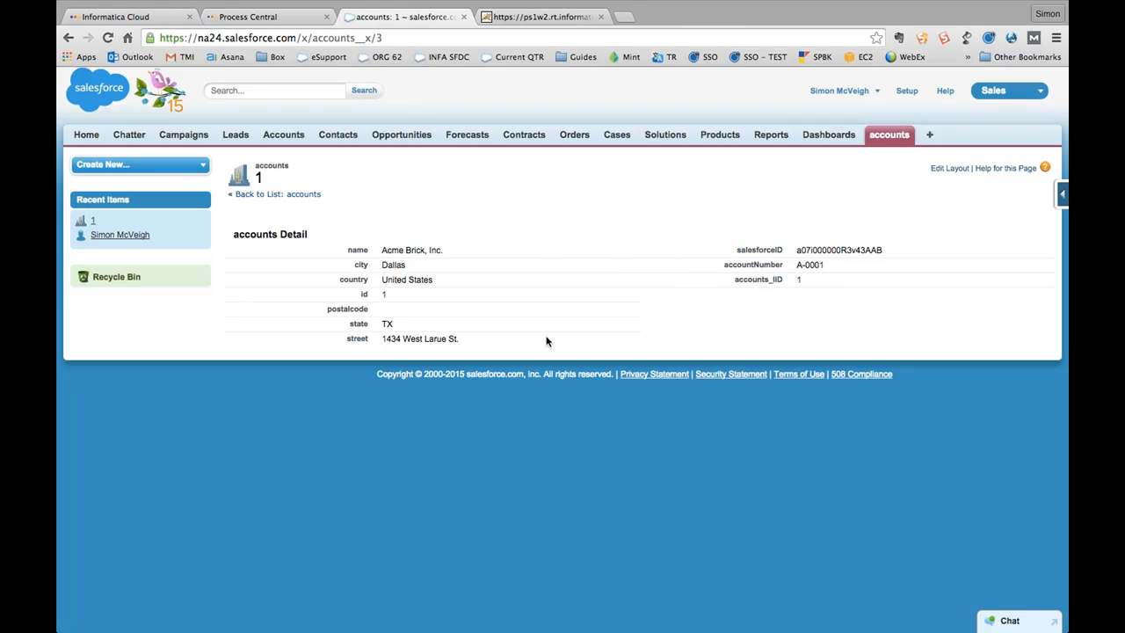
pyautogui.moveTo(603, 236)
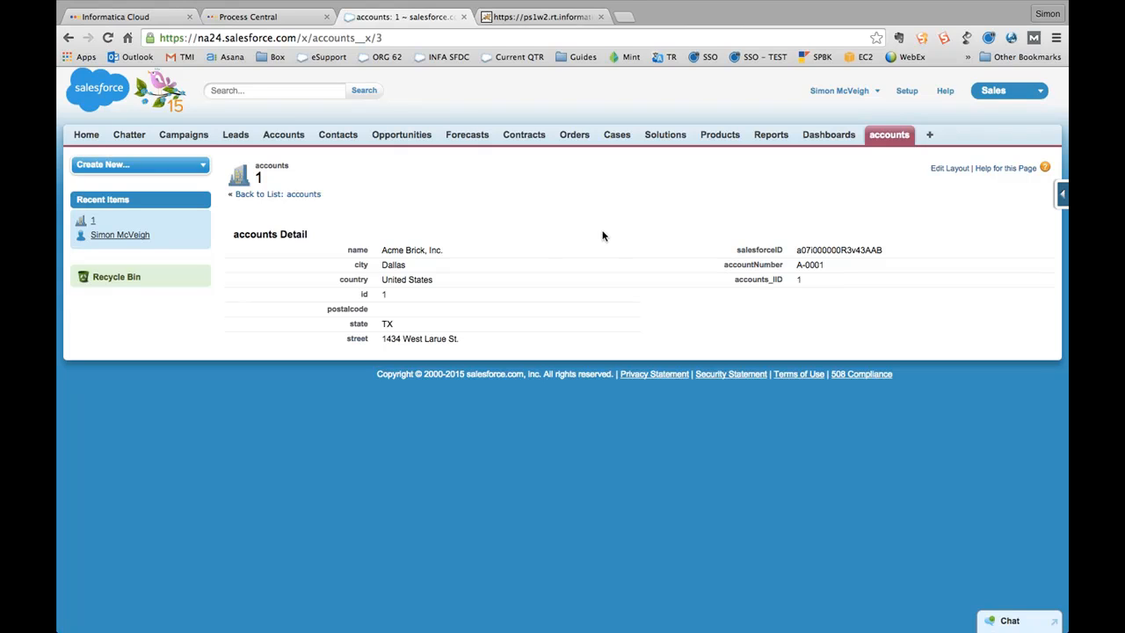
pyautogui.moveTo(361, 233)
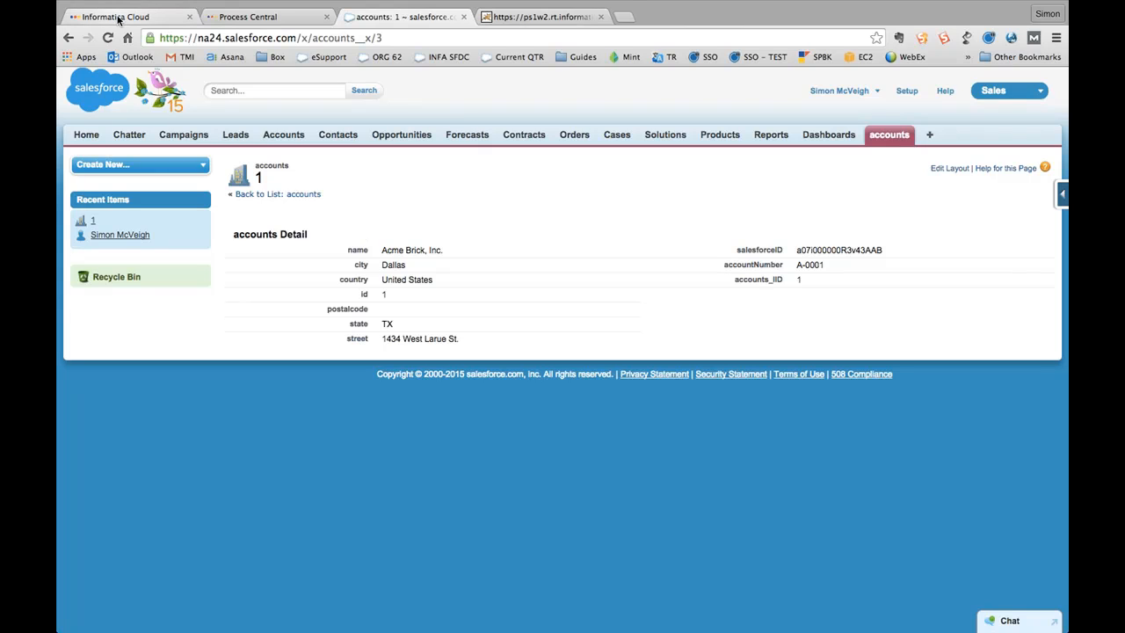
# Return to the Informatica Process Designer showing JDBCDB's published accounts fields and preview data.
pyautogui.click(248, 16)
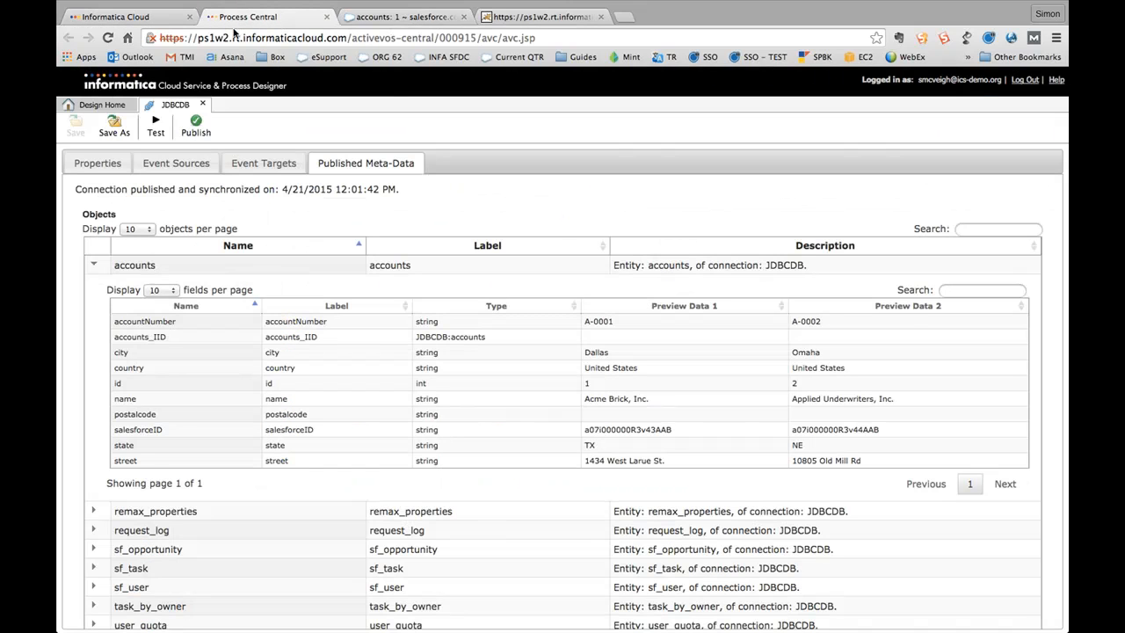